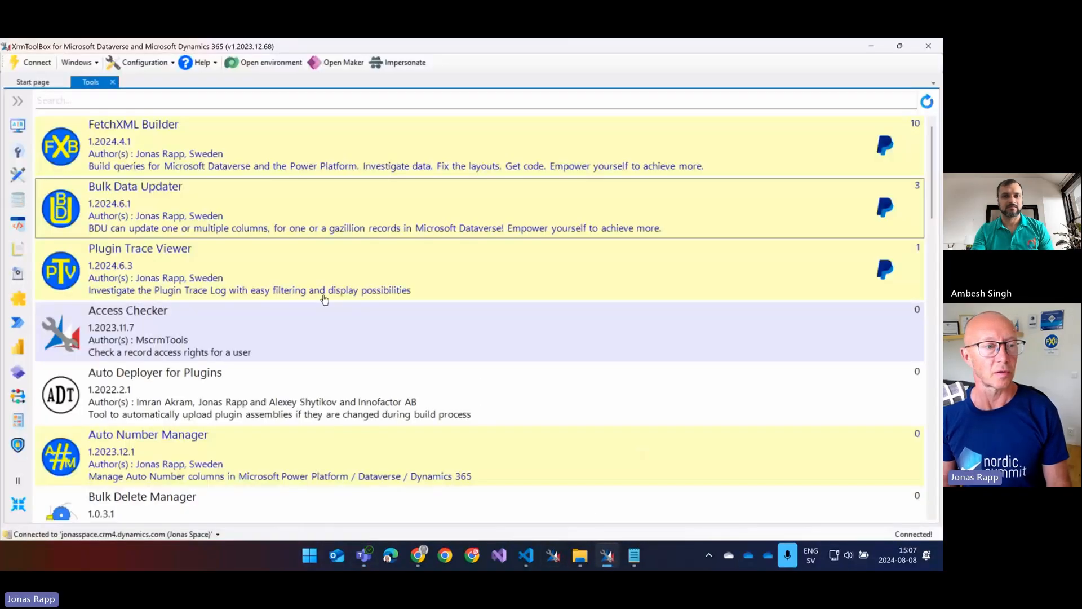
mouse_move(137, 214)
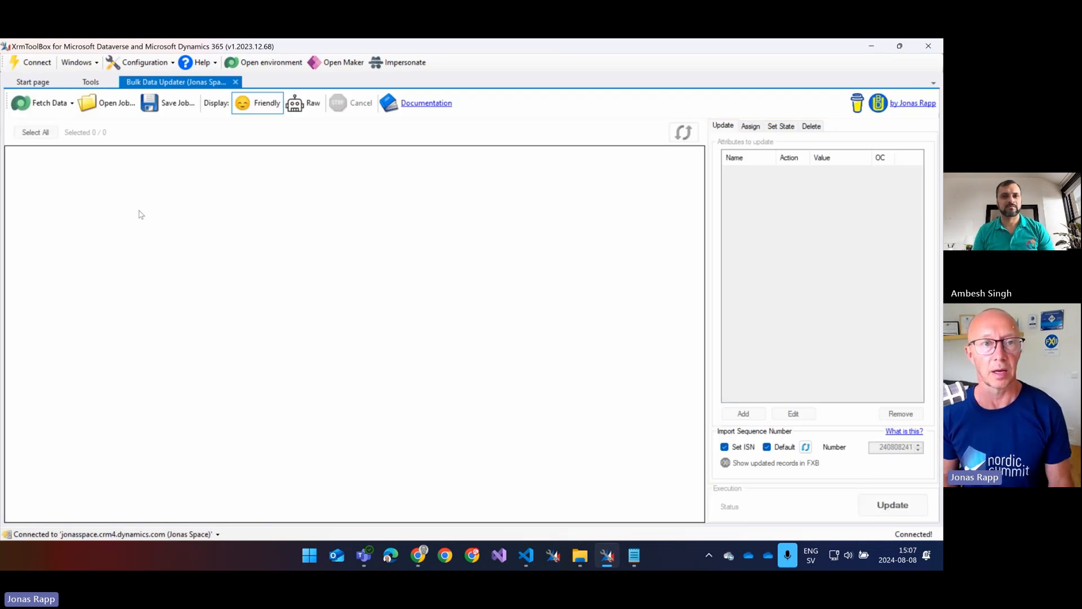
mouse_move(299, 149)
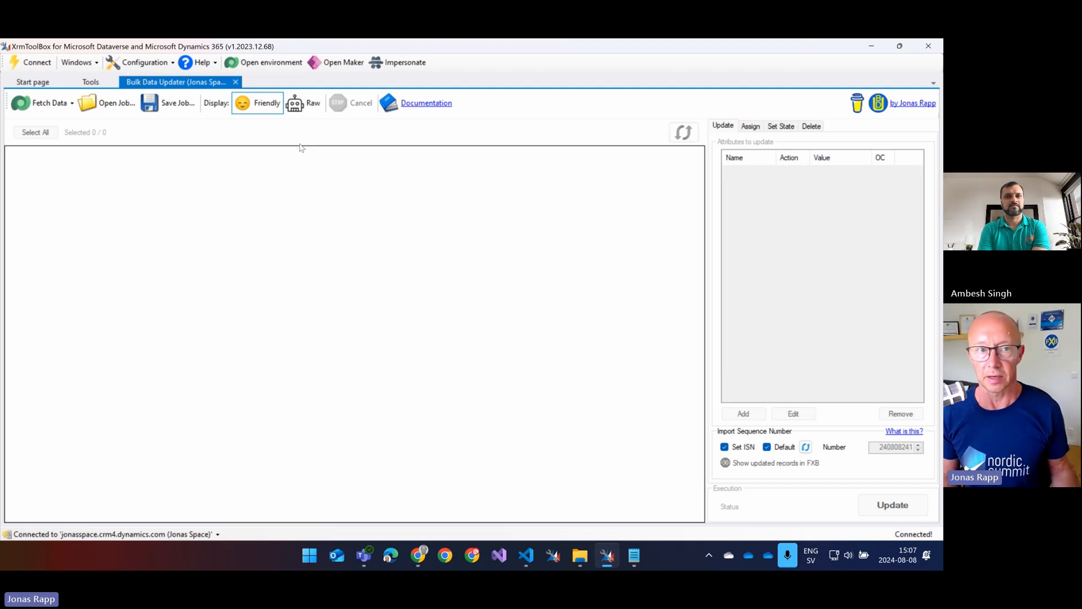
mouse_move(342, 62)
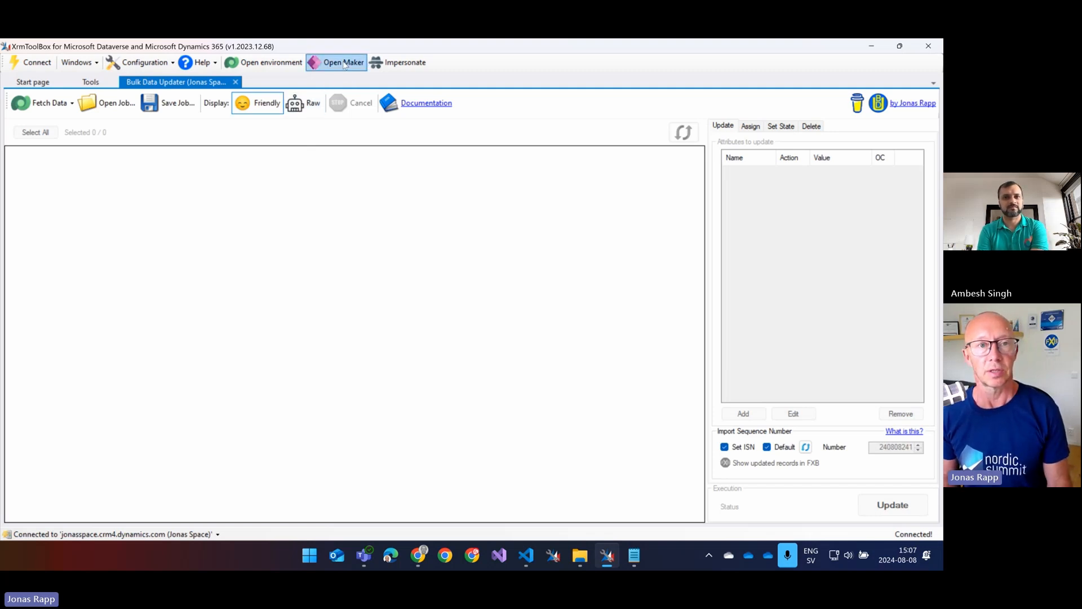
click(343, 62)
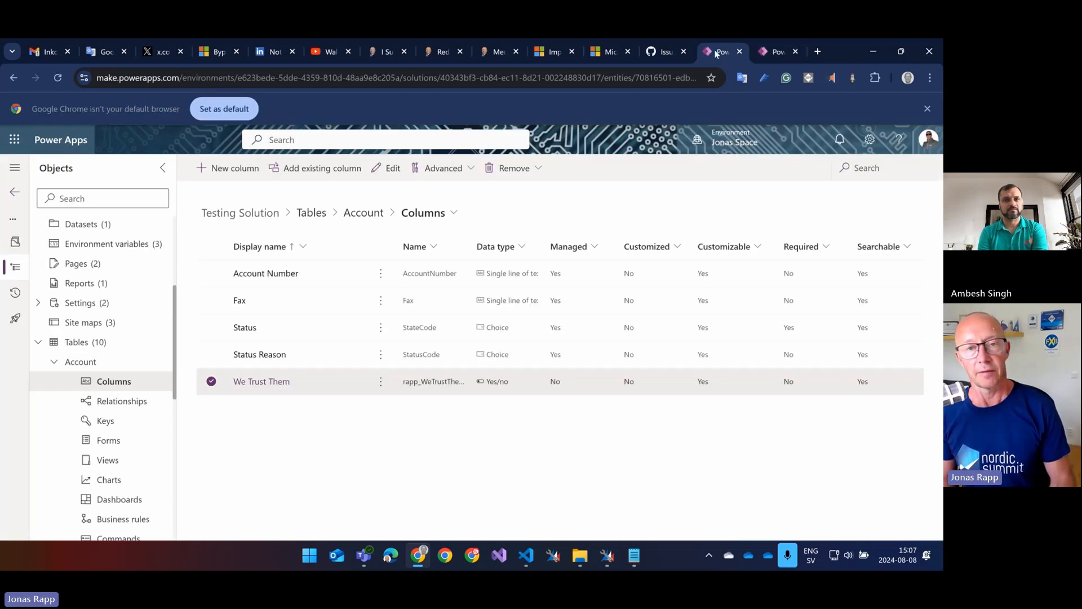
mouse_move(248, 327)
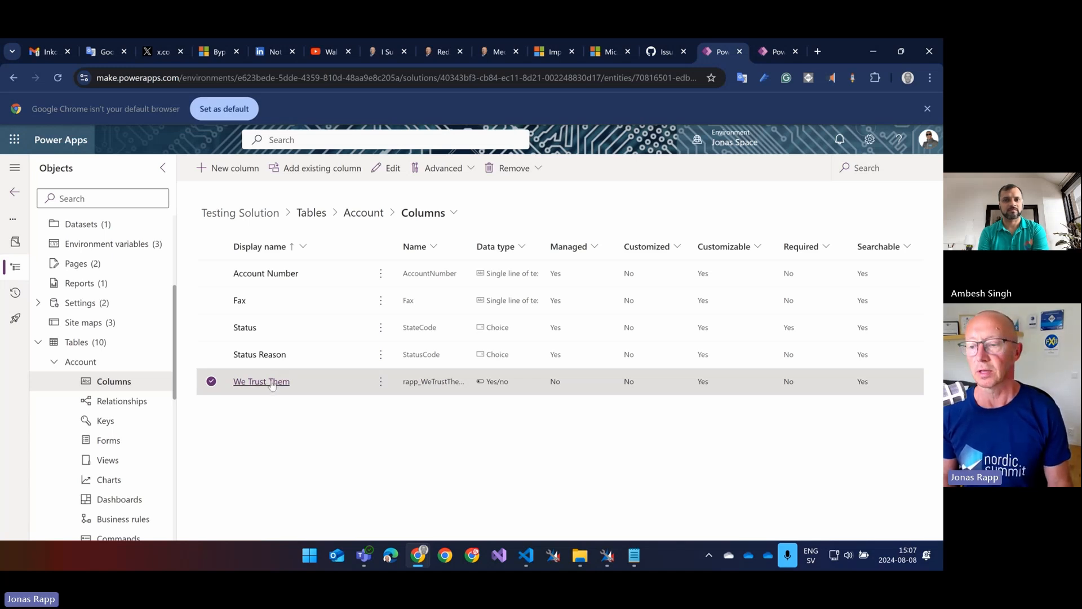
click(260, 381)
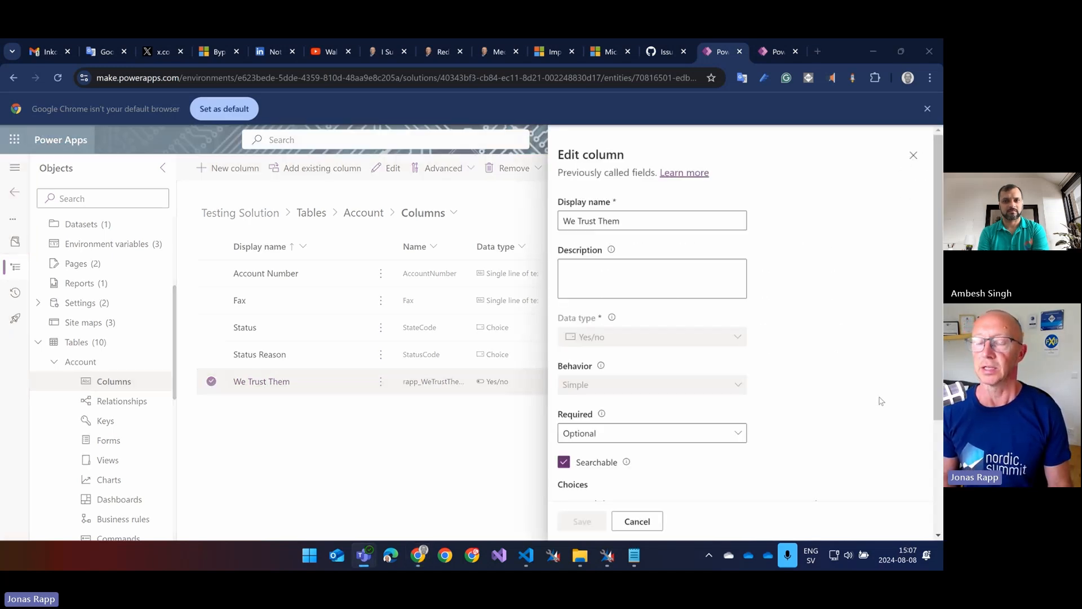
scroll(down, 3)
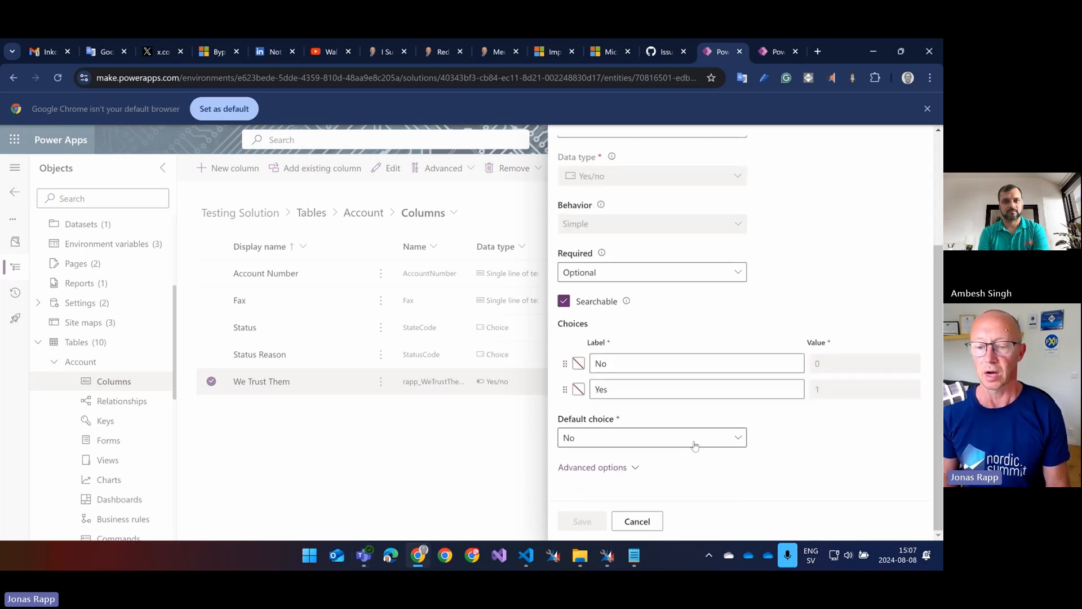
click(651, 437)
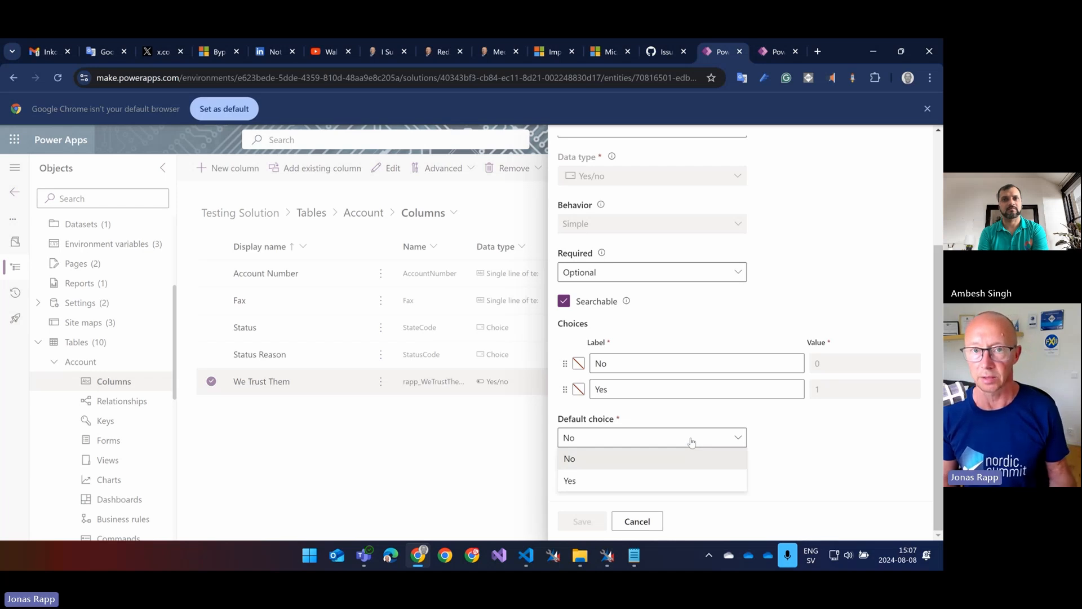
mouse_move(629, 503)
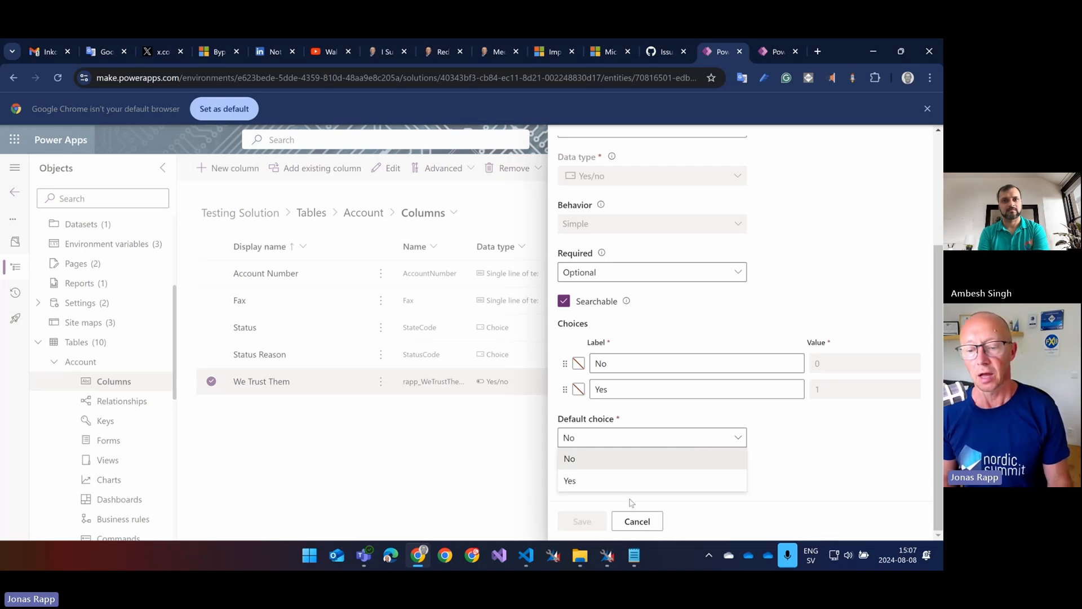
mouse_move(641, 539)
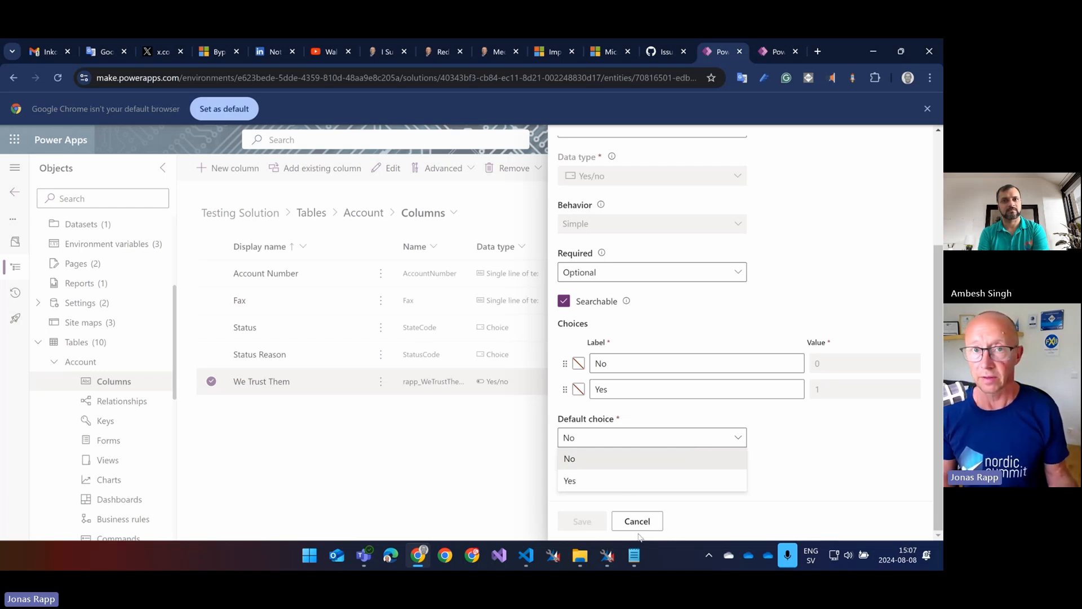
click(568, 458)
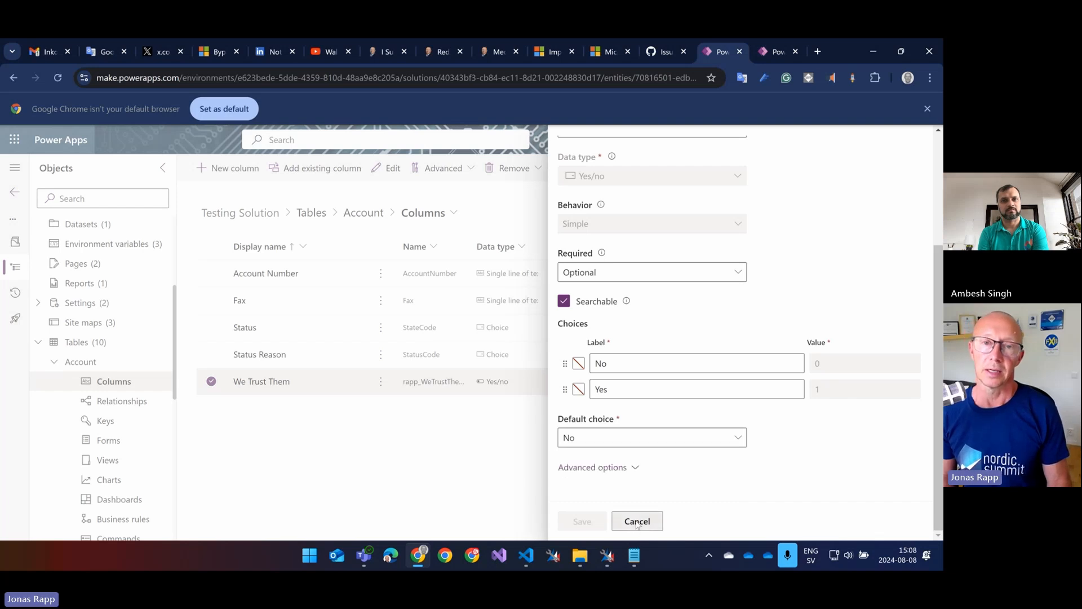
click(636, 521)
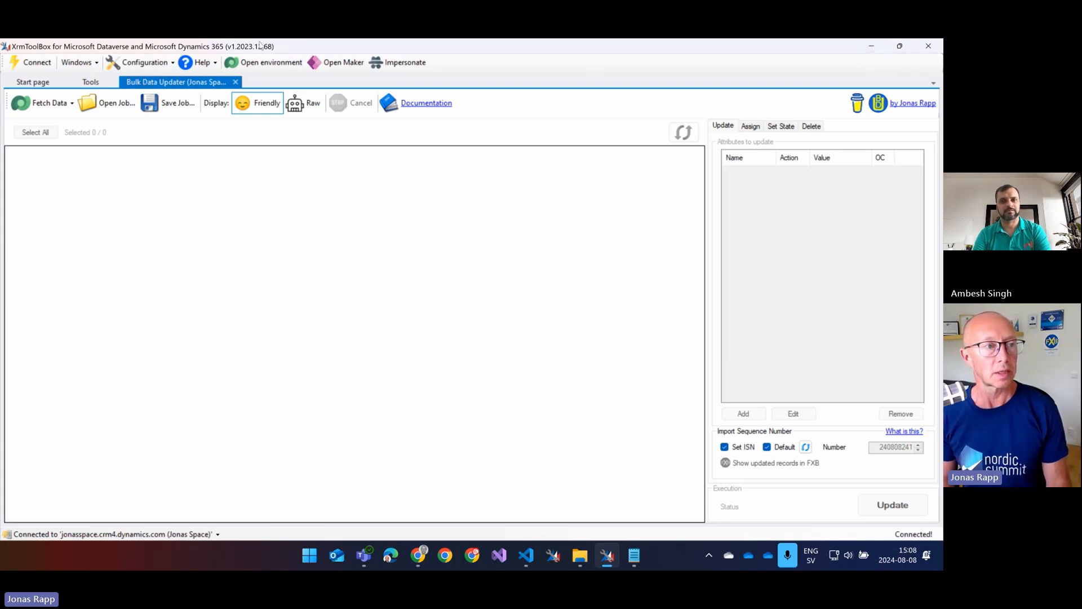
mouse_move(45, 103)
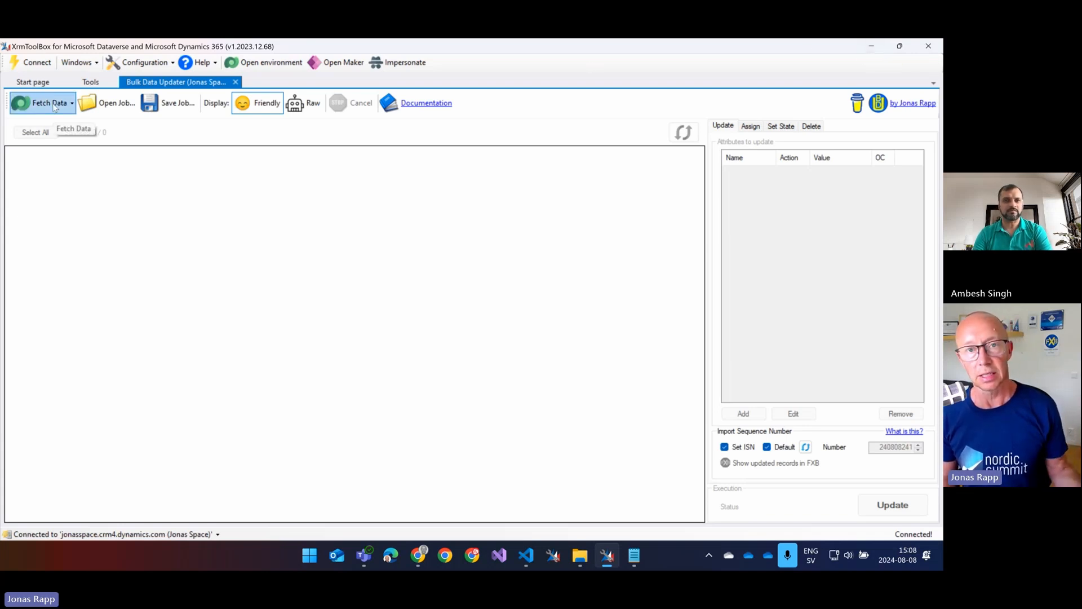
- Load the Account table's Active Accounts view through Fetch Data > Open View, listing 17 accounts
click(42, 103)
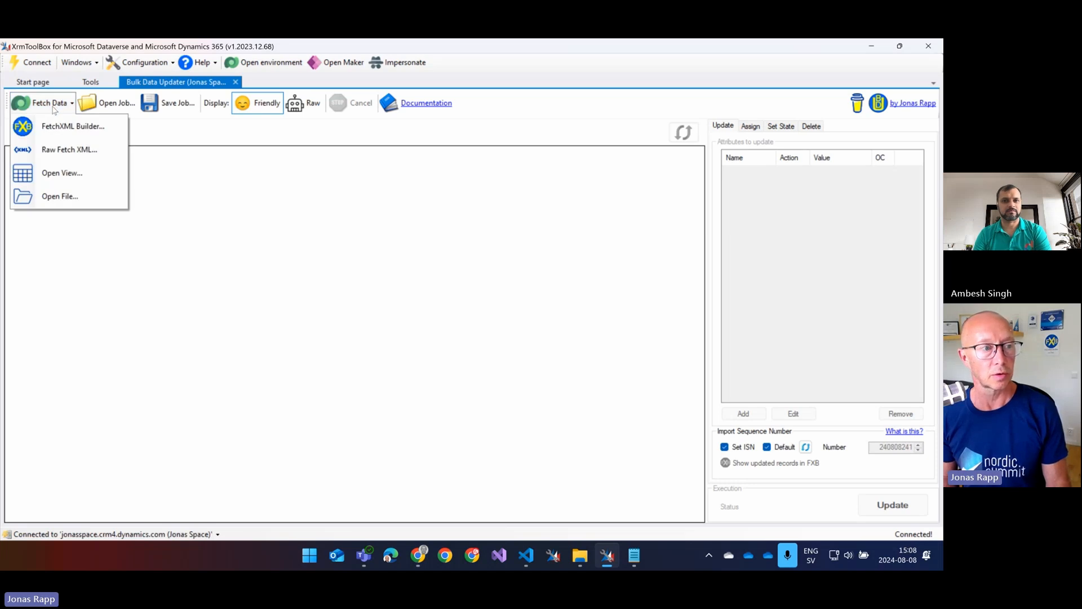
mouse_move(61, 172)
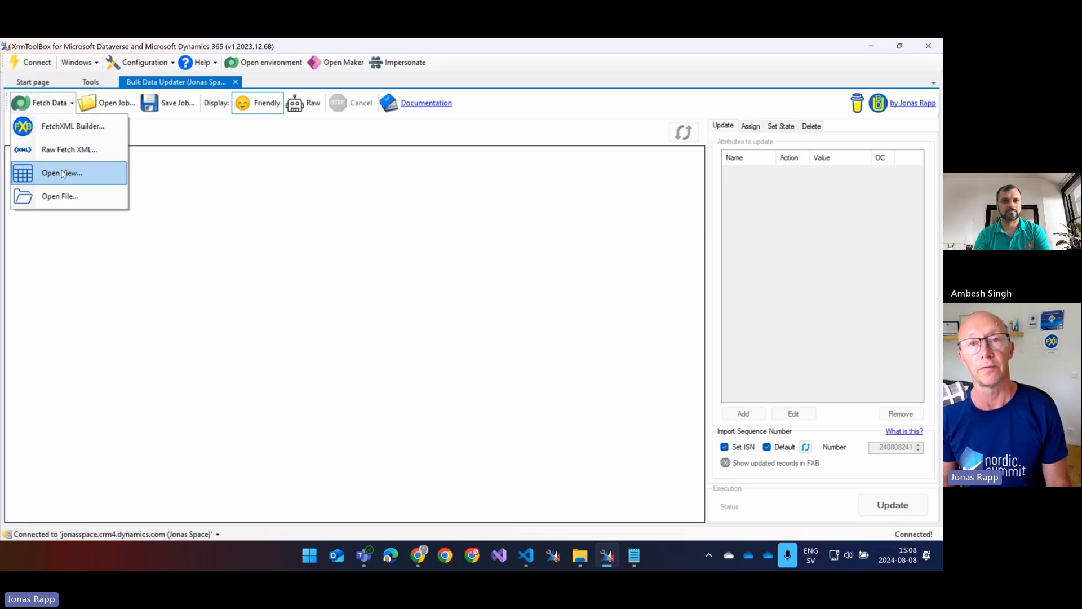
click(61, 172)
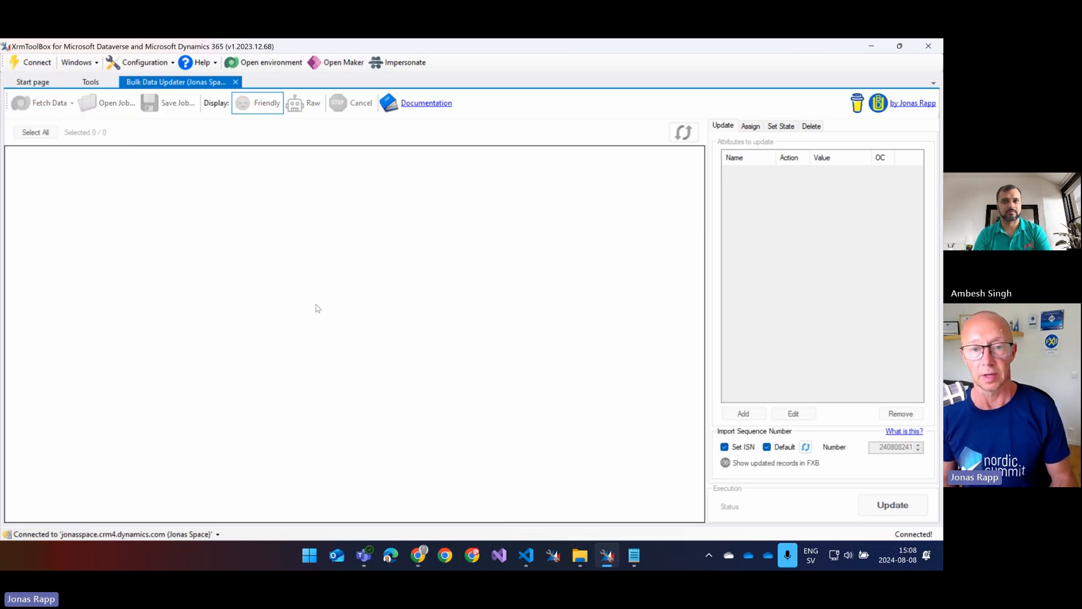
click(49, 103)
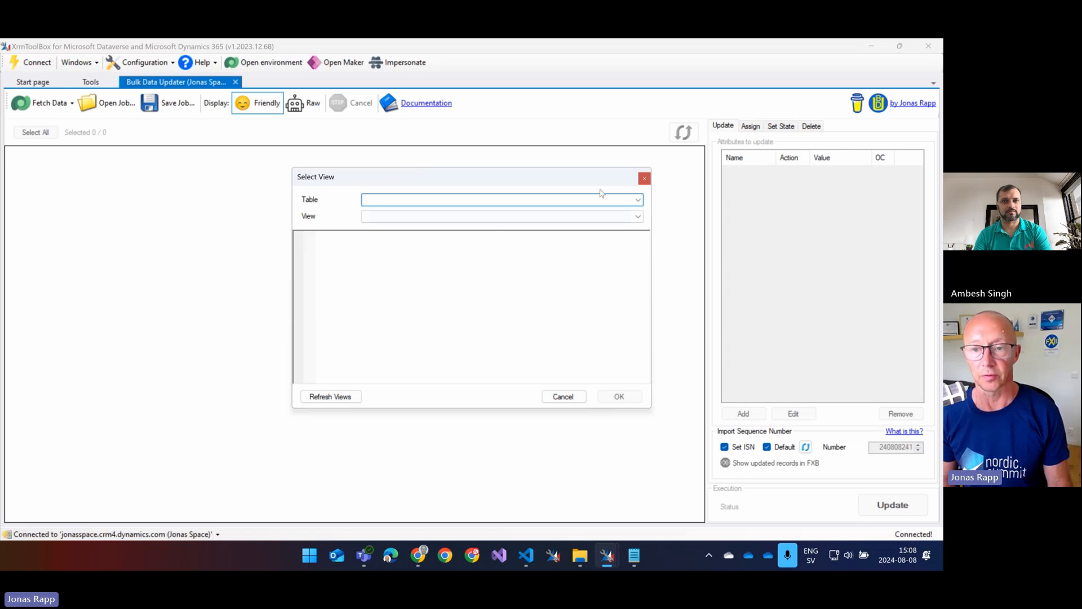
click(636, 199)
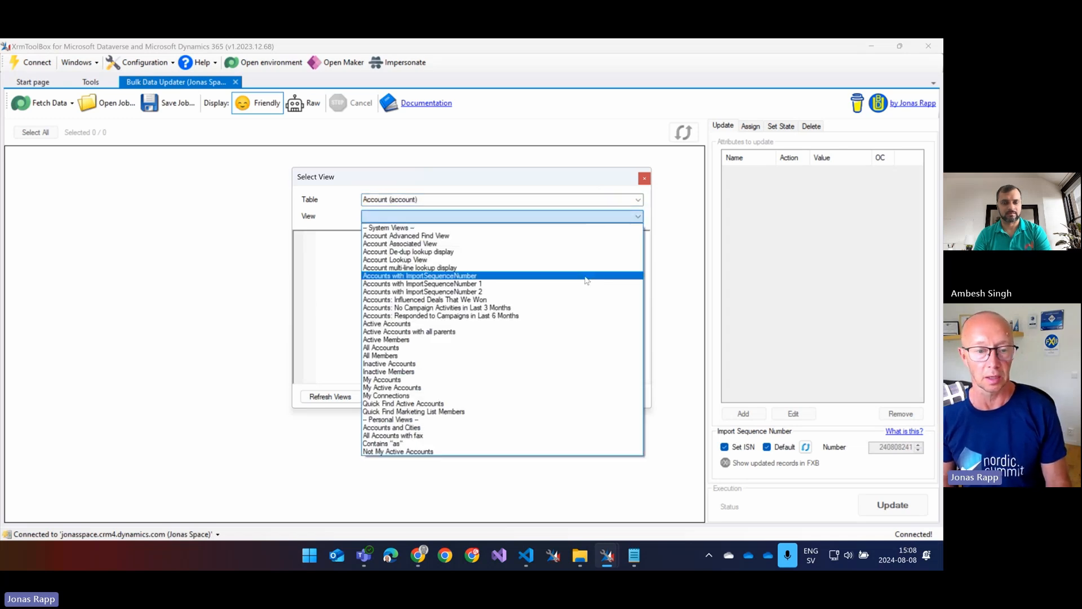
click(387, 324)
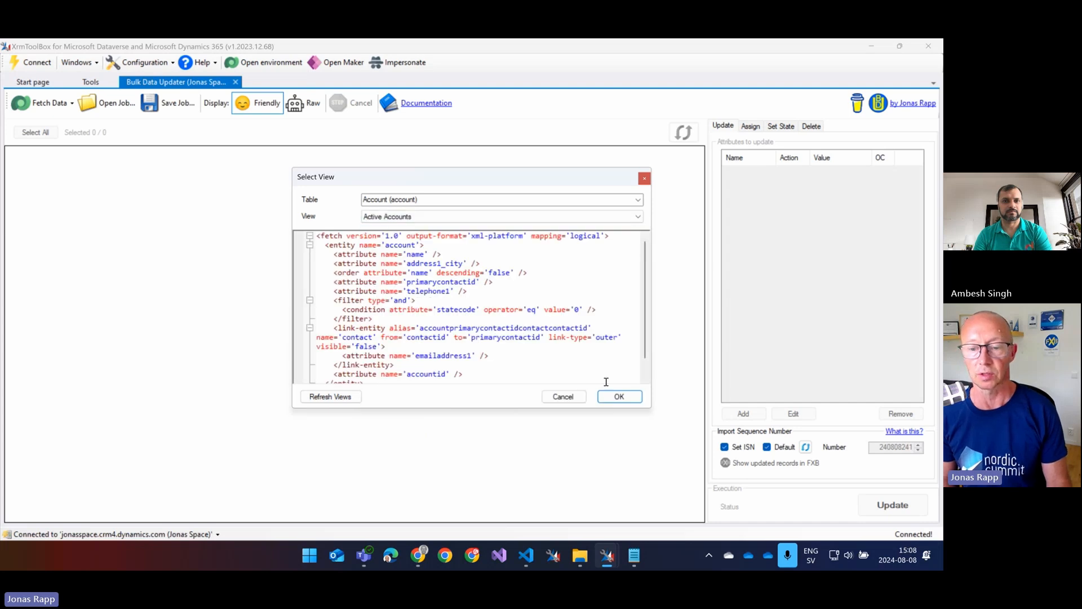
click(618, 395)
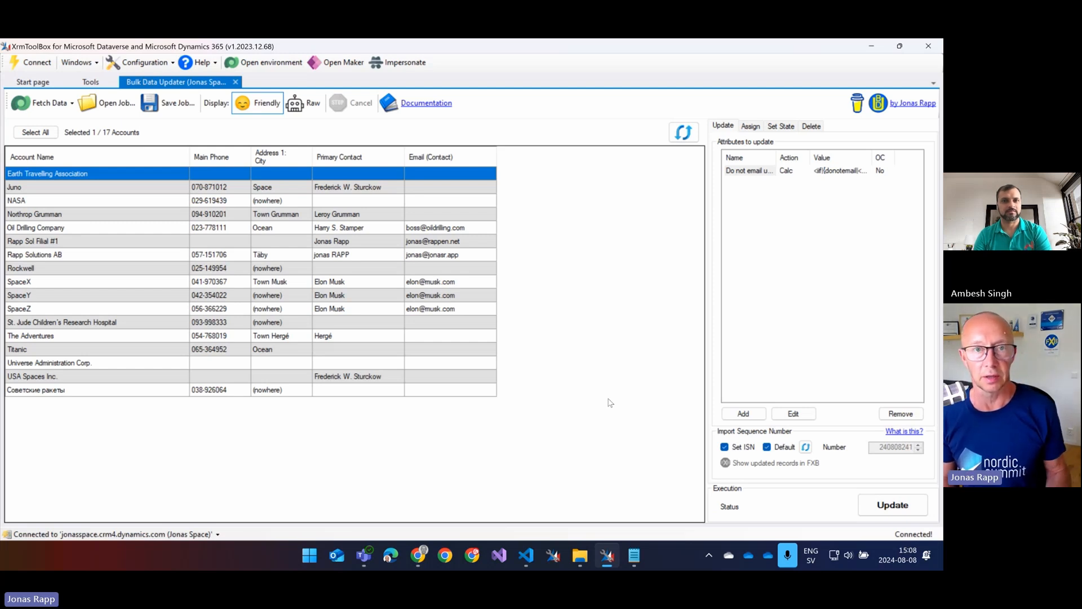
mouse_move(465, 348)
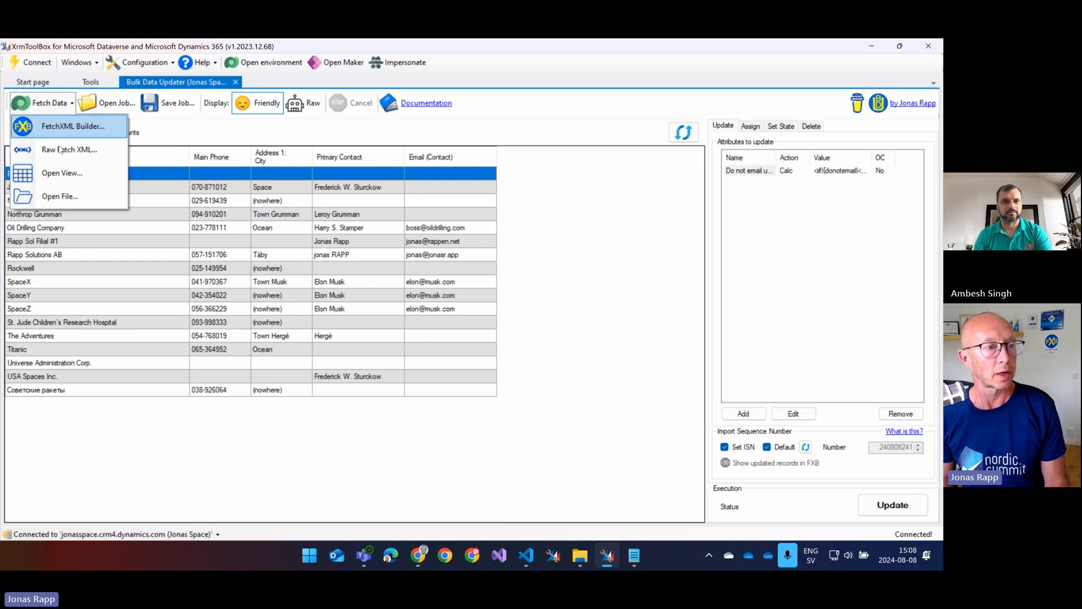
click(68, 149)
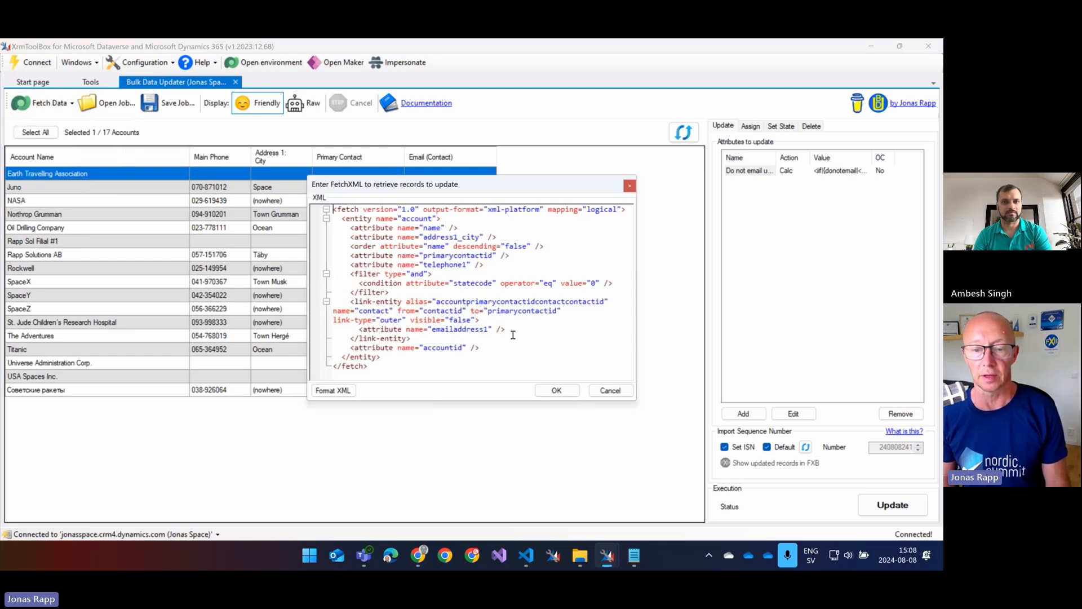
click(556, 390)
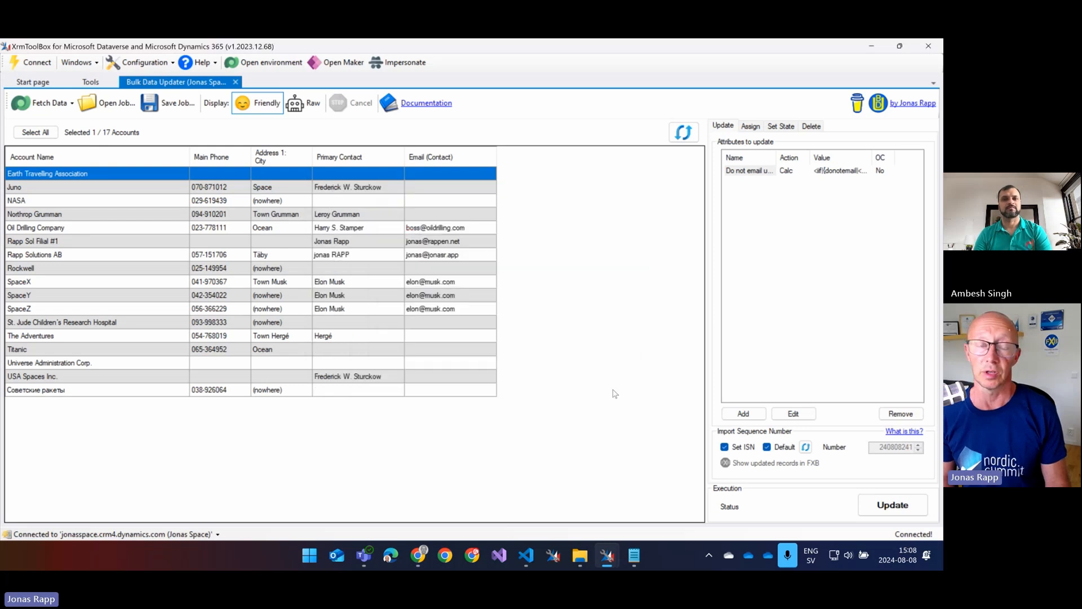
click(46, 103)
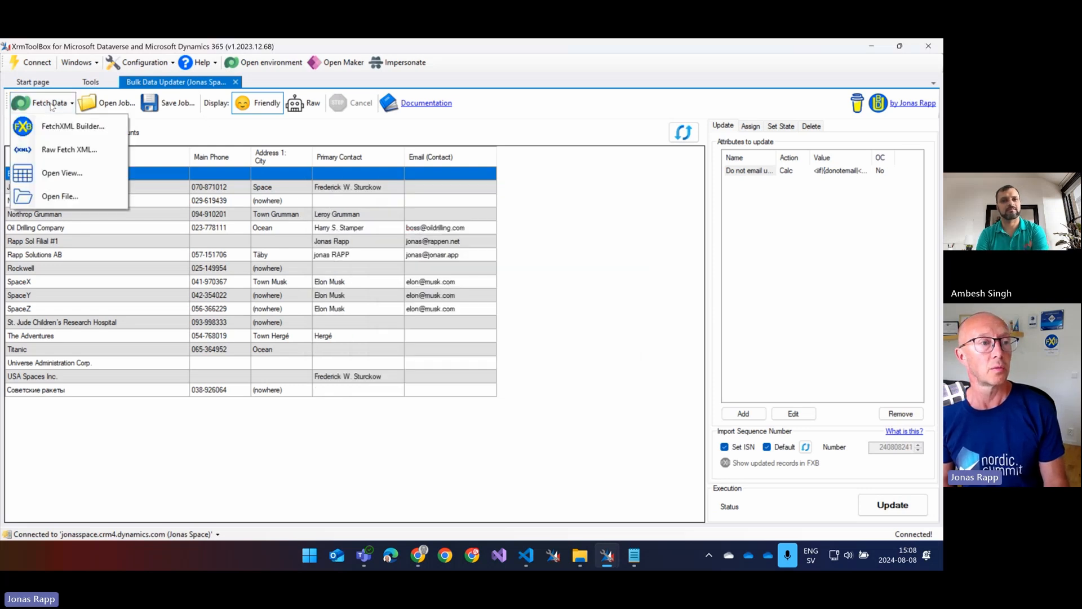
mouse_move(60, 196)
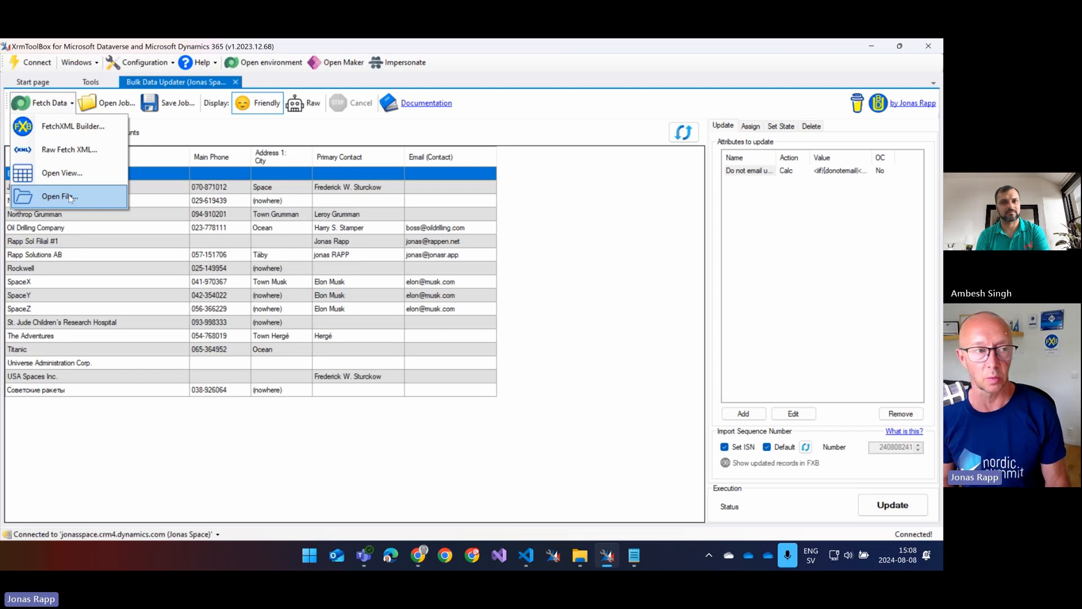
mouse_move(72, 125)
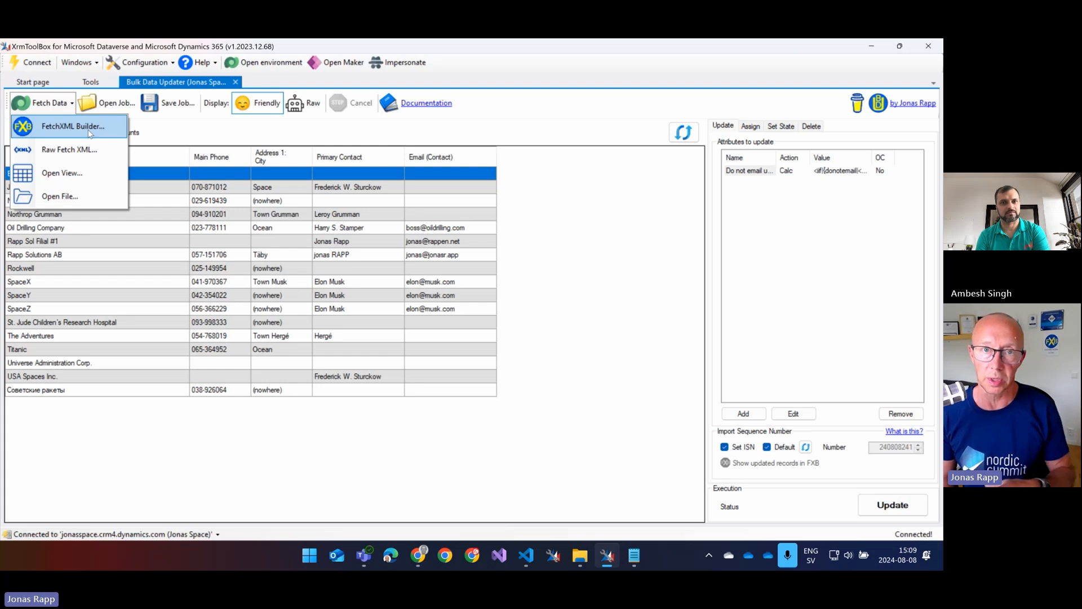
- In FetchXML Builder, remove the linked Contact entity from the account query
click(73, 125)
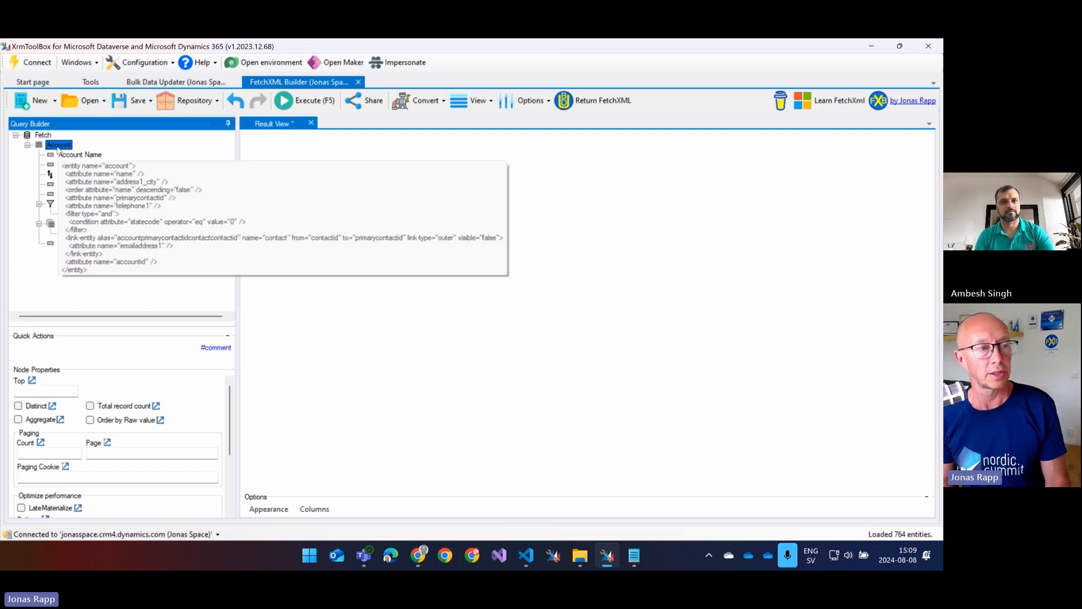
click(59, 144)
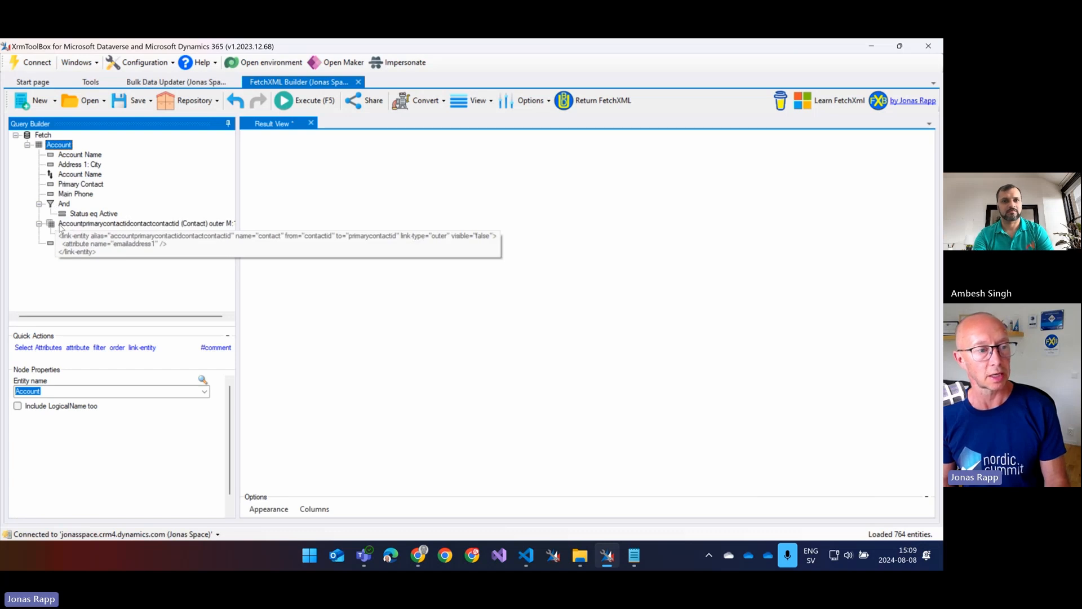
click(146, 223)
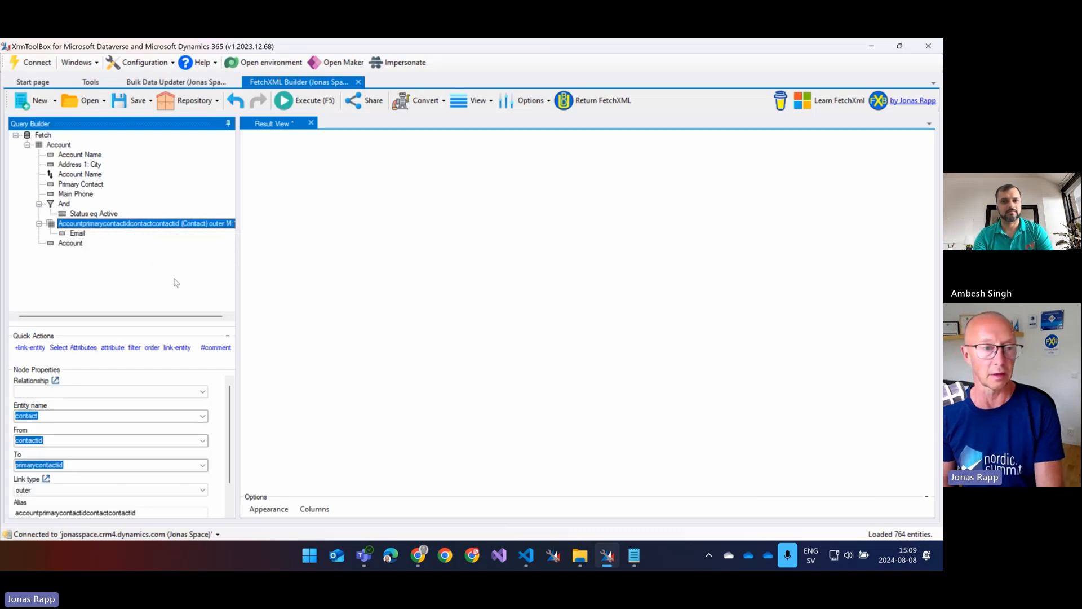
click(70, 223)
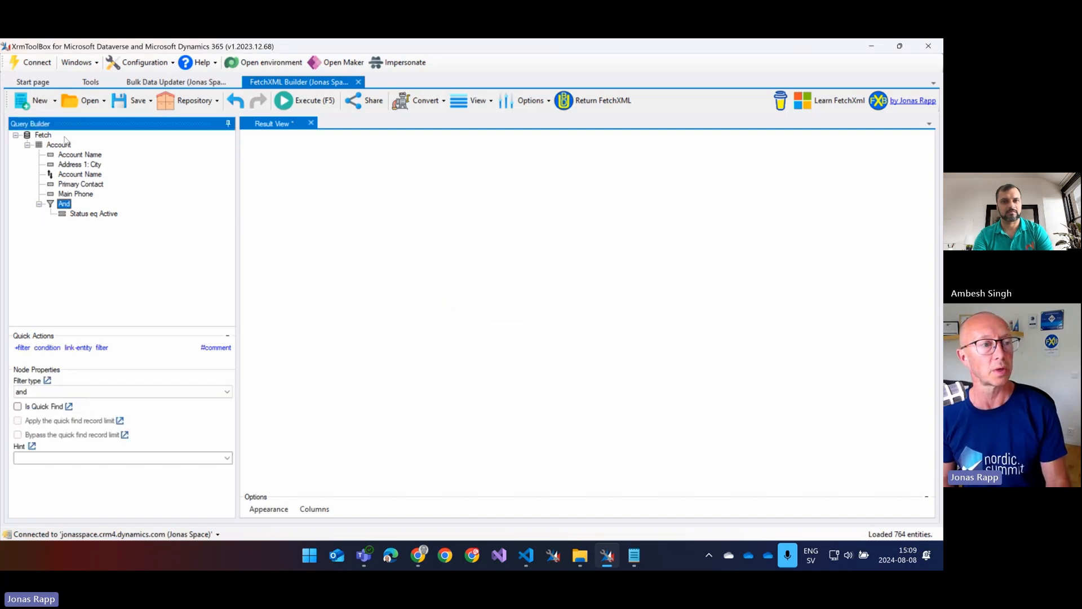
- Add the We Trust Them attribute under Account and execute, returning 17 accounts
click(59, 144)
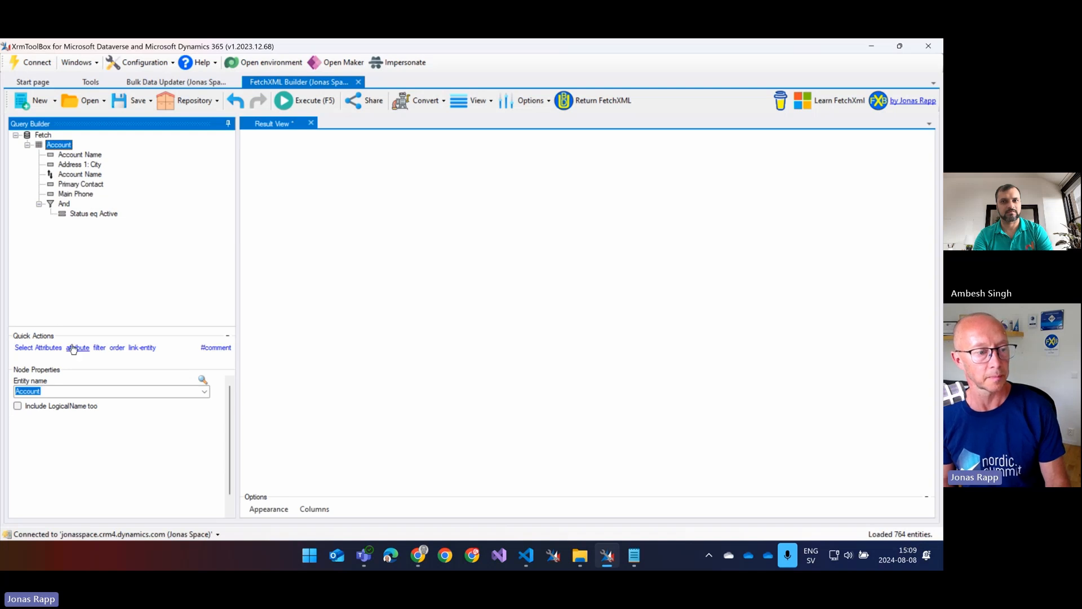
click(78, 347)
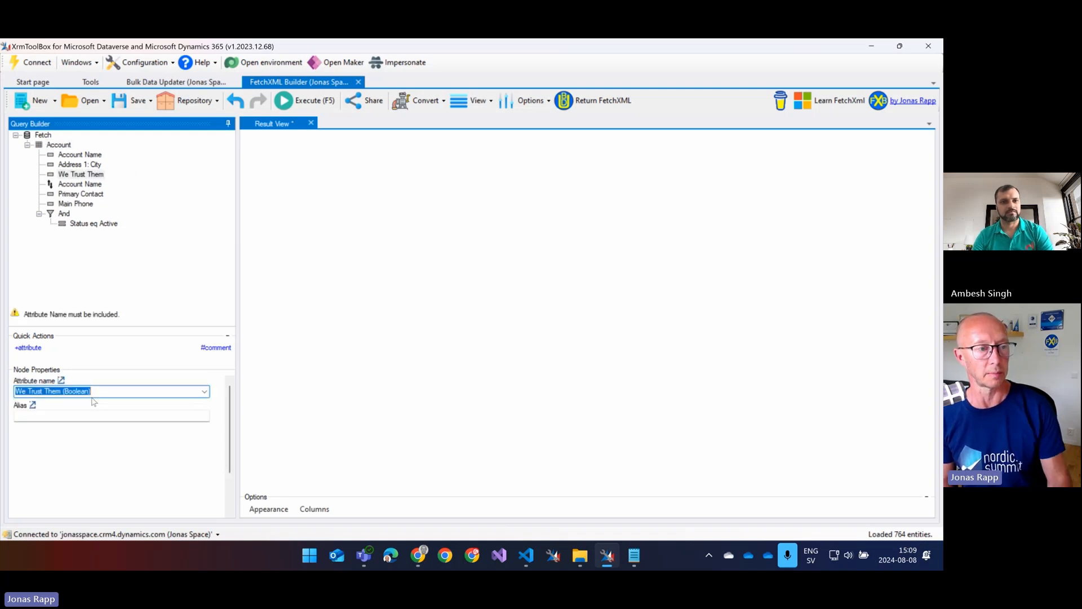
click(305, 100)
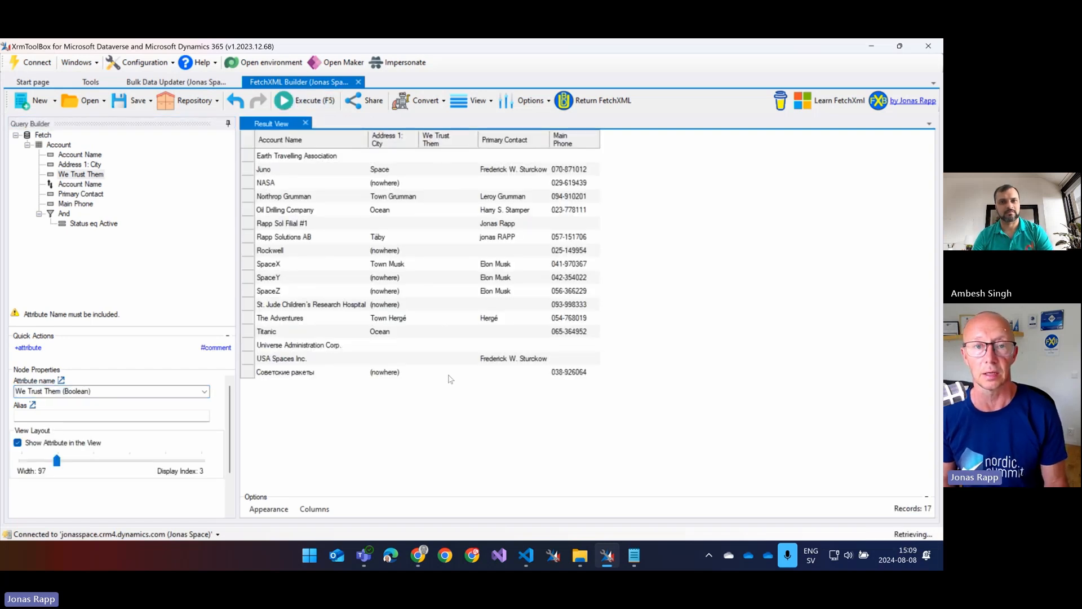
mouse_move(594, 100)
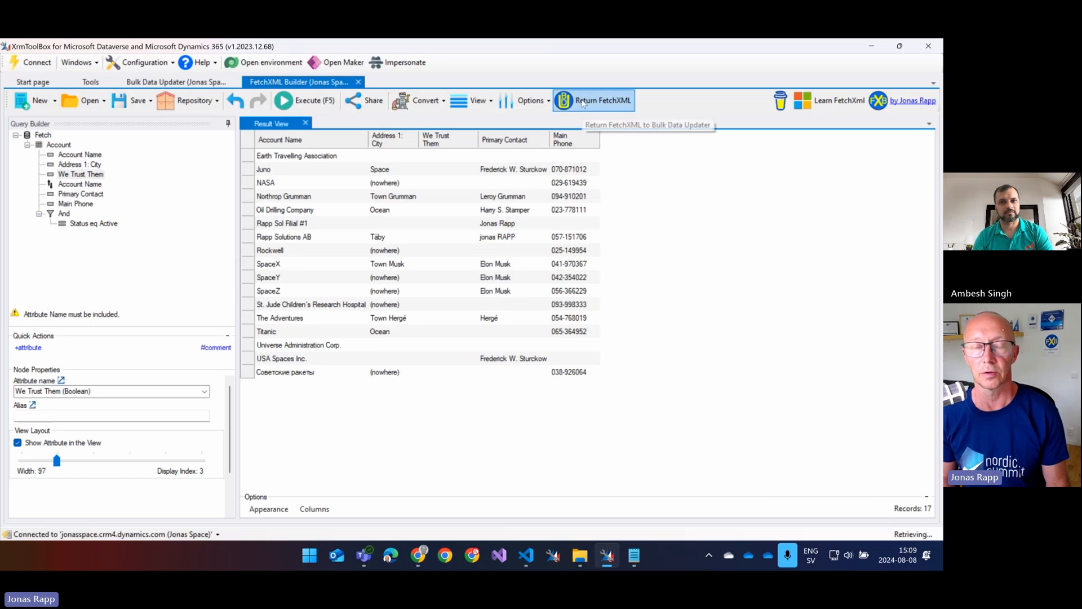
- Return the query to Bulk Data Updater and remove the queued Do not email unless update
click(599, 100)
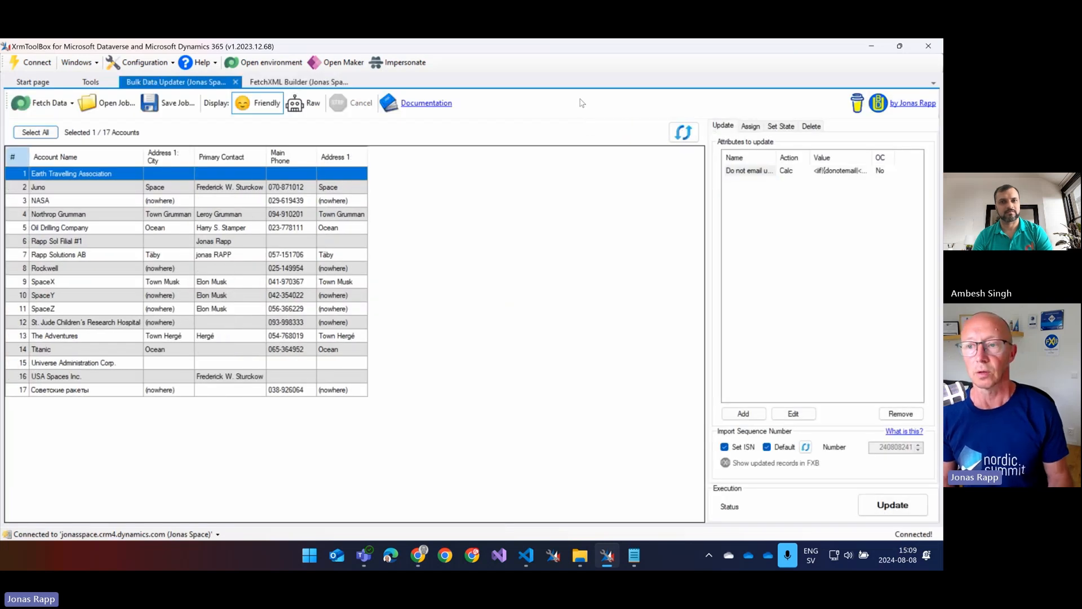
click(748, 171)
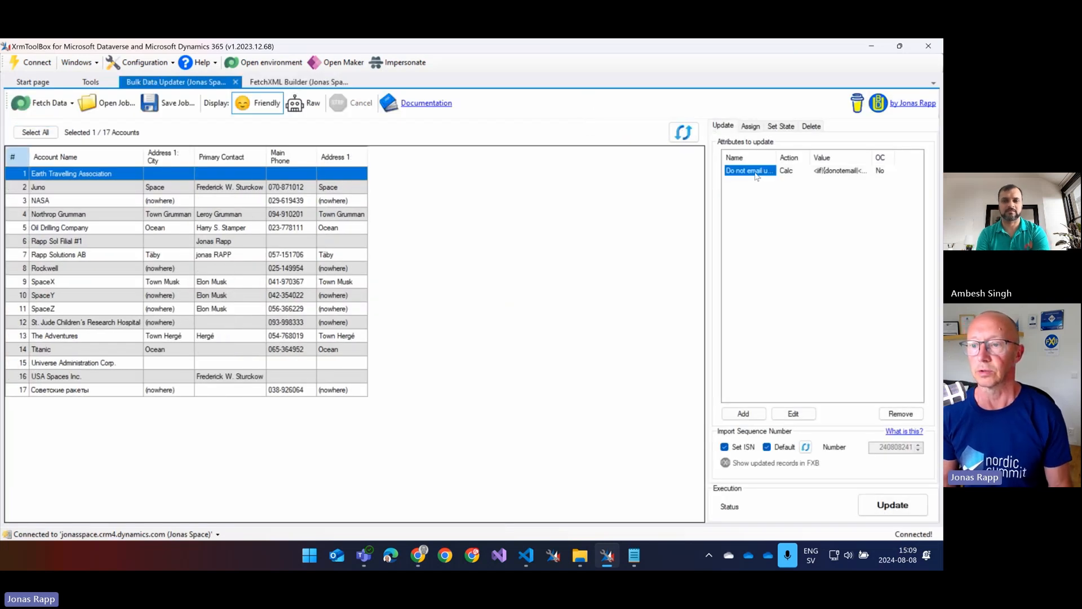
click(899, 413)
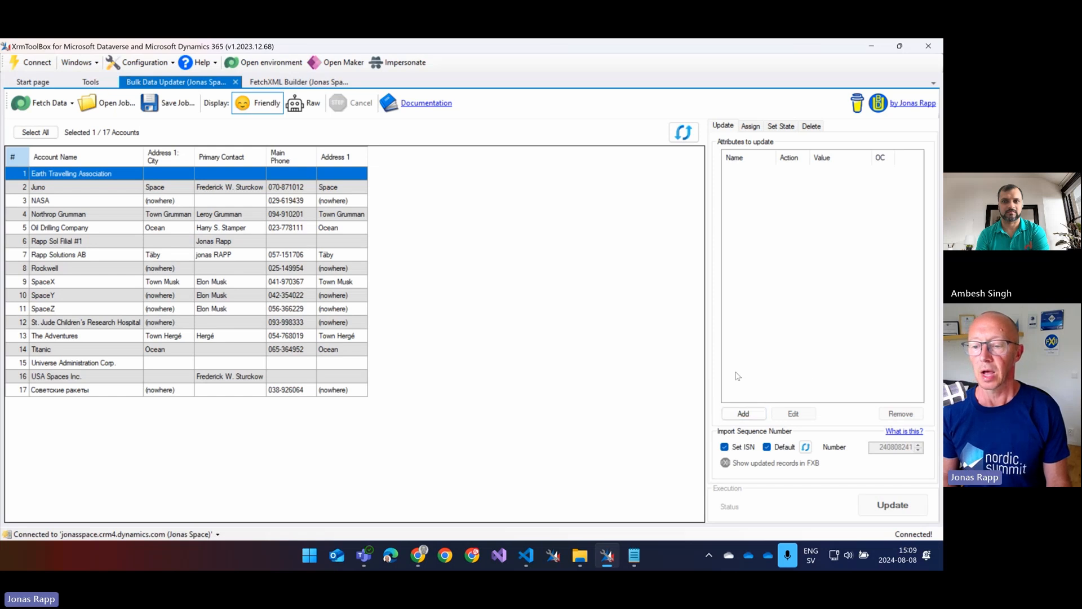
mouse_move(743, 414)
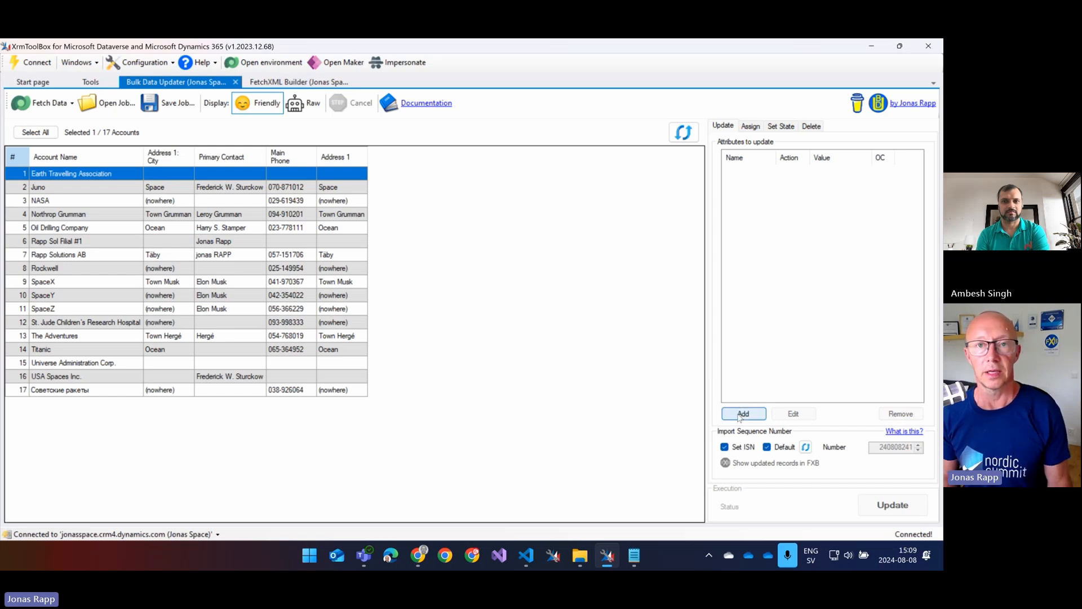
- Start a new attribute update and review the column options without changing them
click(743, 414)
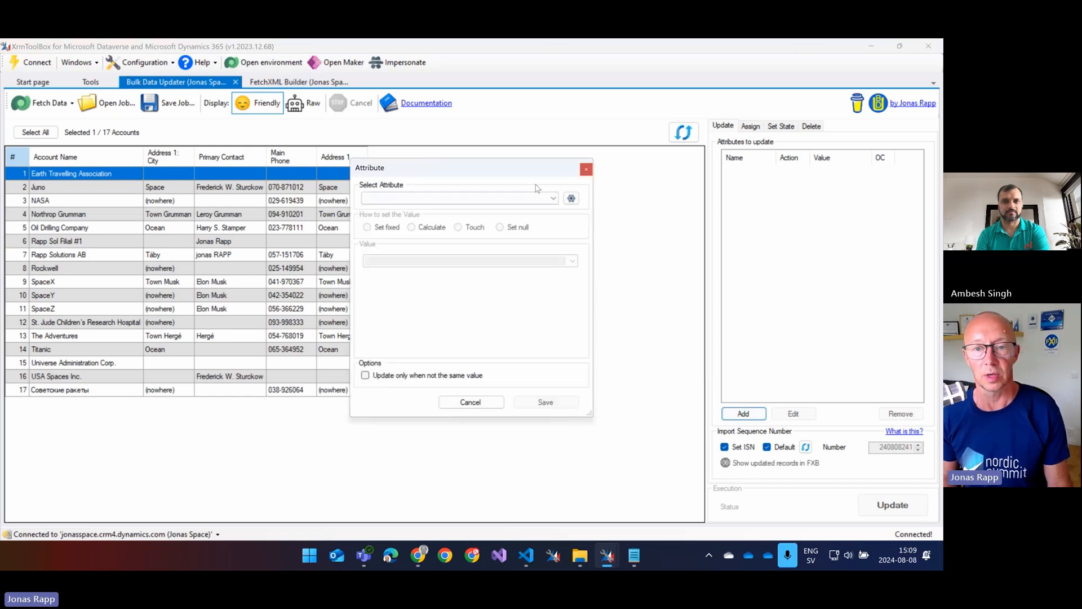
click(553, 198)
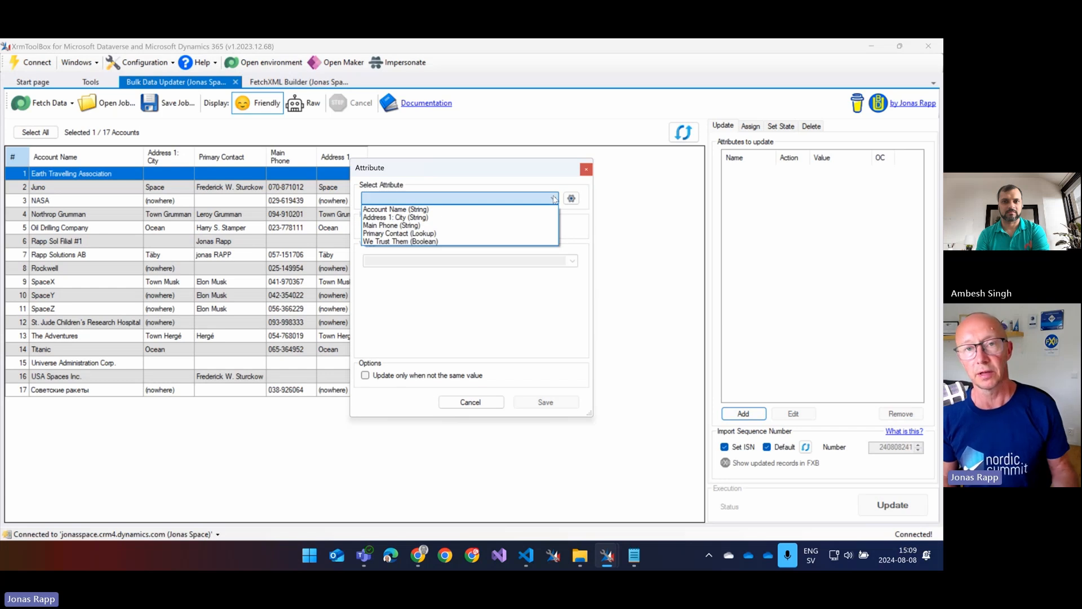
mouse_move(508, 211)
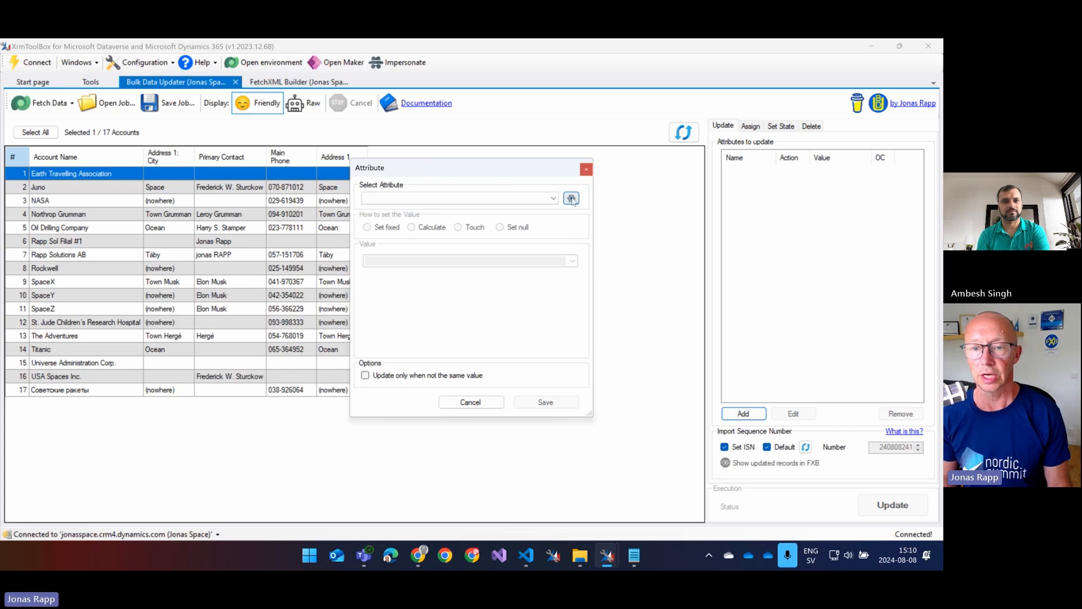
click(571, 198)
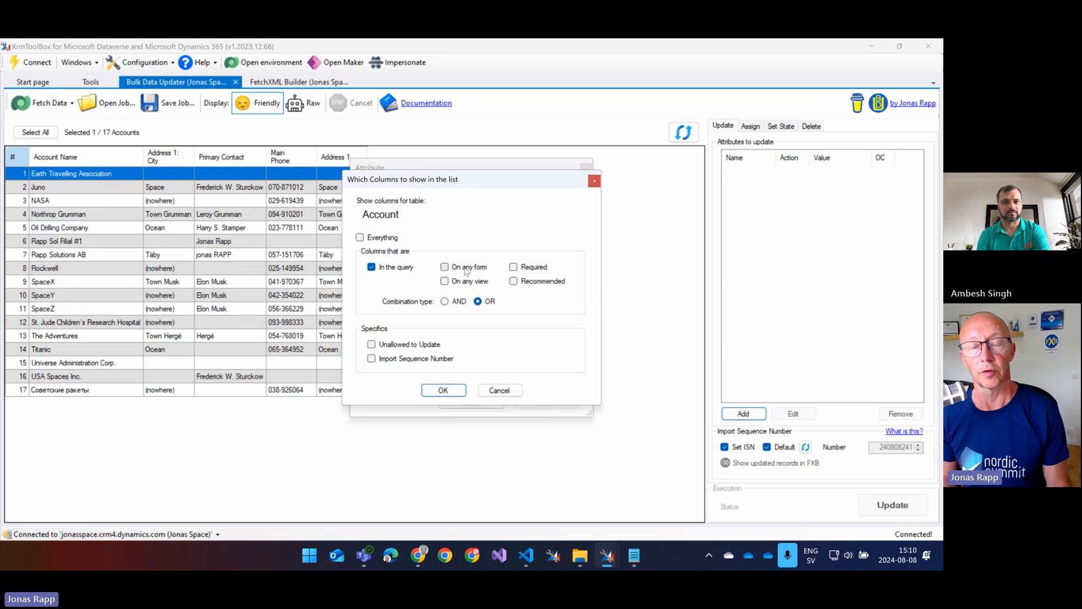
mouse_move(474, 287)
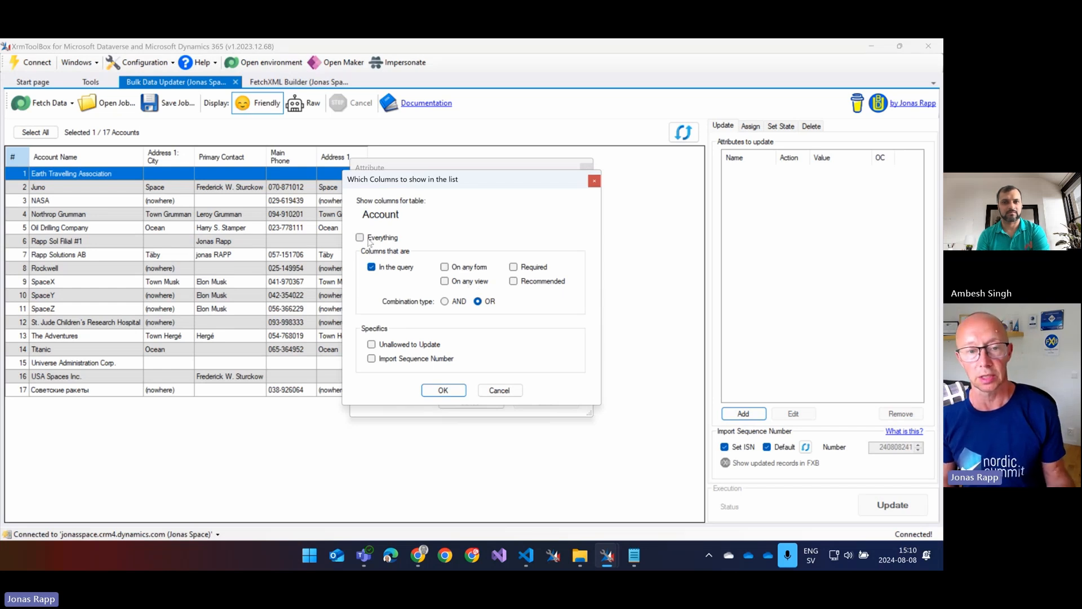
mouse_move(453, 335)
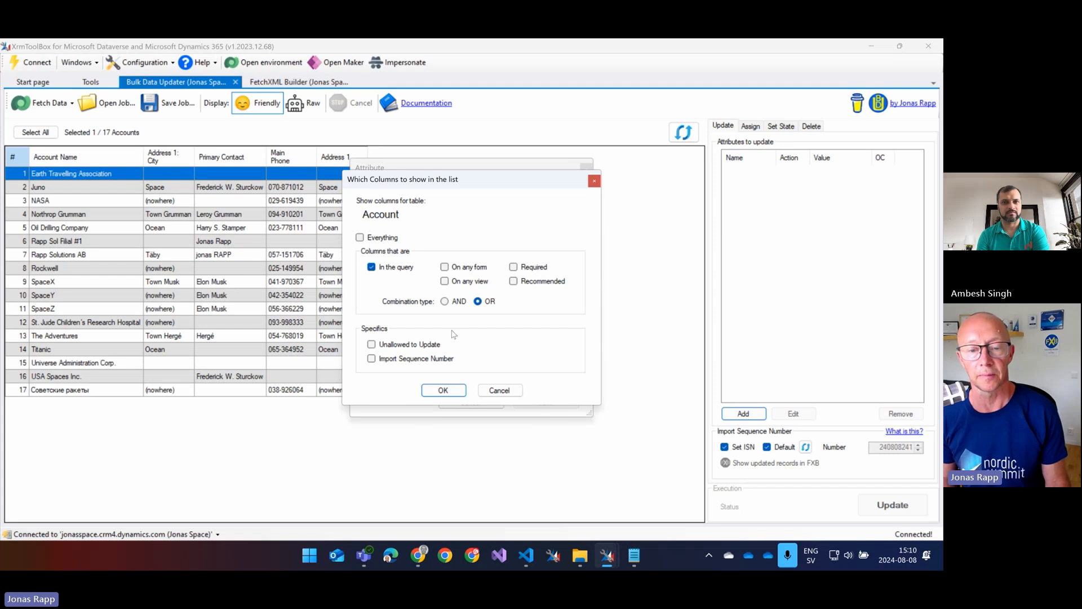
mouse_move(385, 272)
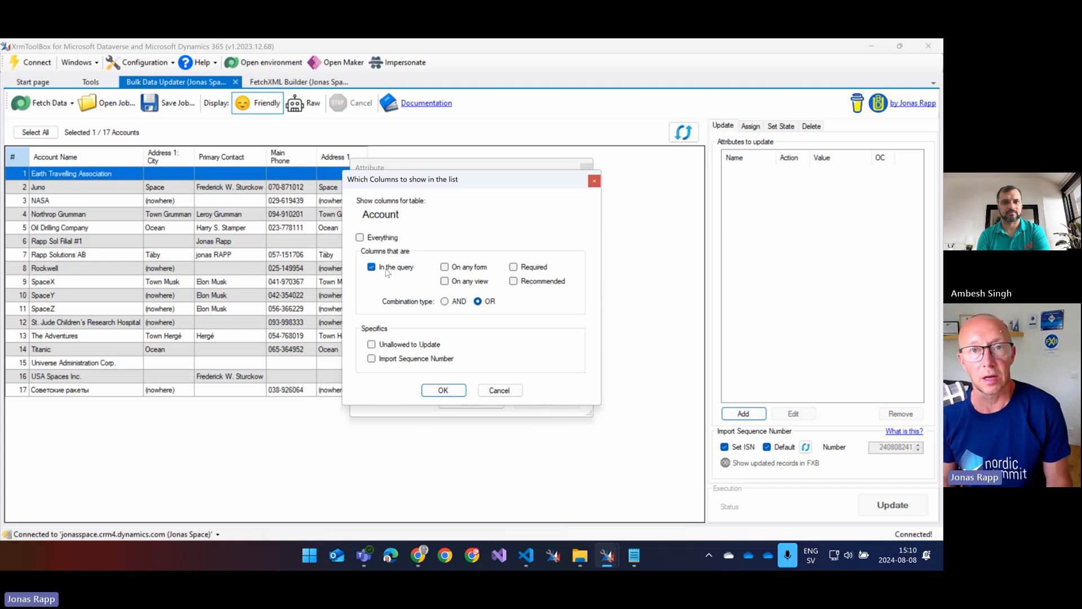
mouse_move(529, 400)
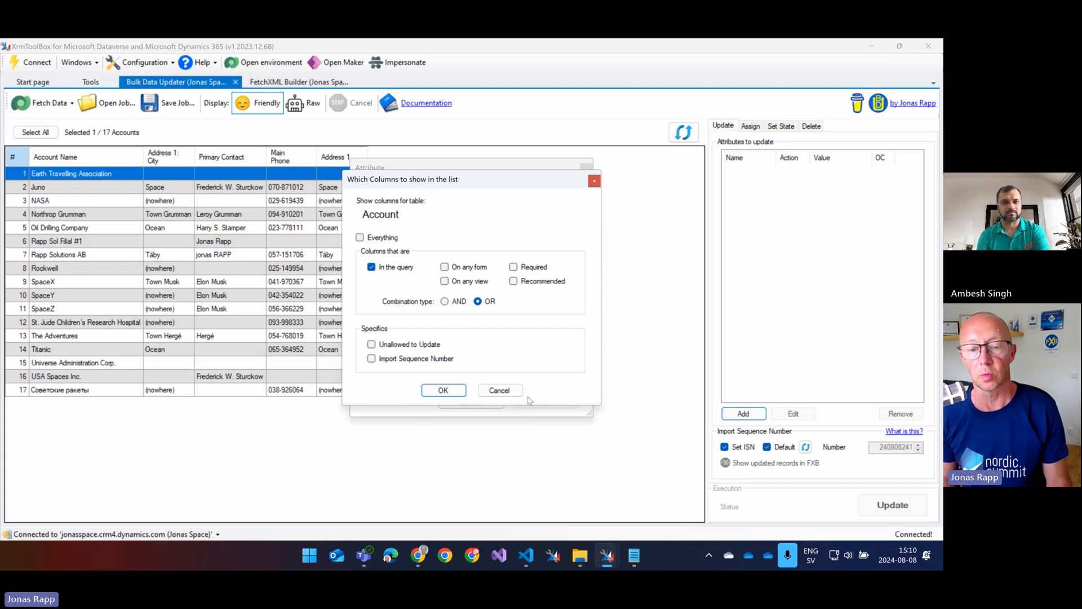
click(441, 390)
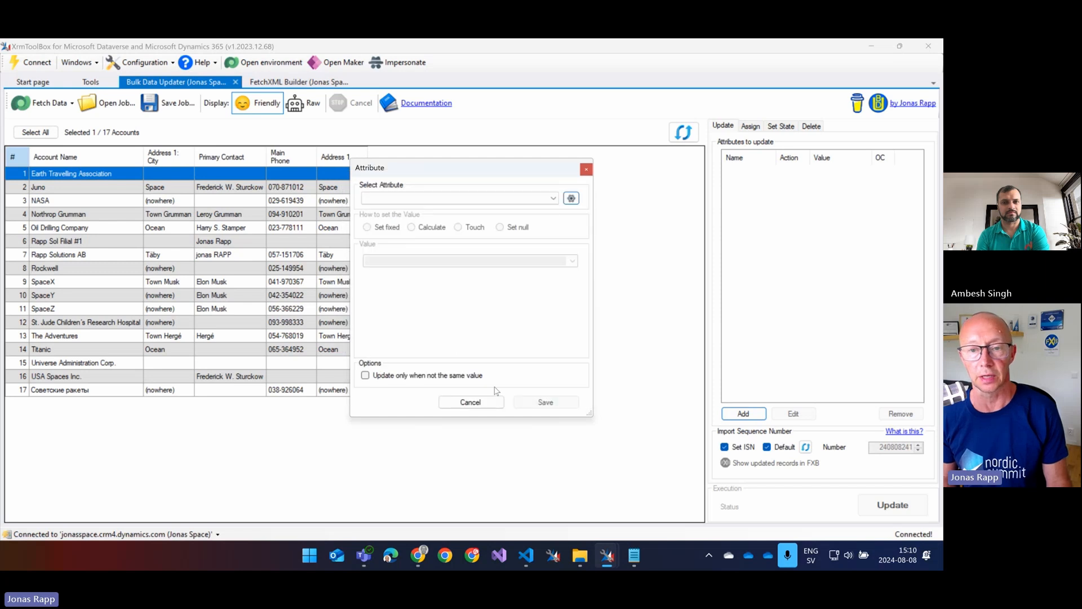
- Queue an update setting We Trust Them (Boolean) to the fixed value No (0) and save it
click(458, 198)
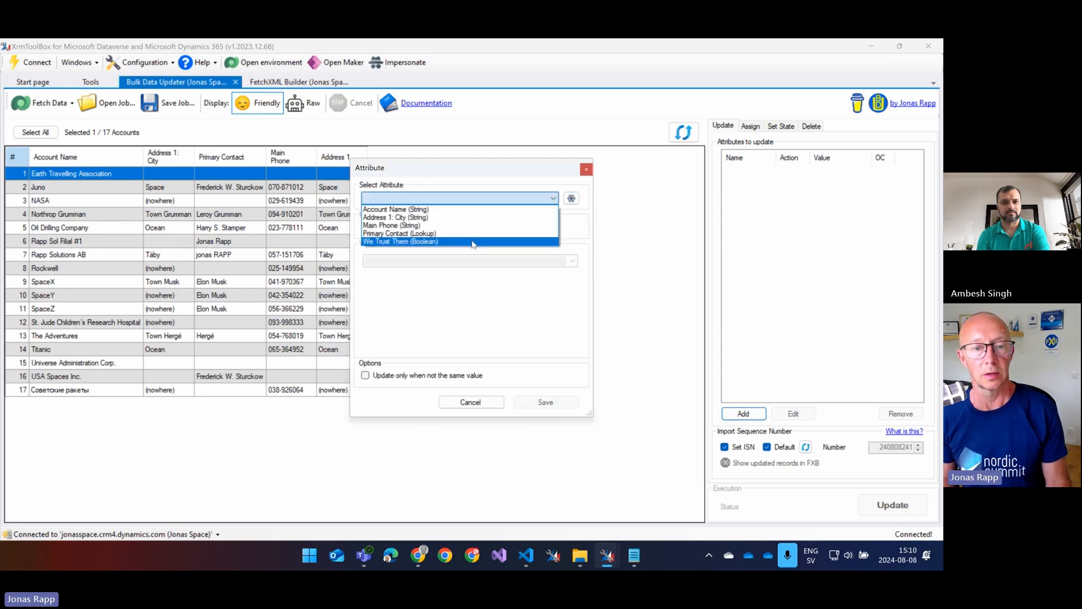
click(399, 241)
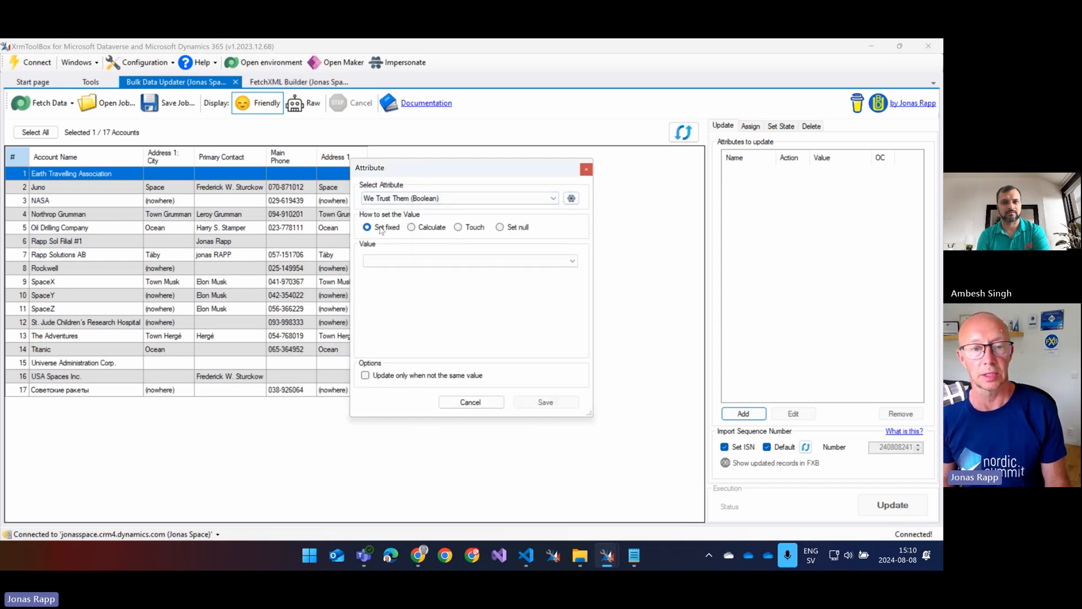
click(469, 260)
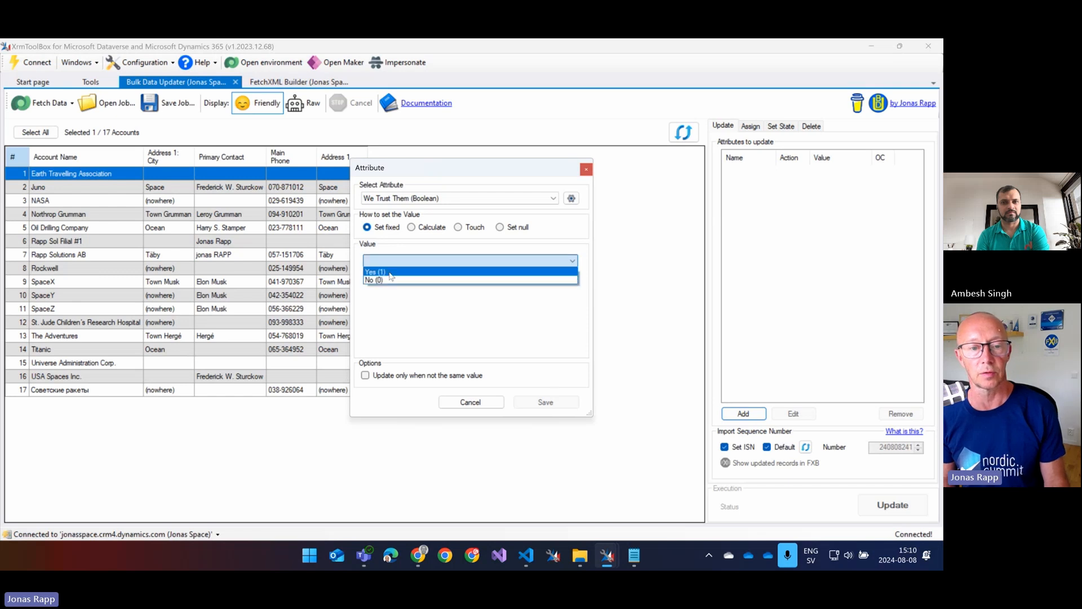
click(374, 280)
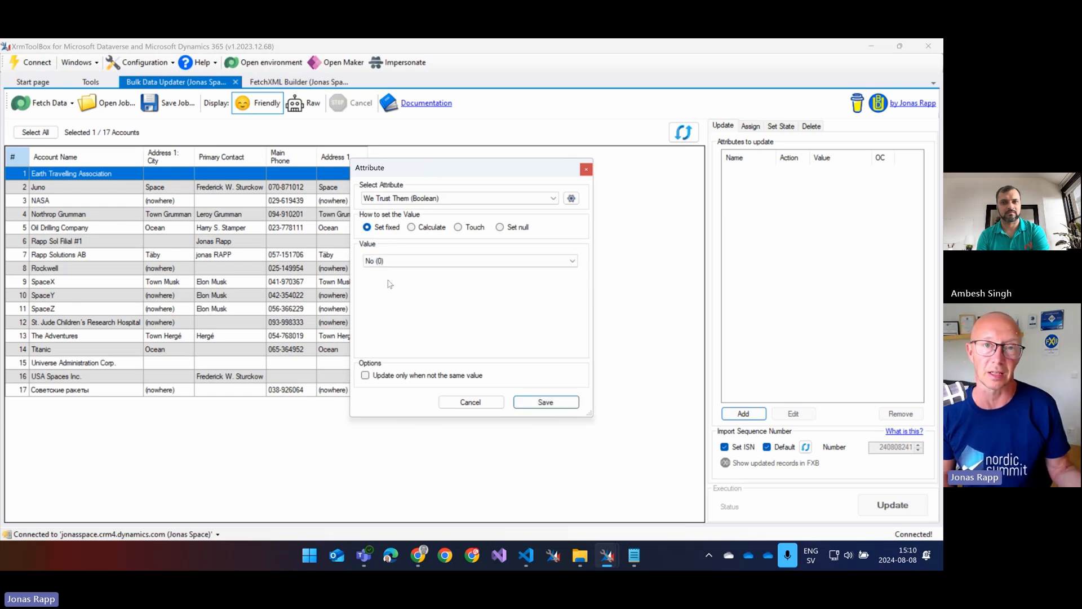
mouse_move(559, 429)
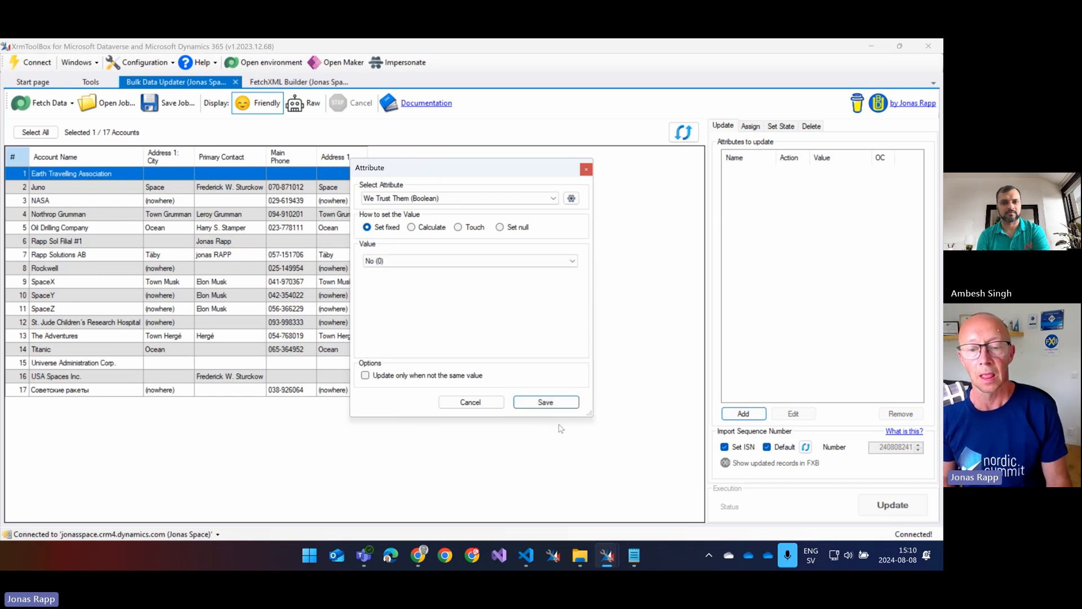
click(544, 401)
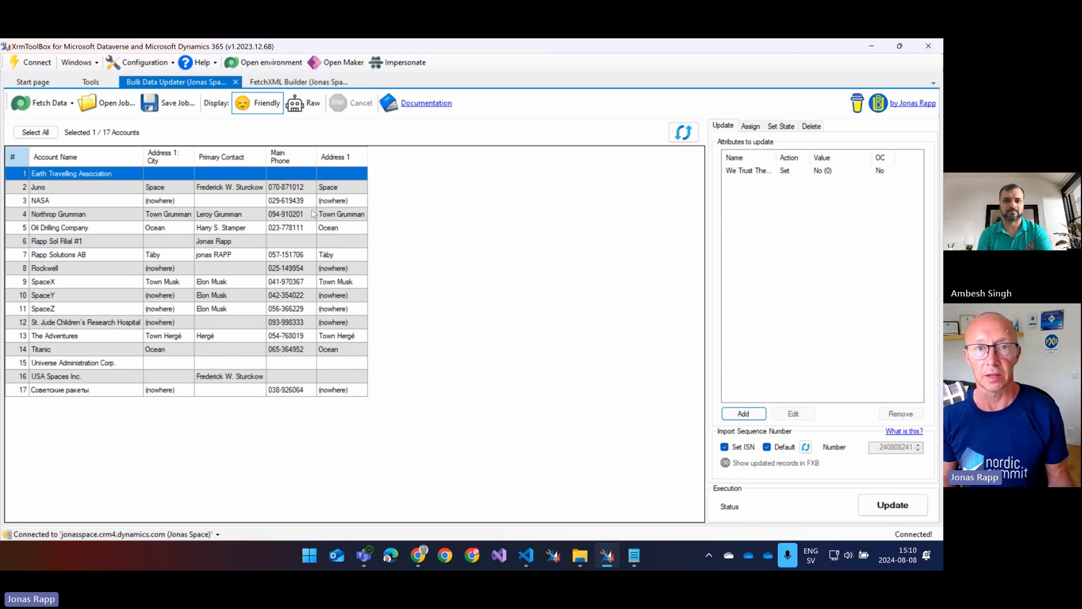
mouse_move(270, 62)
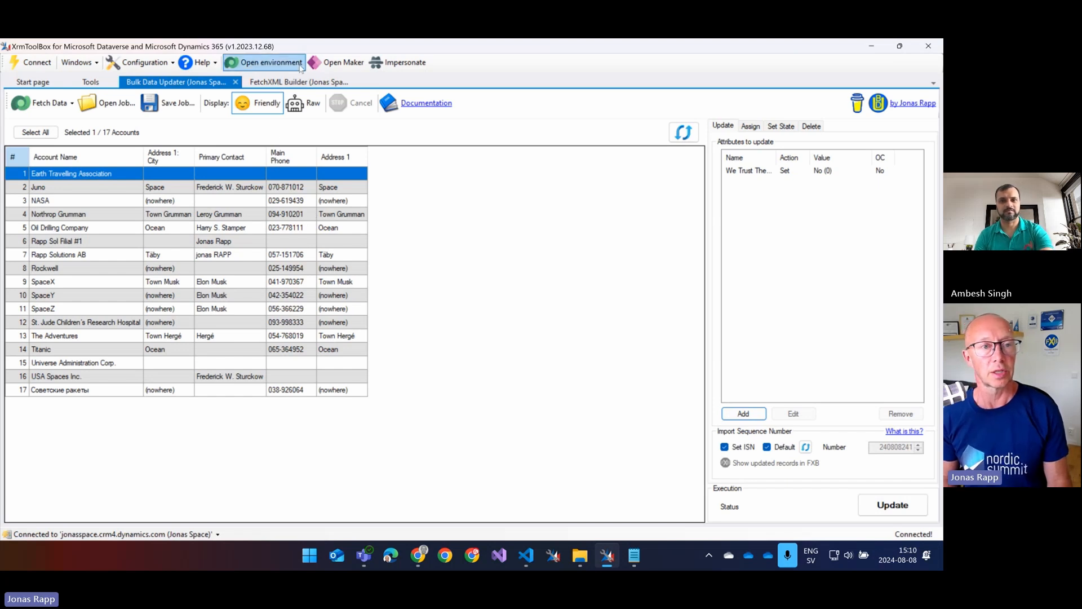
- Add a We Trust Them Null condition to the query's And filter, execute, and return it to the updater
click(298, 81)
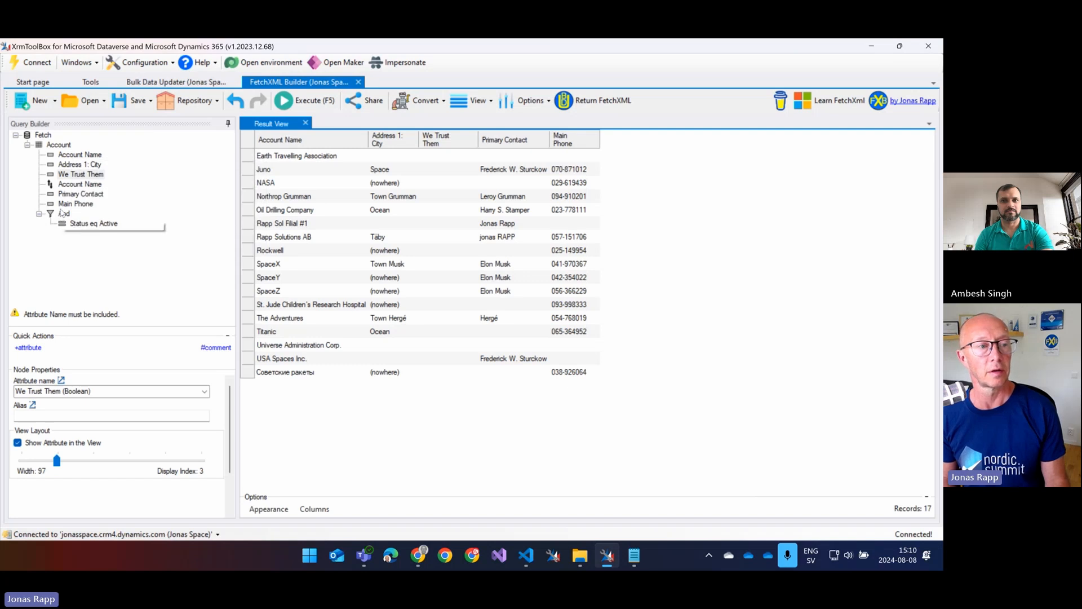
click(63, 213)
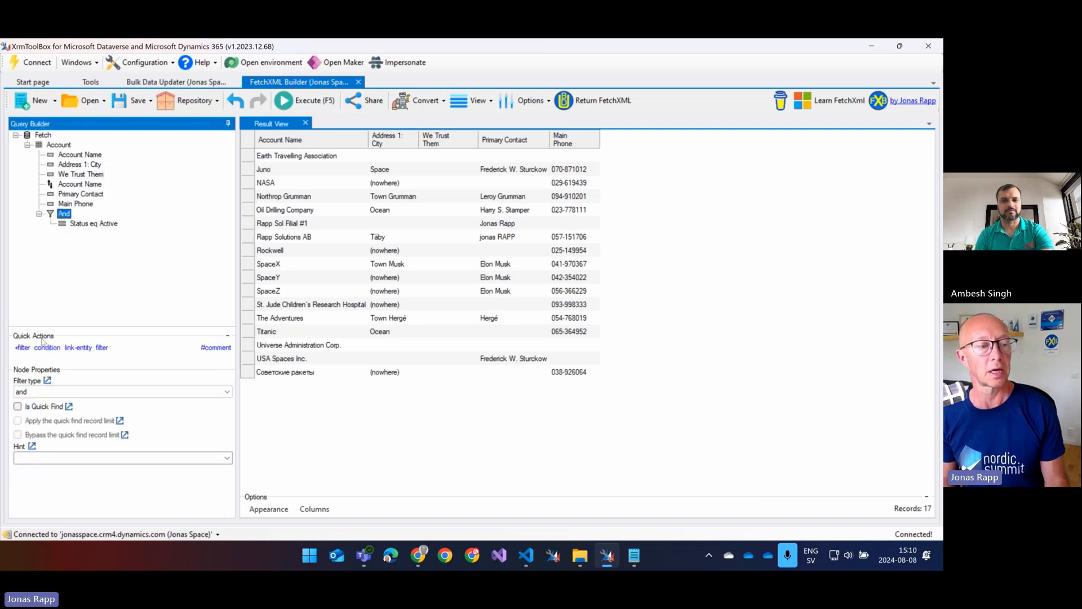
click(29, 348)
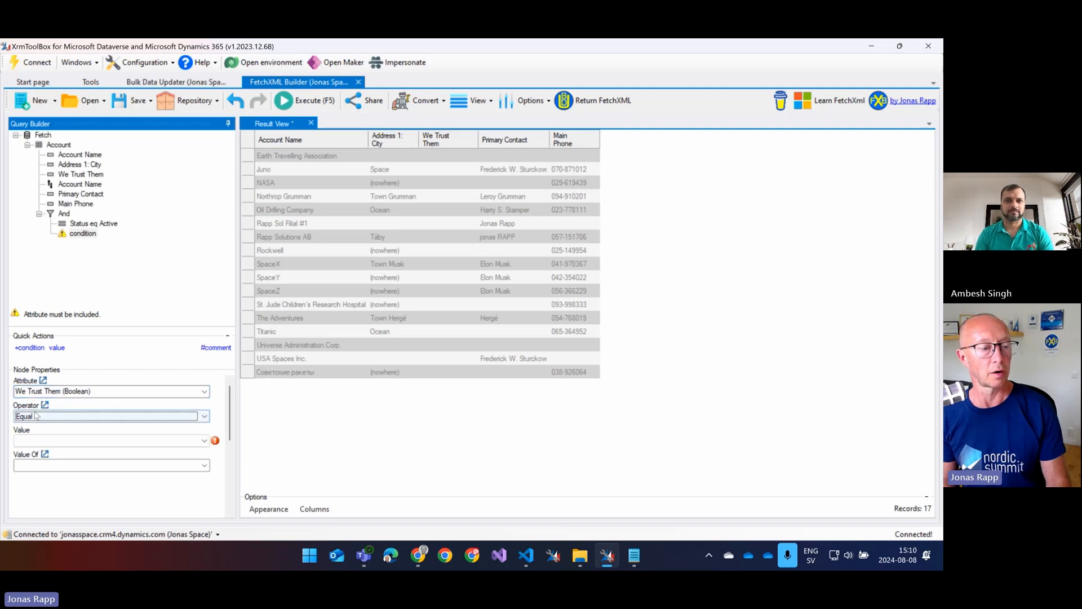
click(203, 416)
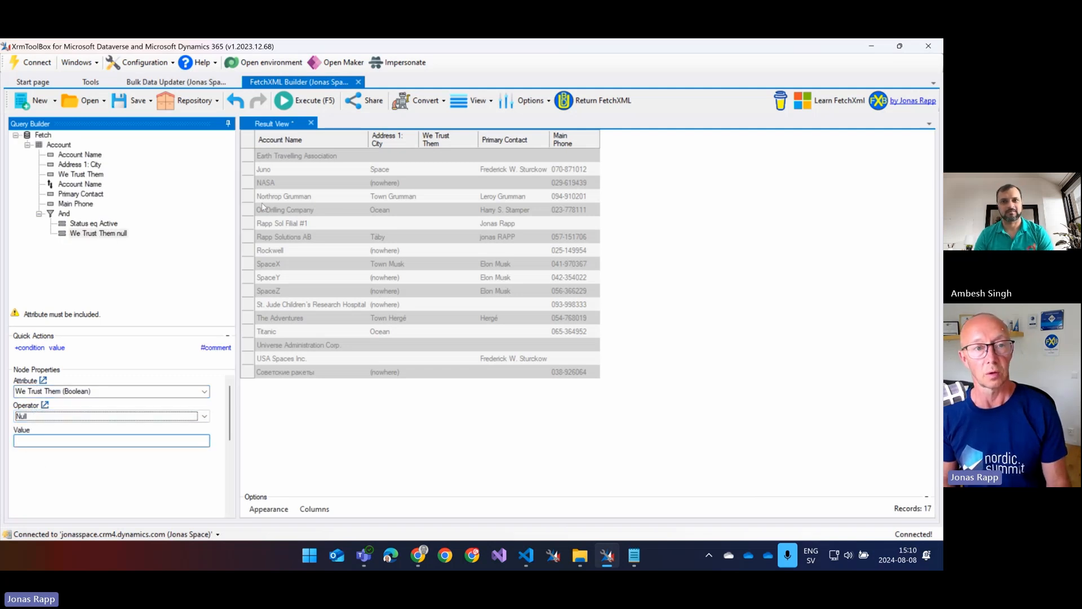
click(304, 101)
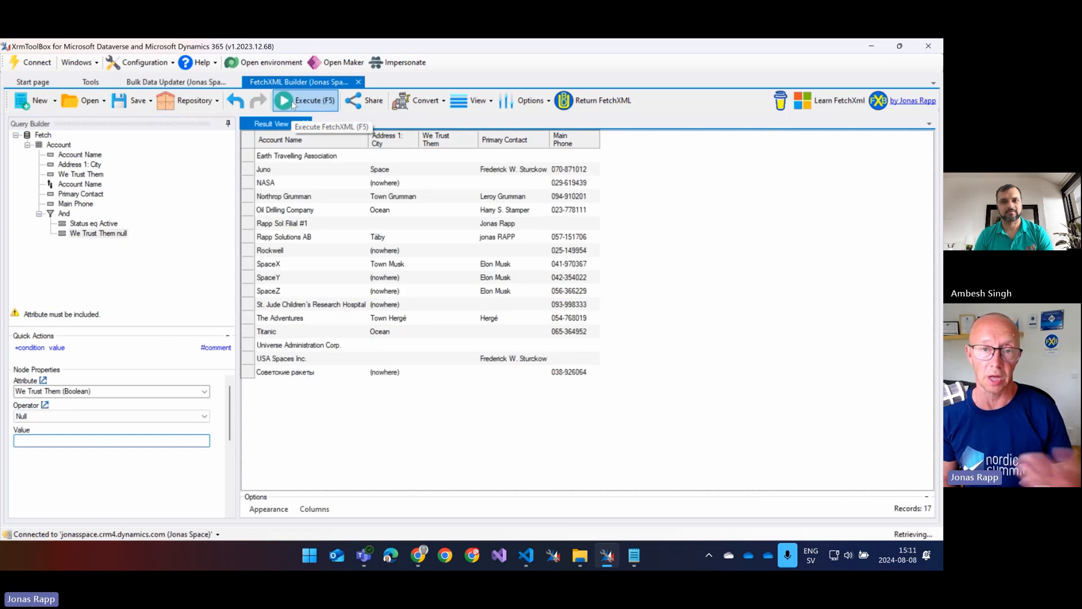
mouse_move(592, 100)
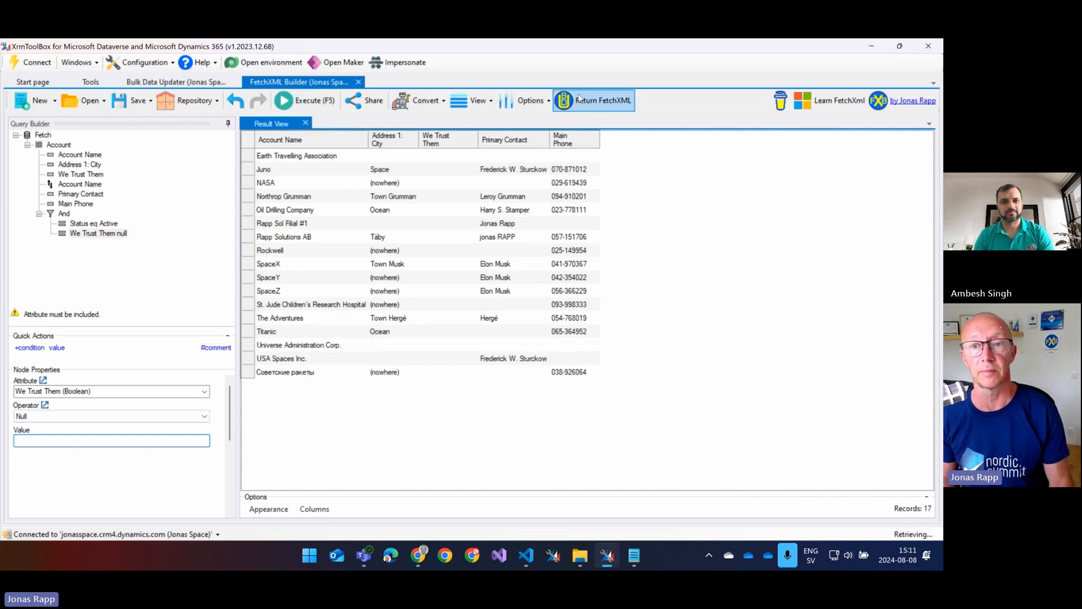
click(177, 81)
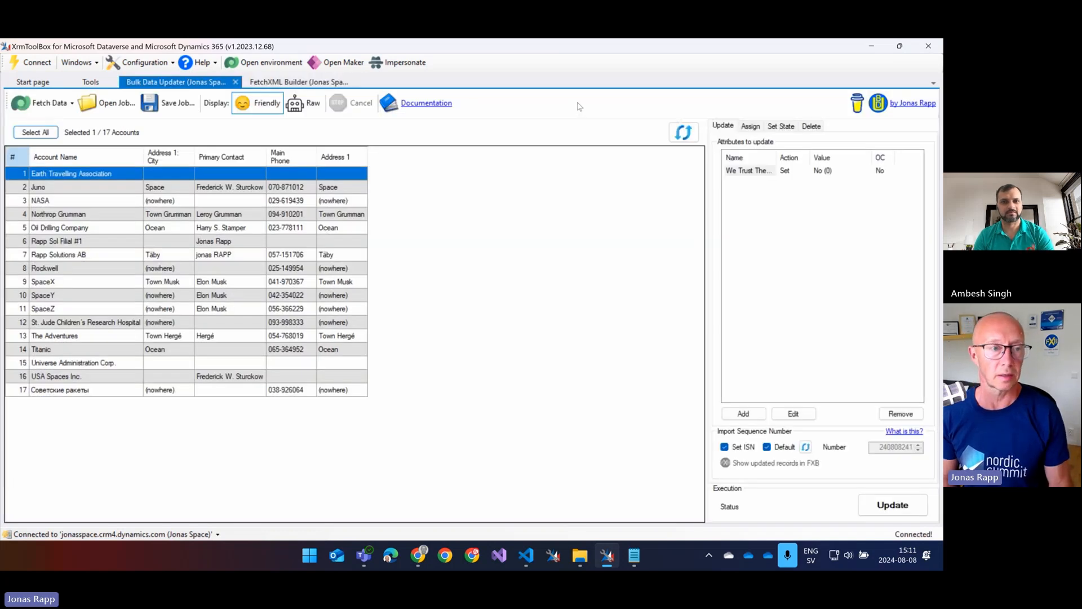
mouse_move(150, 177)
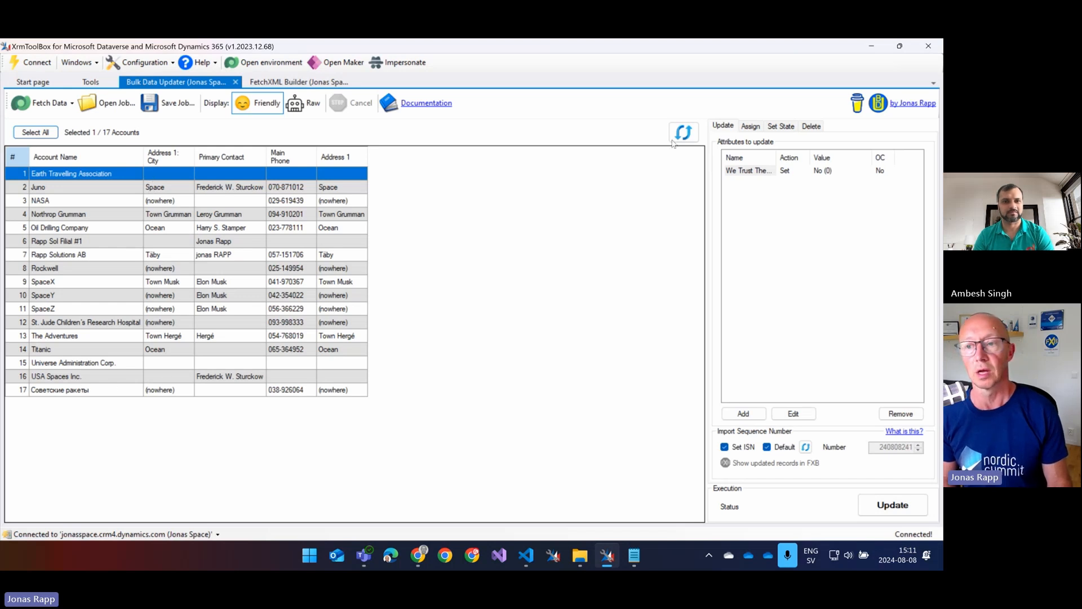
mouse_move(428, 272)
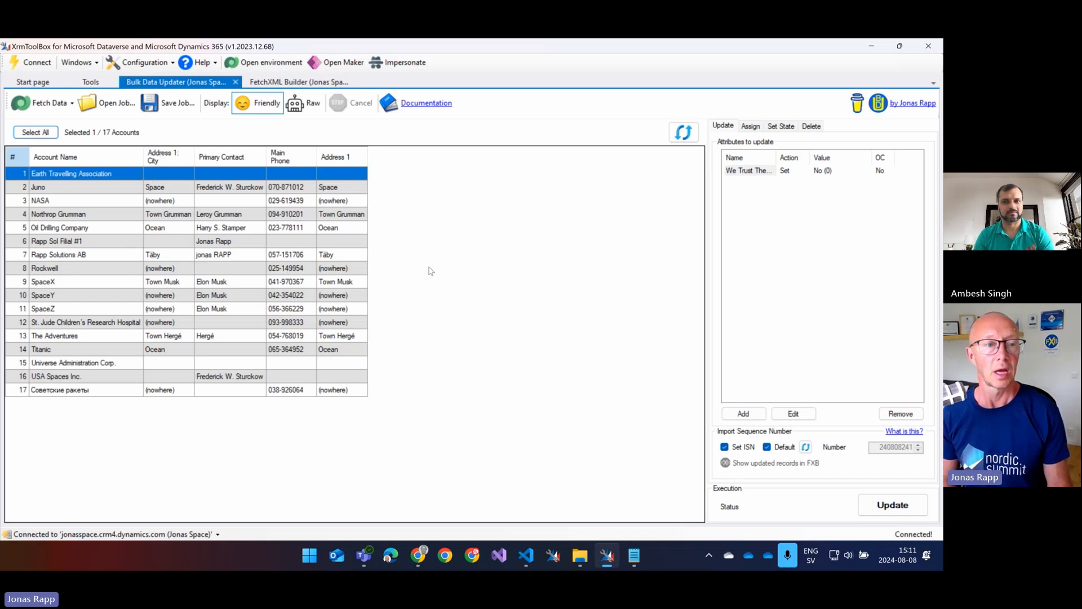
mouse_move(178, 177)
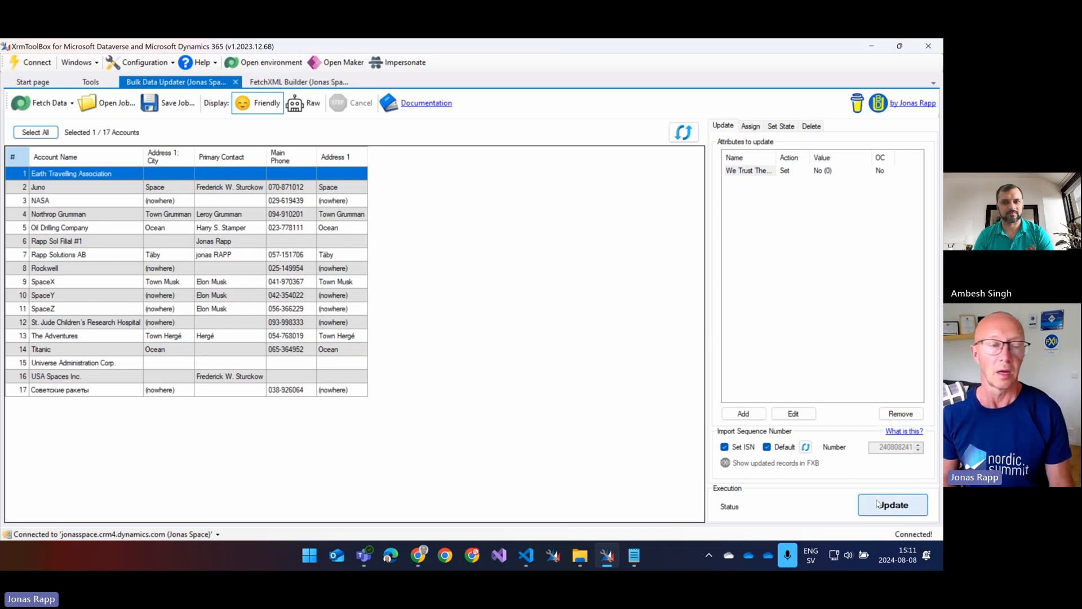
mouse_move(103, 178)
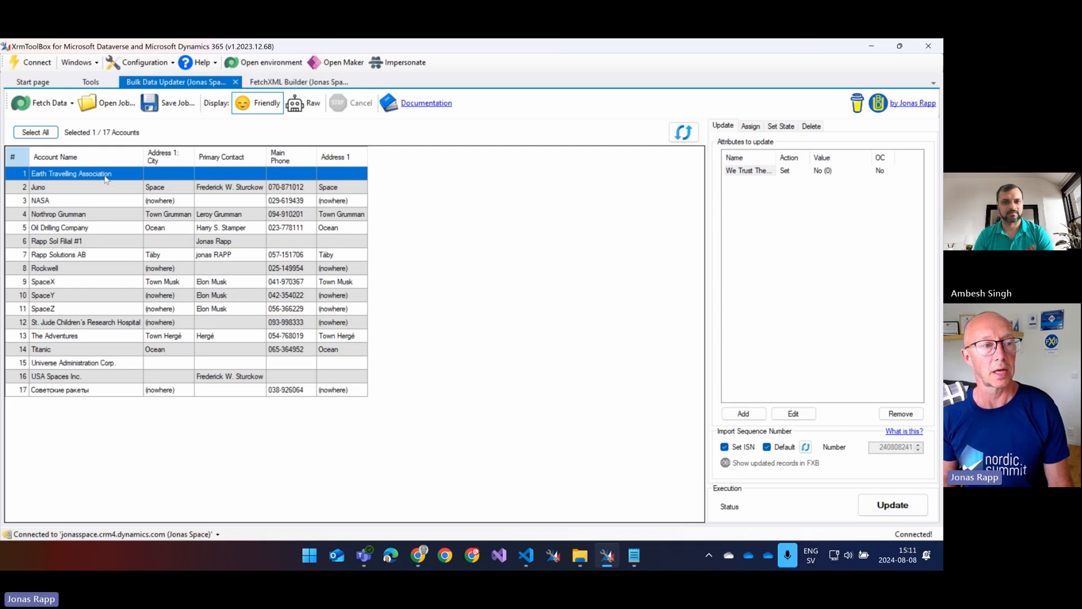
- Select only Earth Travelling Association, Juno and NASA and start the Update
click(35, 132)
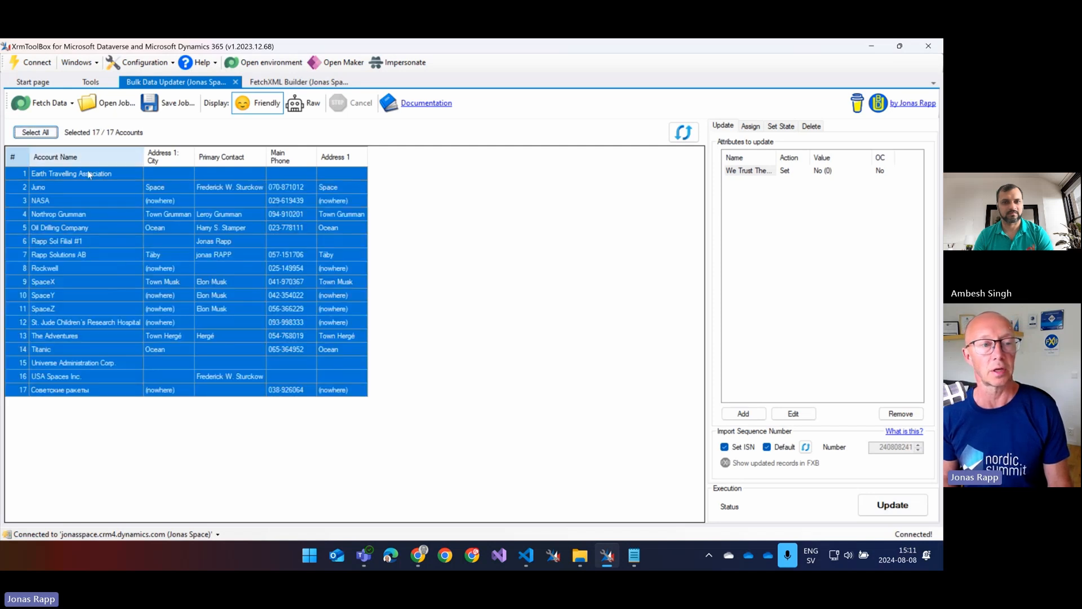
mouse_move(113, 178)
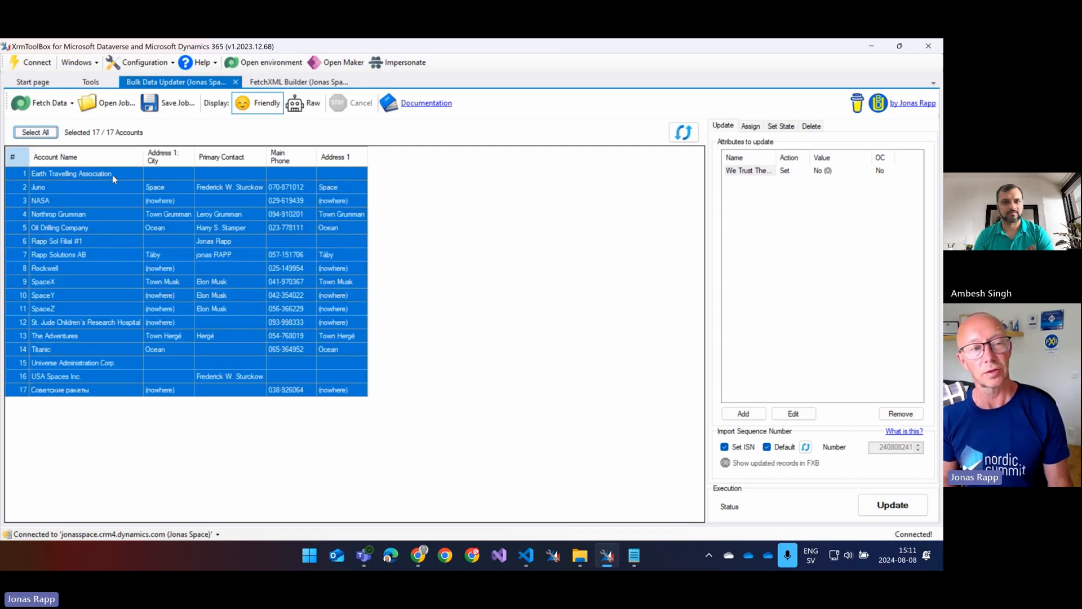
click(71, 174)
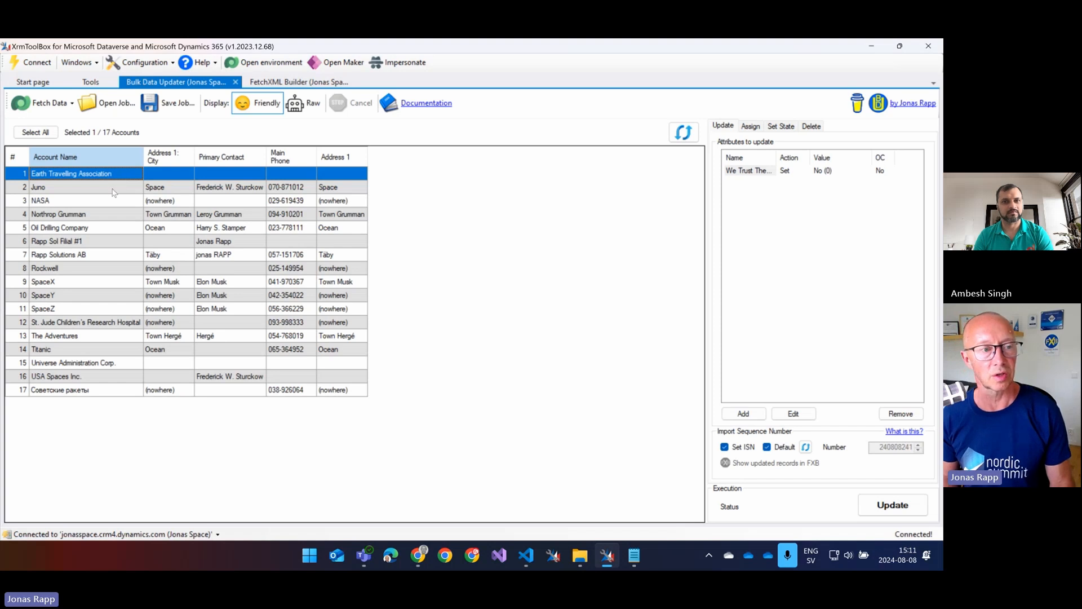
click(40, 201)
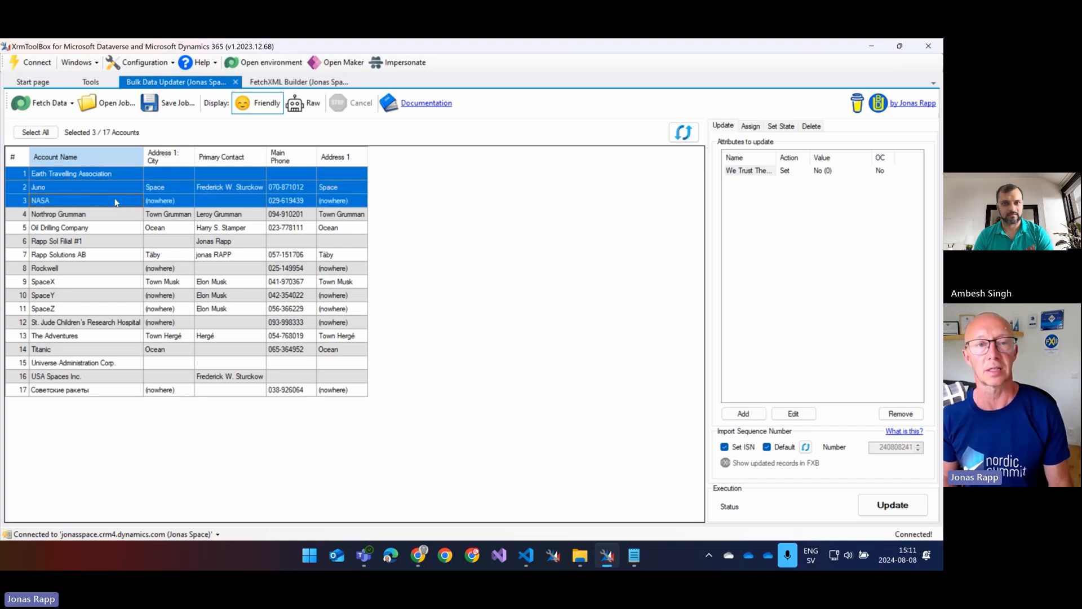
mouse_move(520, 216)
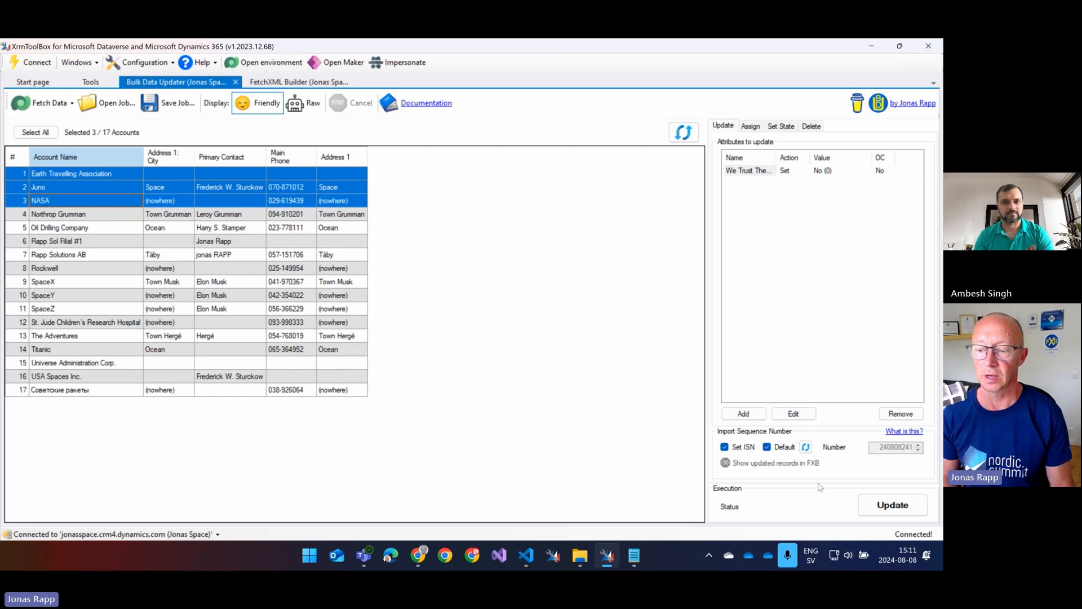
click(892, 505)
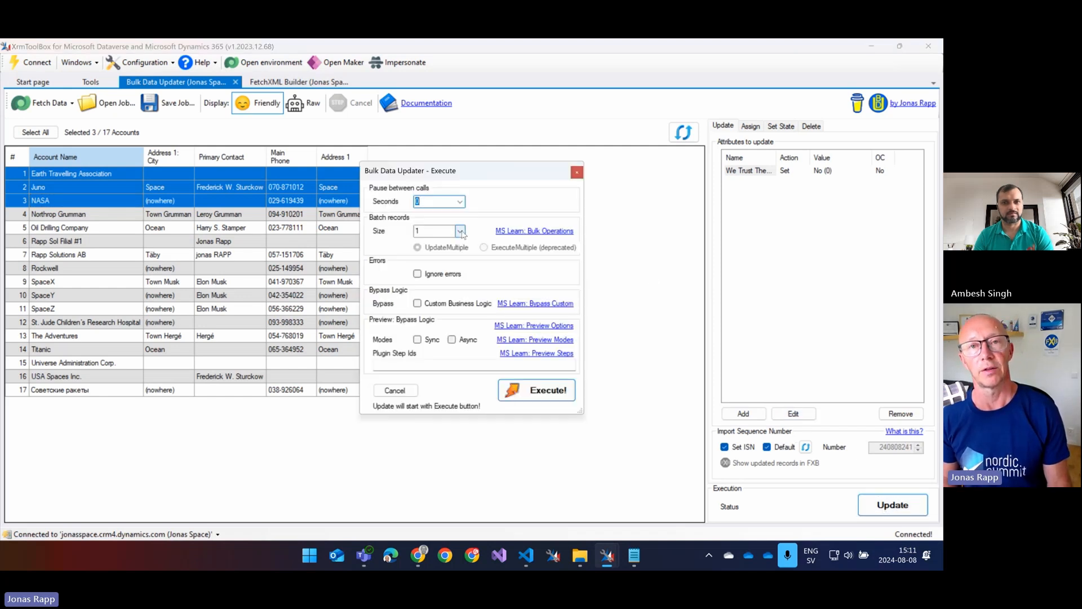
mouse_move(430, 322)
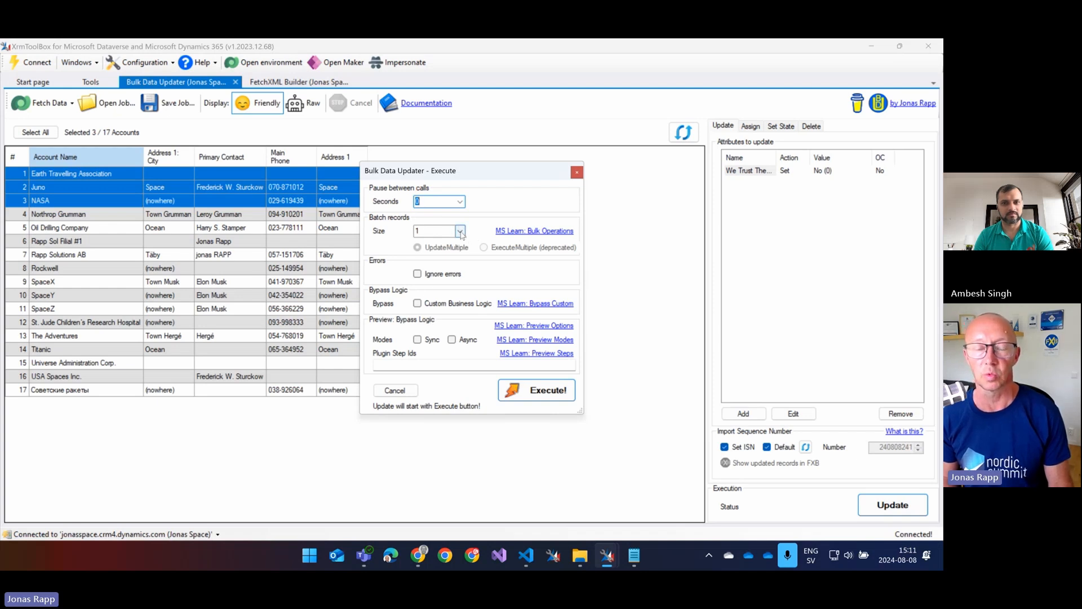
- Choose a batch size, execute the update and confirm, updating 3 records with 0 failures
click(460, 230)
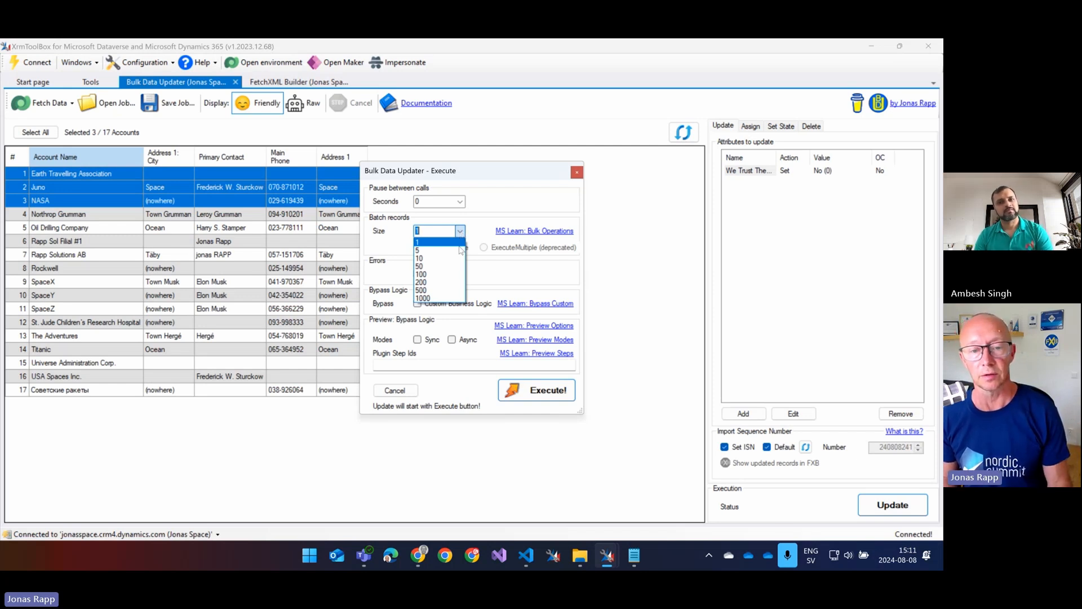
mouse_move(452, 267)
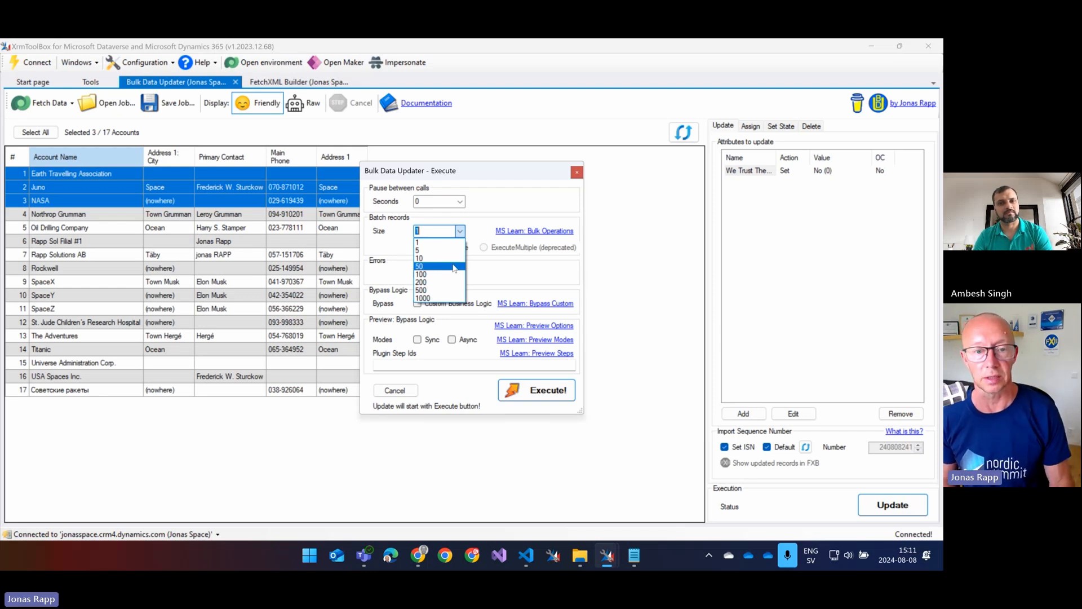
click(438, 230)
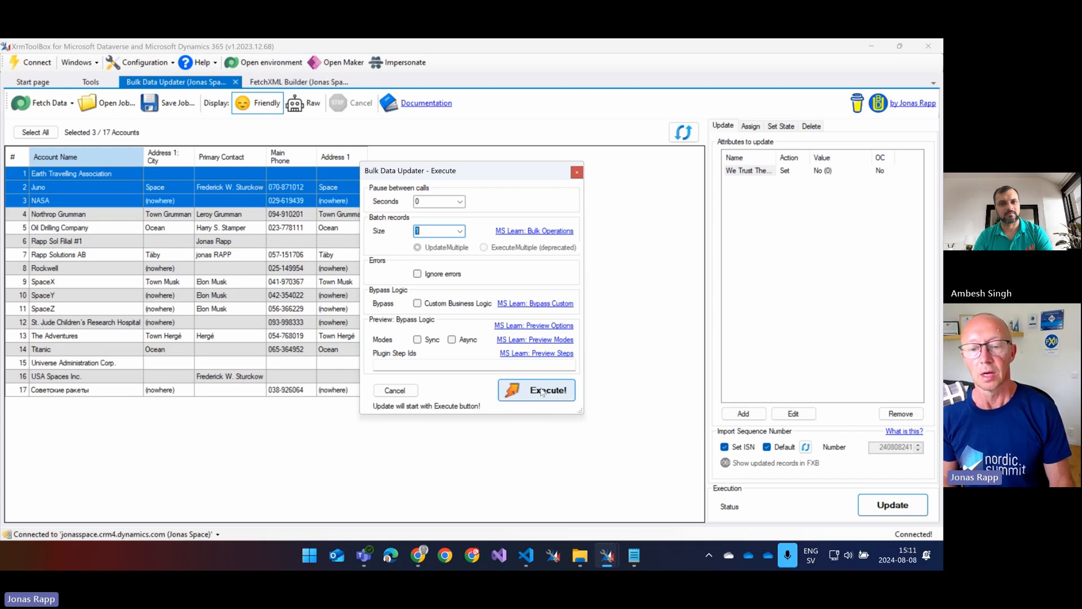
click(546, 390)
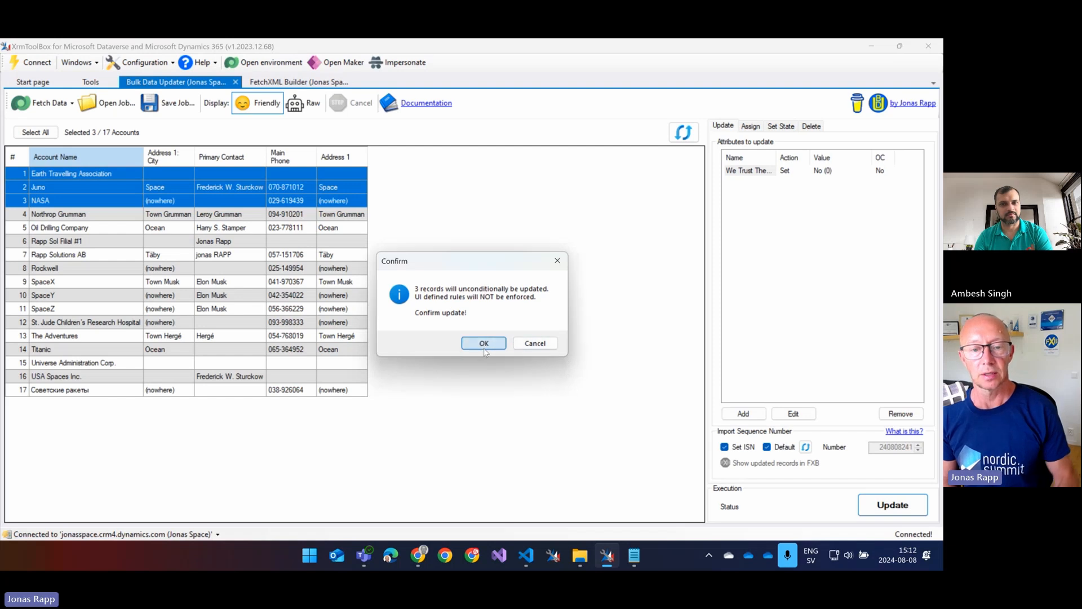
click(484, 343)
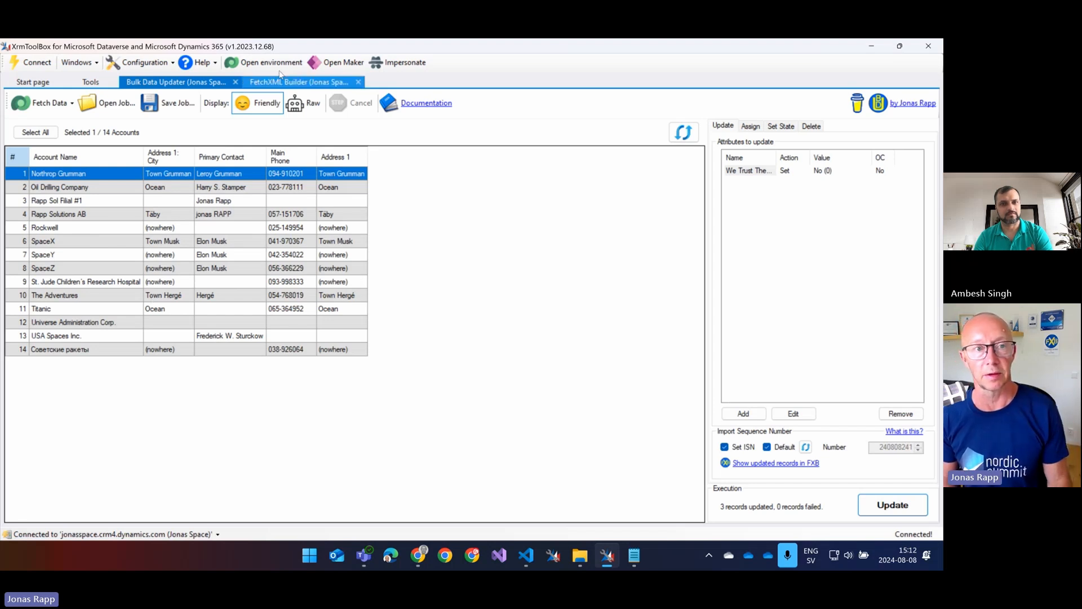
click(298, 82)
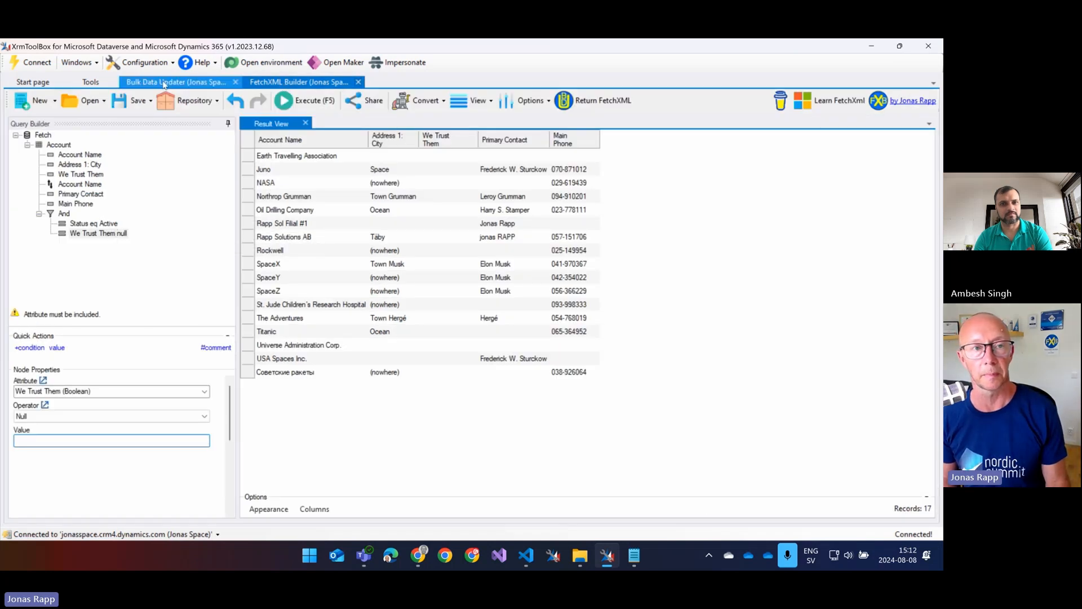
click(177, 81)
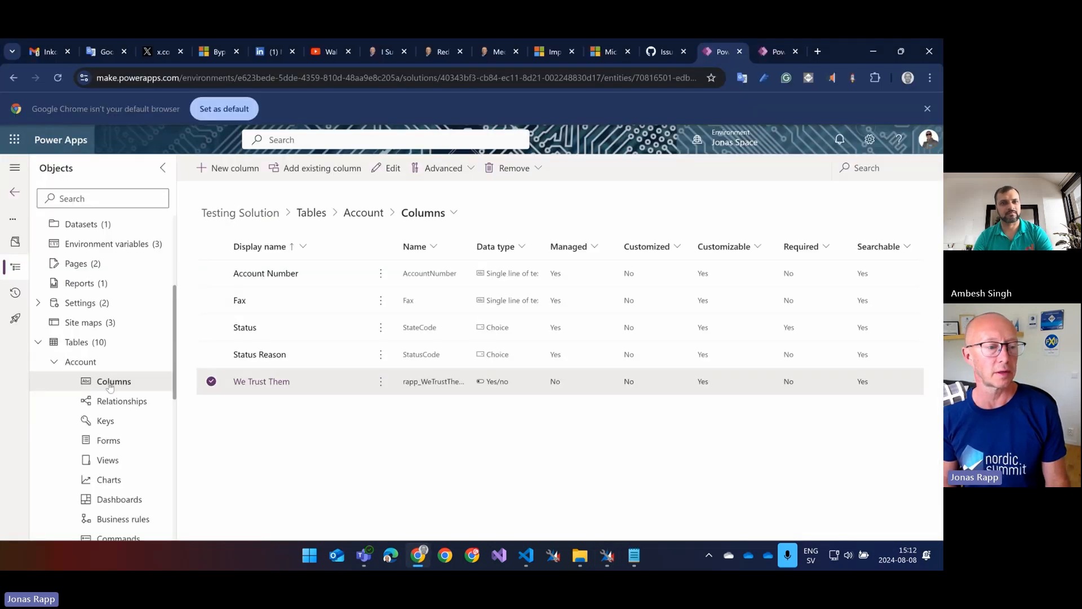
- Review the Contact table's columns in Power Apps, then return to Bulk Data Updater
scroll(down, 3)
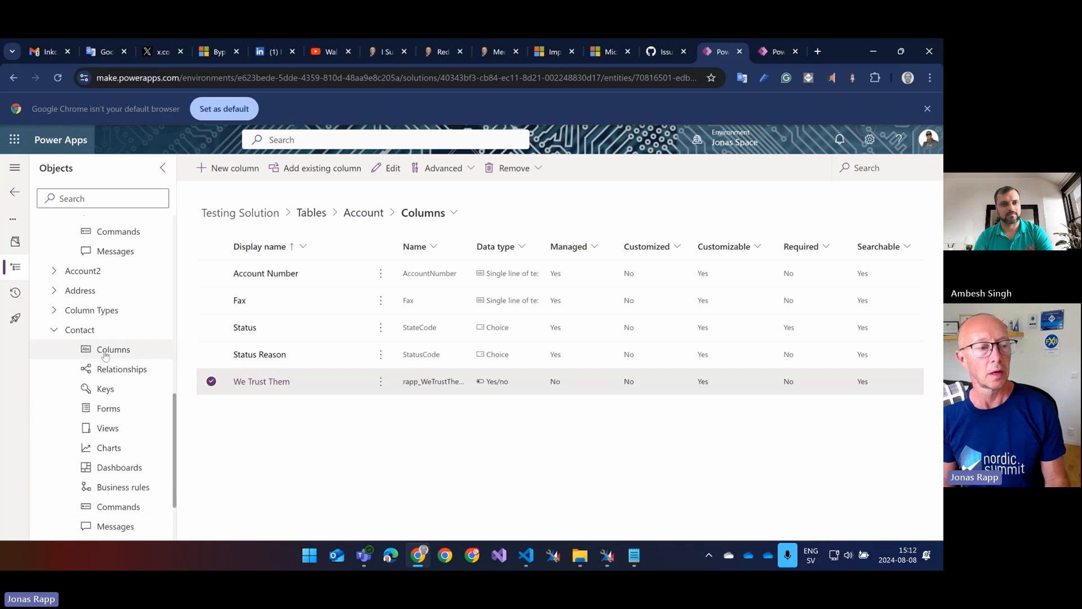
click(114, 348)
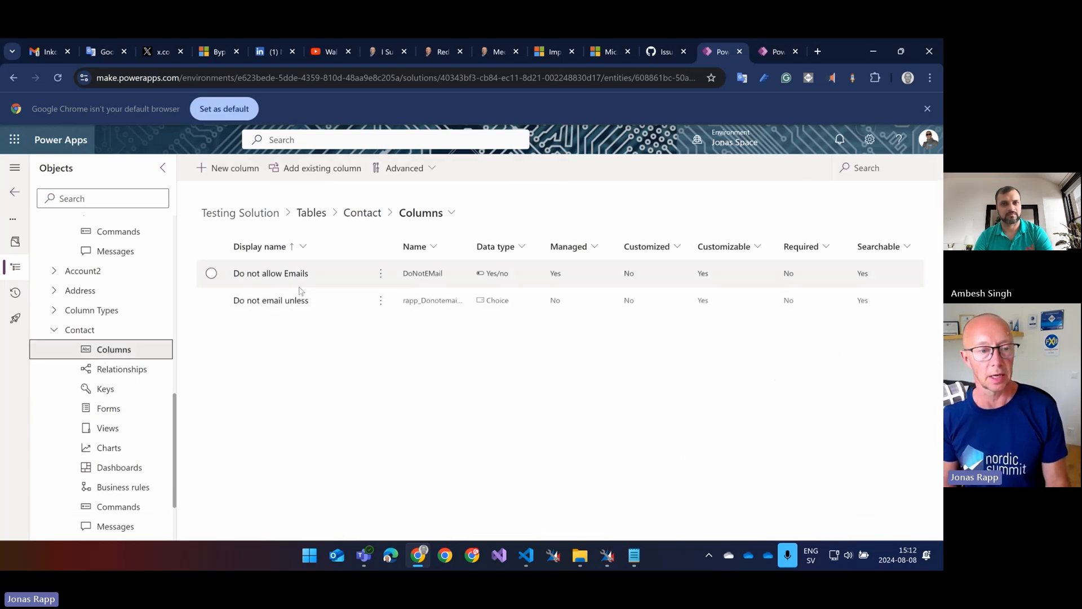
mouse_move(270, 273)
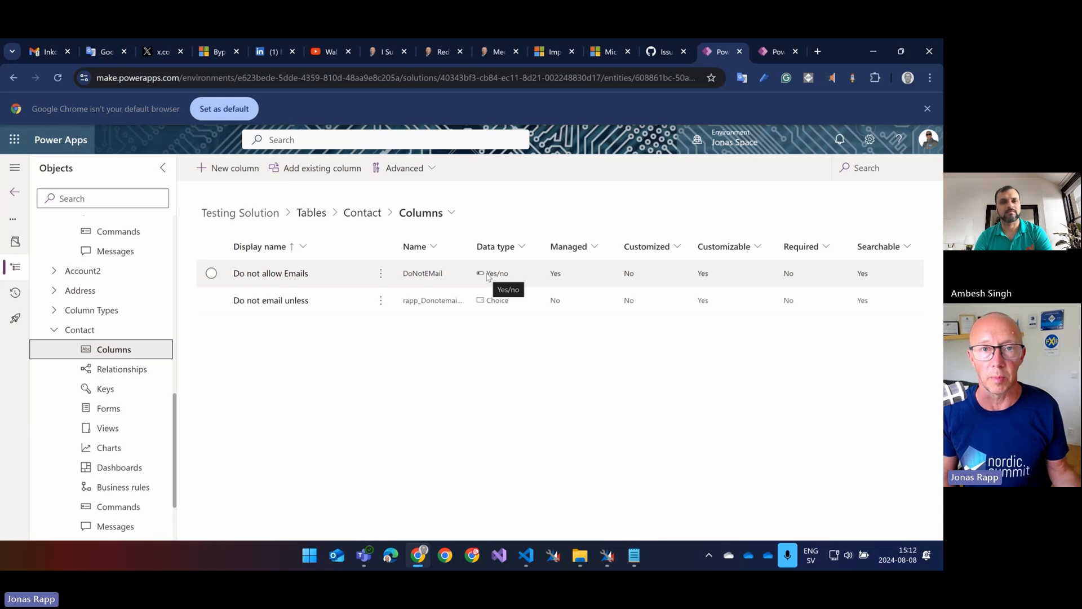
mouse_move(270, 300)
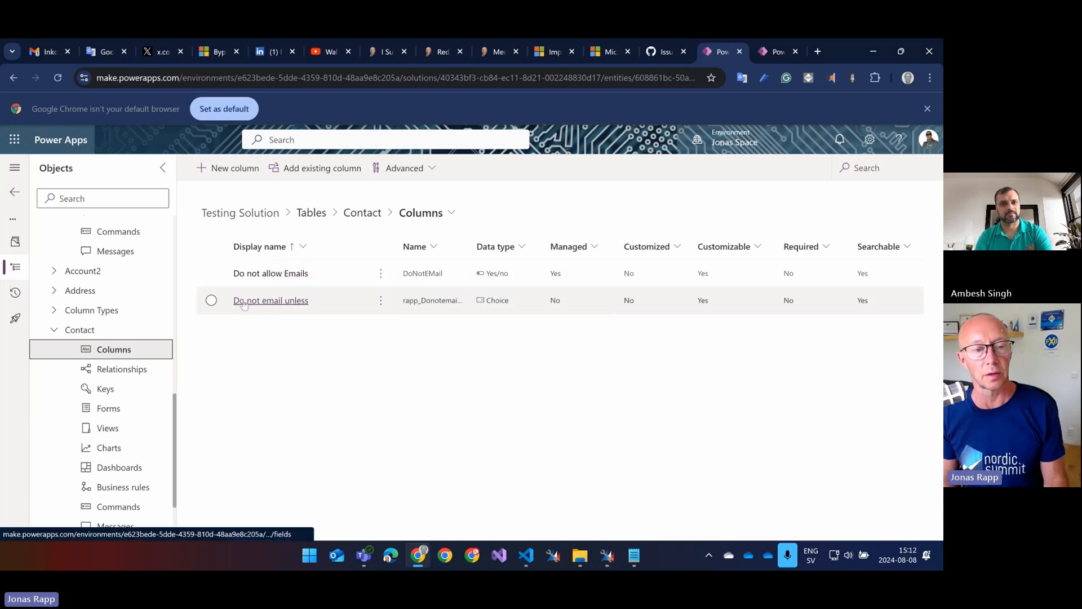
mouse_move(270, 300)
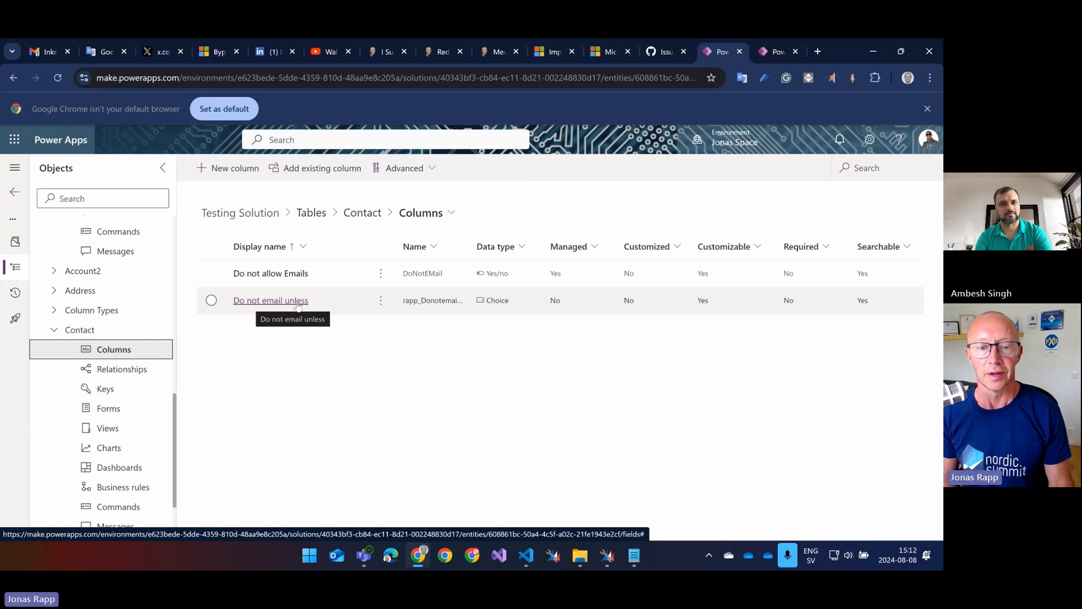
mouse_move(501, 303)
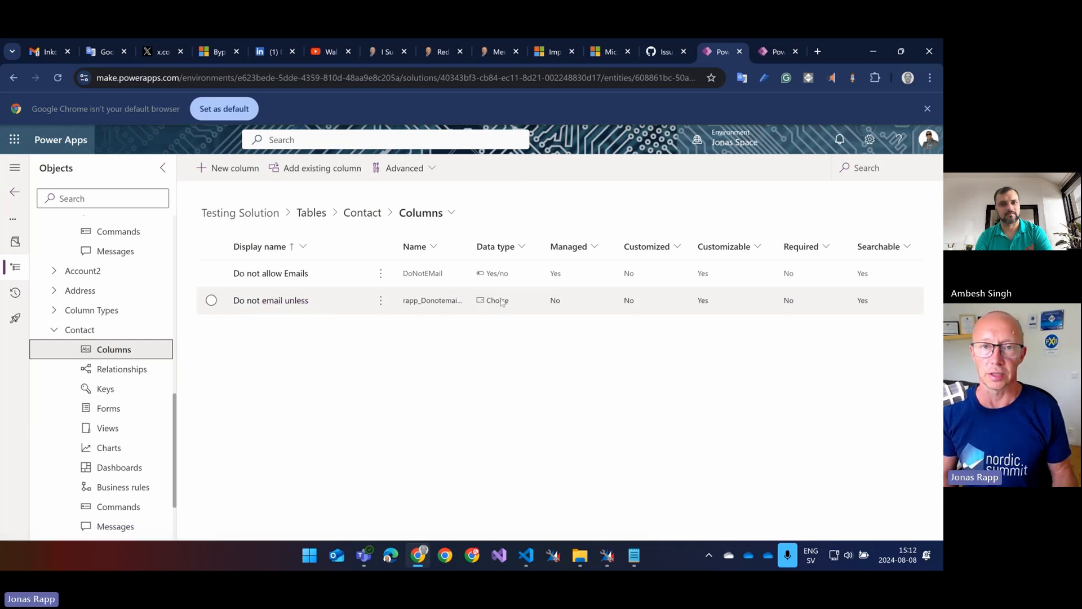
mouse_move(738, 192)
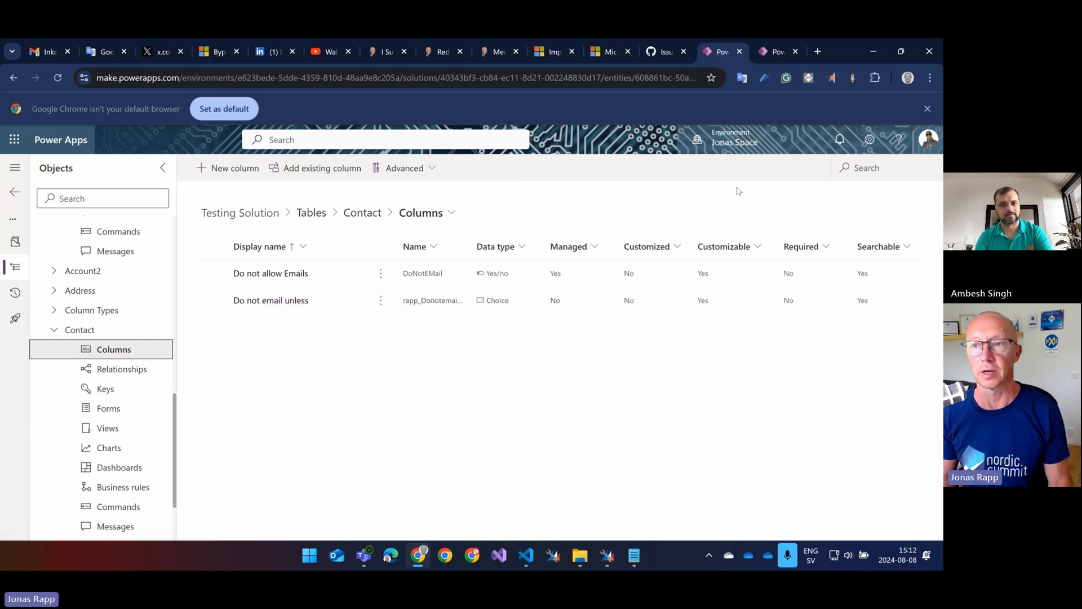
click(605, 555)
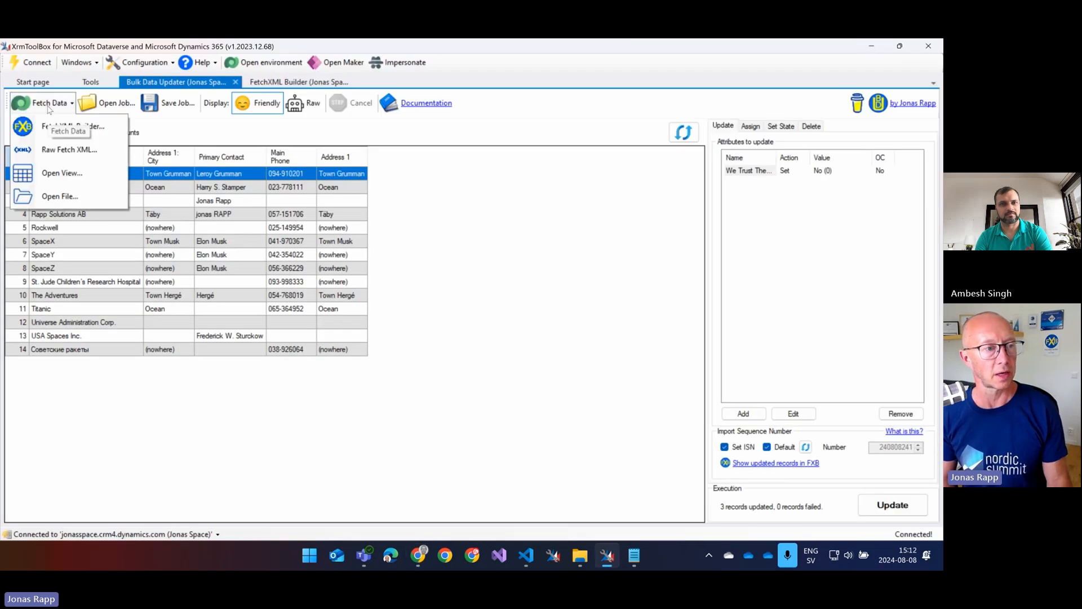
- Load the Contact table's Active Contacts view, listing 33 contacts
click(61, 173)
text(cont)
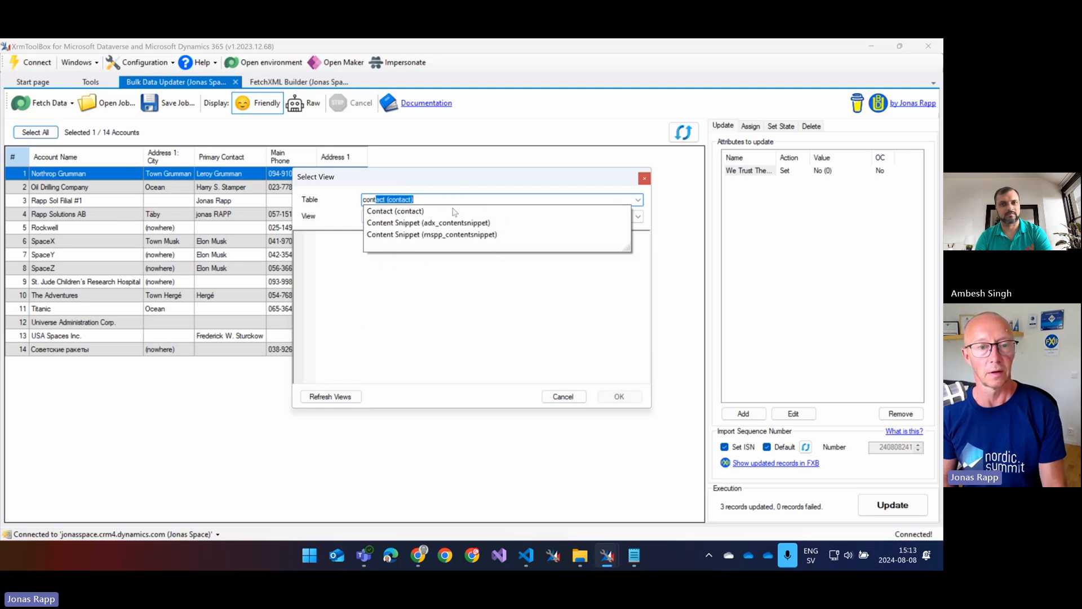
click(395, 210)
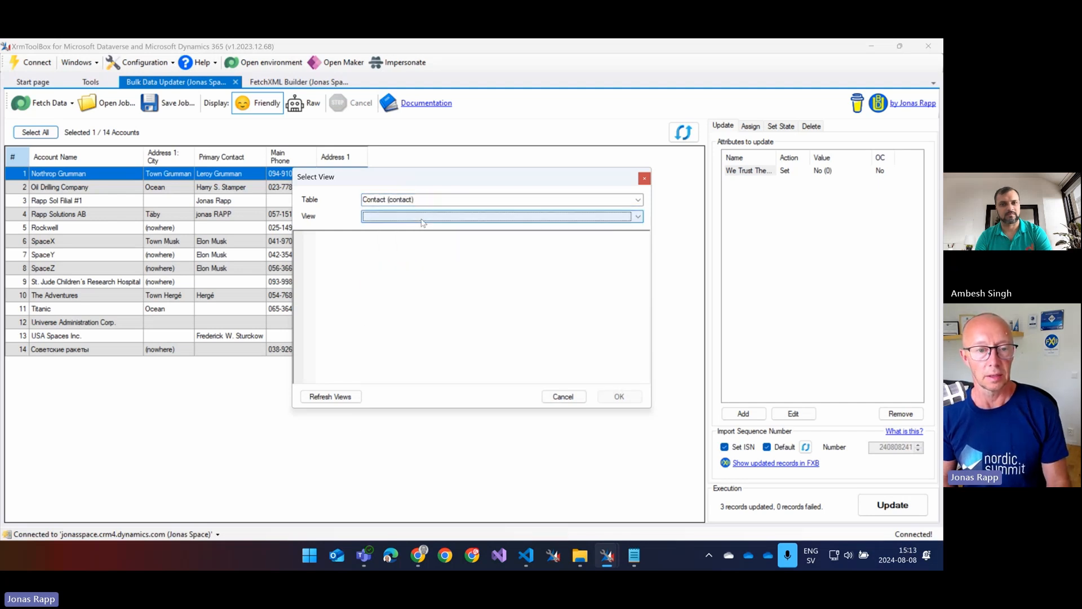
click(497, 216)
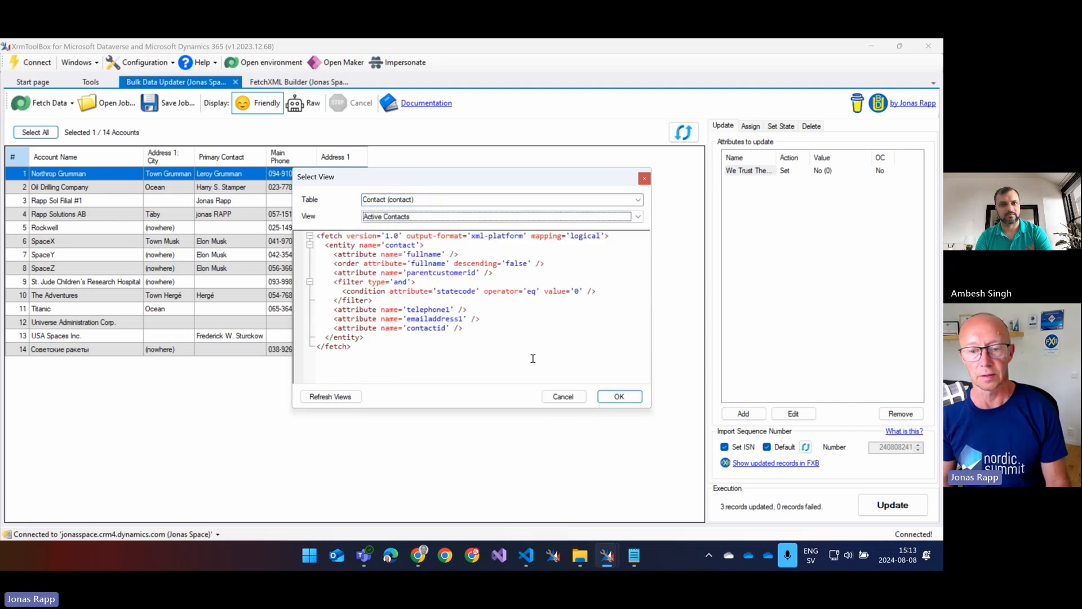
click(617, 396)
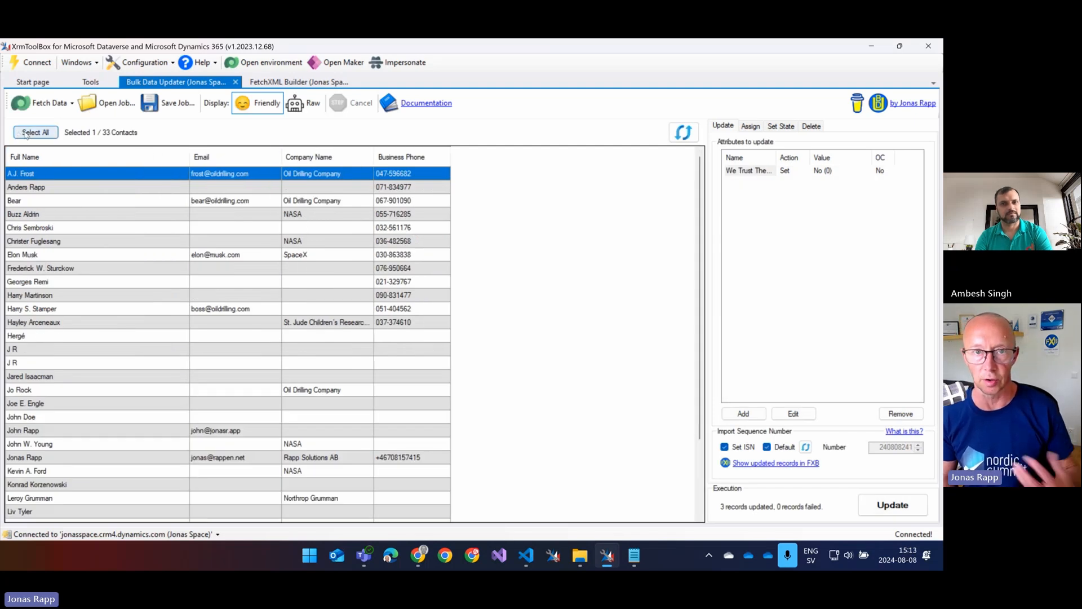
mouse_move(151, 154)
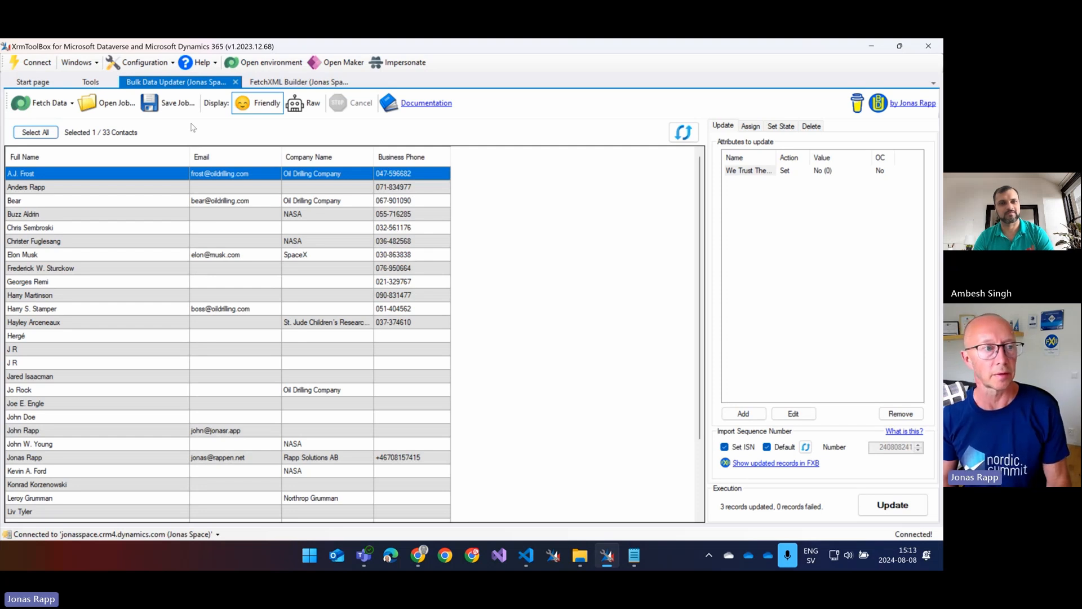
mouse_move(43, 102)
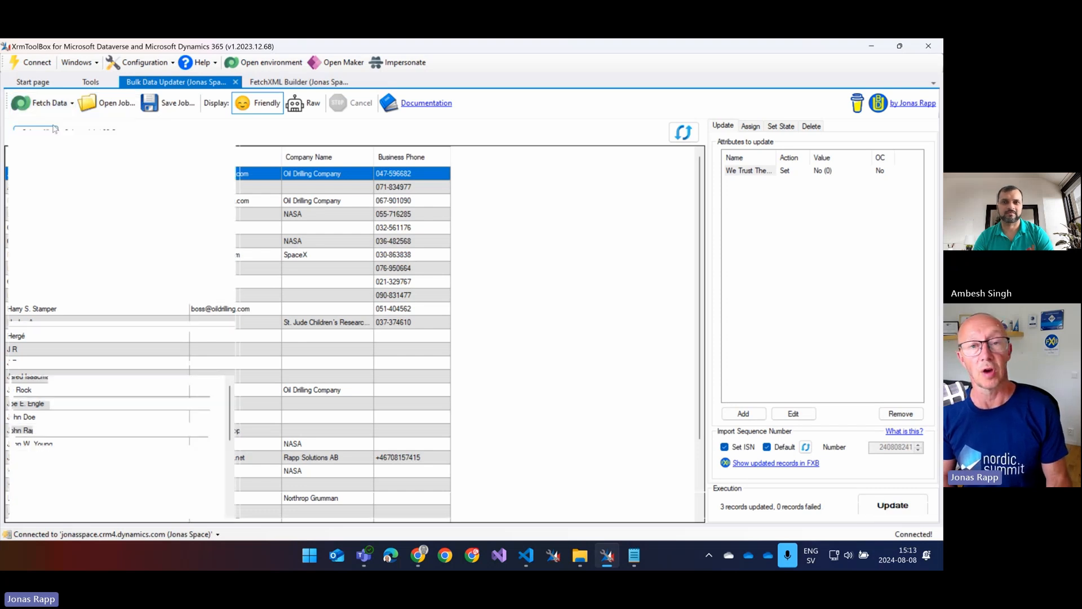
- Add Do not allow Emails and Do not email unless to the contact query and execute, returning 33 contacts
click(298, 81)
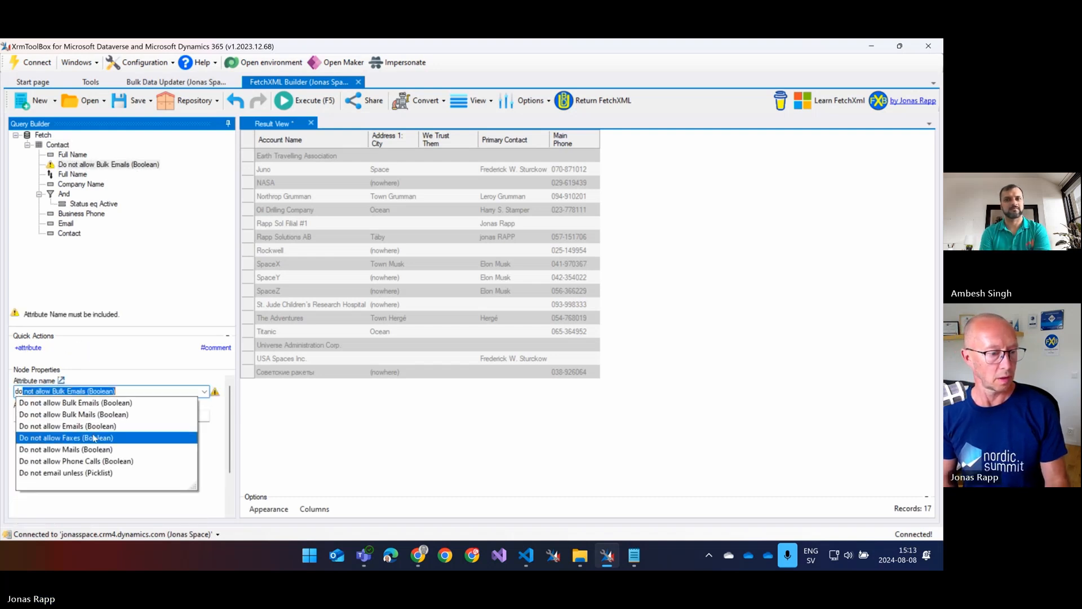
click(74, 426)
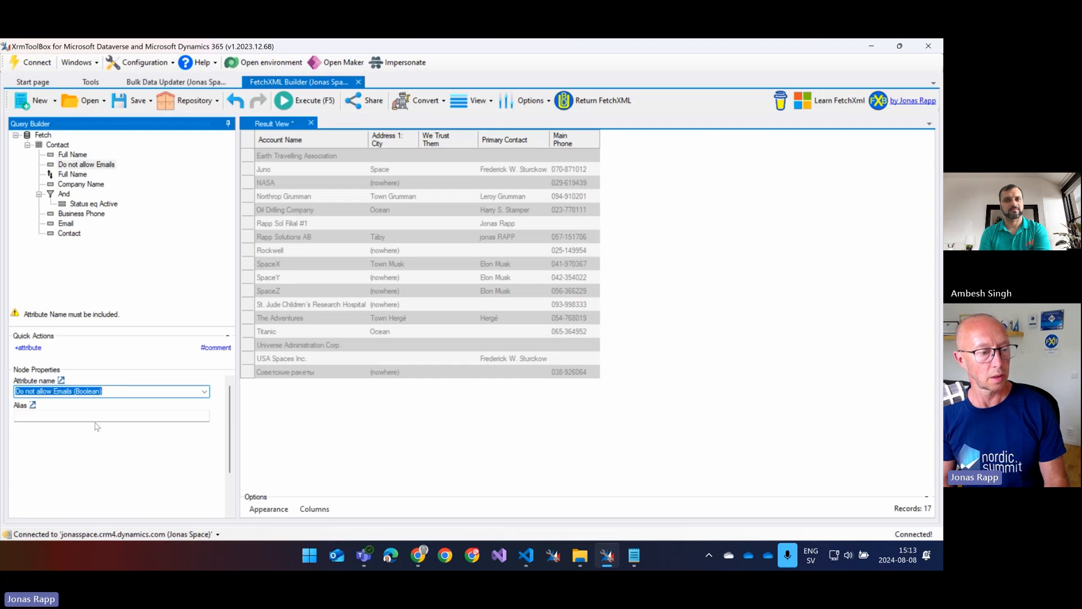
mouse_move(27, 347)
text(do)
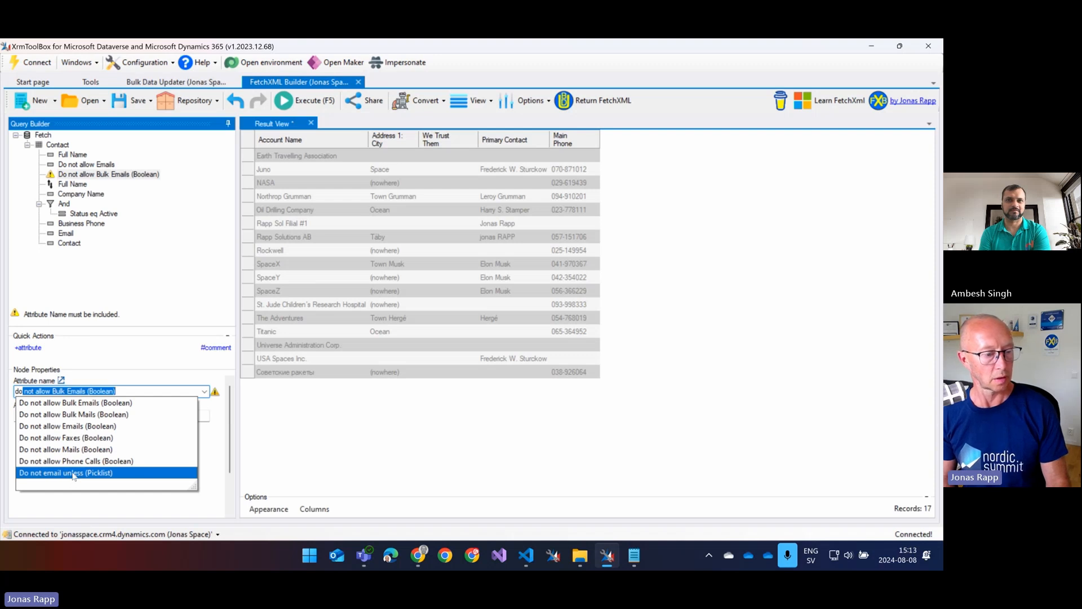
click(65, 472)
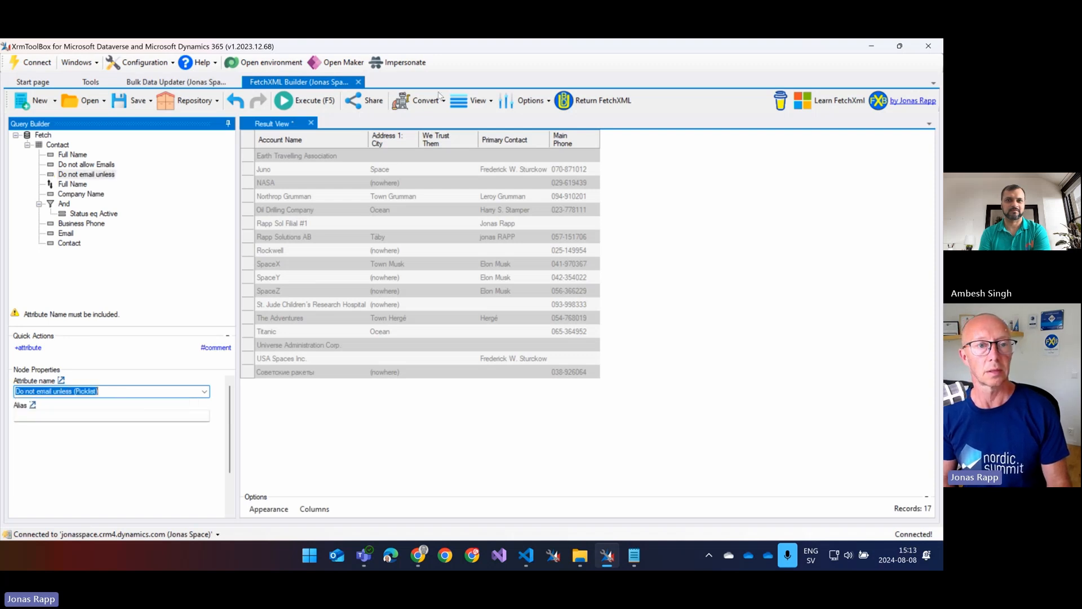
click(283, 100)
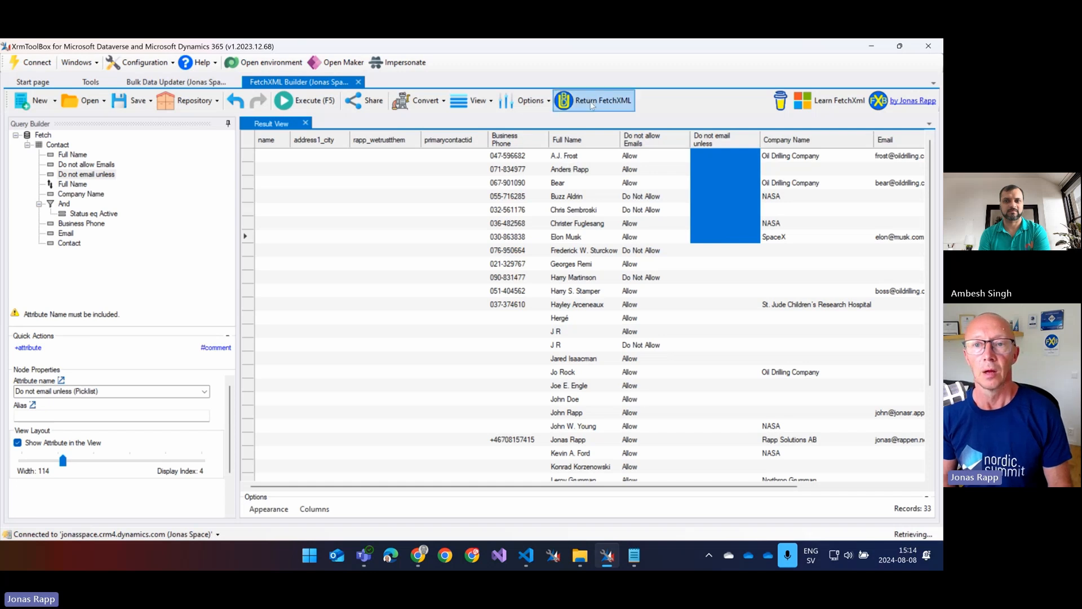
- Return the edited FetchXML to Bulk Data Updater and remove the old queued attribute from the update list
click(177, 81)
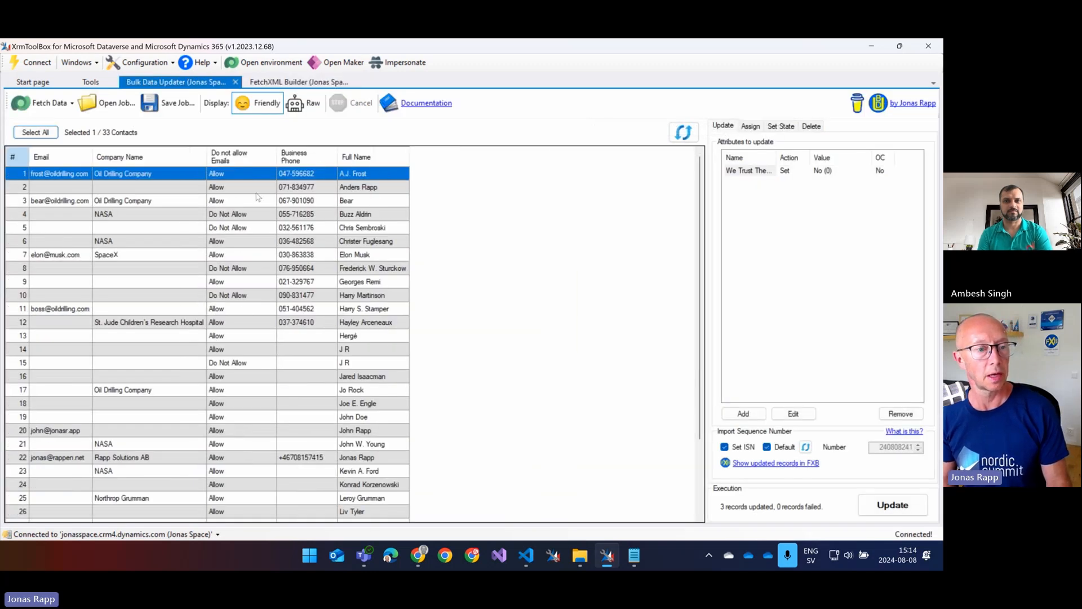
mouse_move(220, 250)
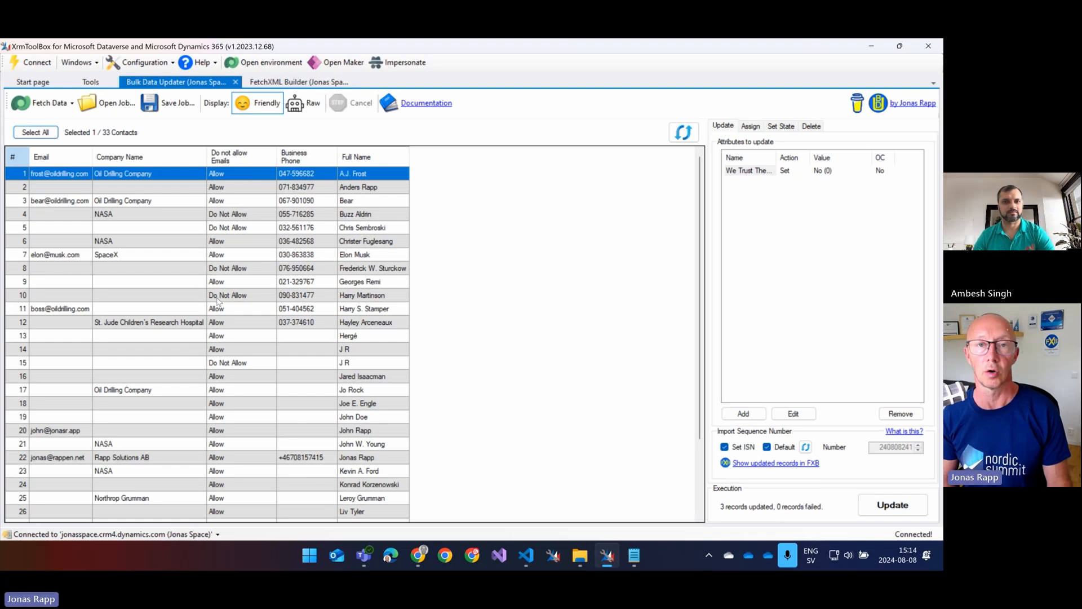
mouse_move(503, 242)
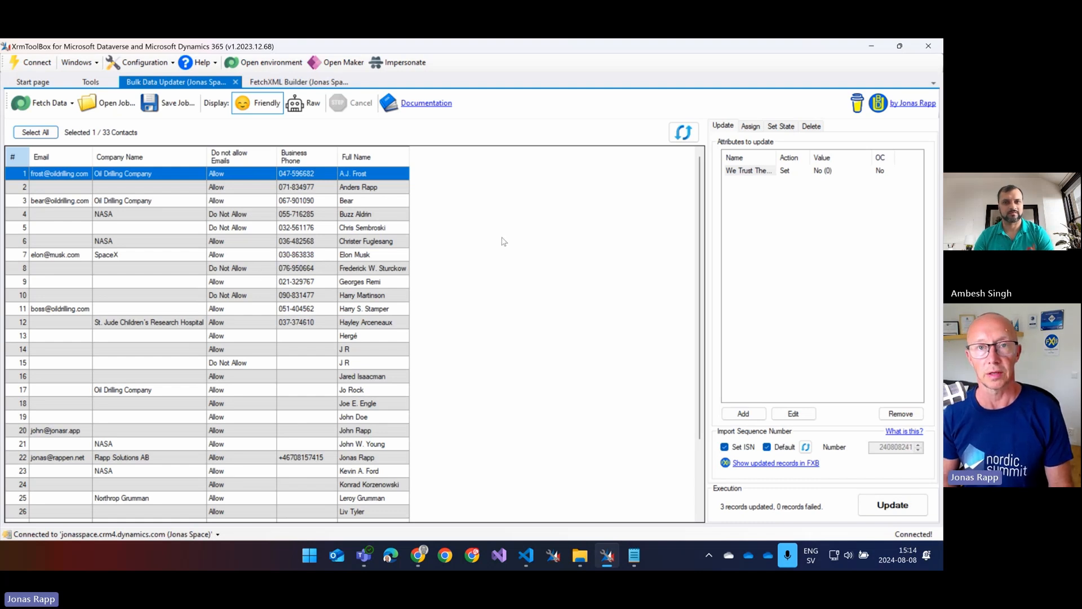
mouse_move(757, 178)
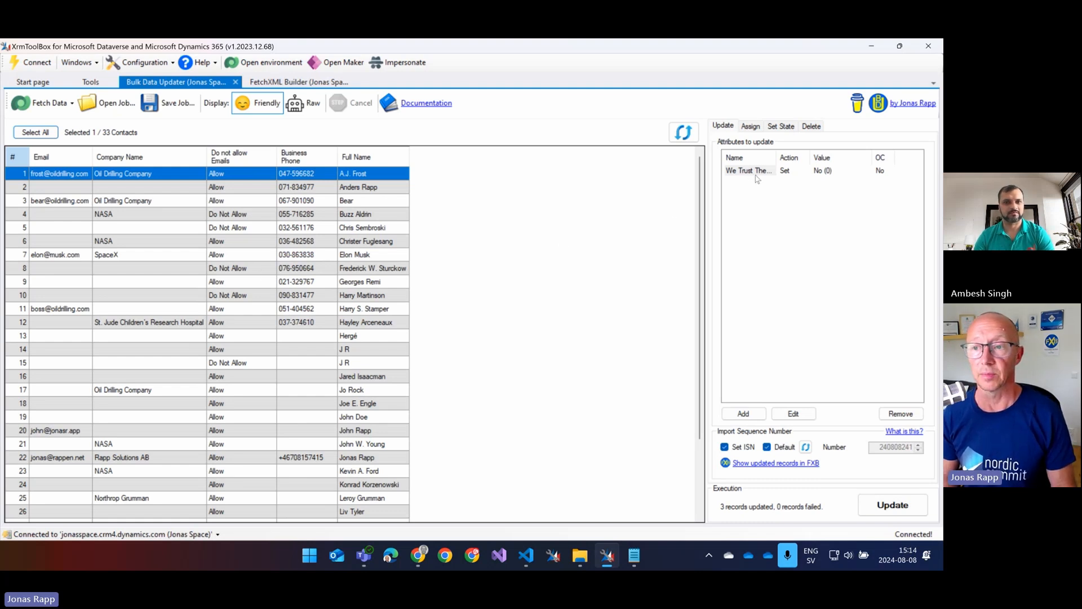
click(748, 170)
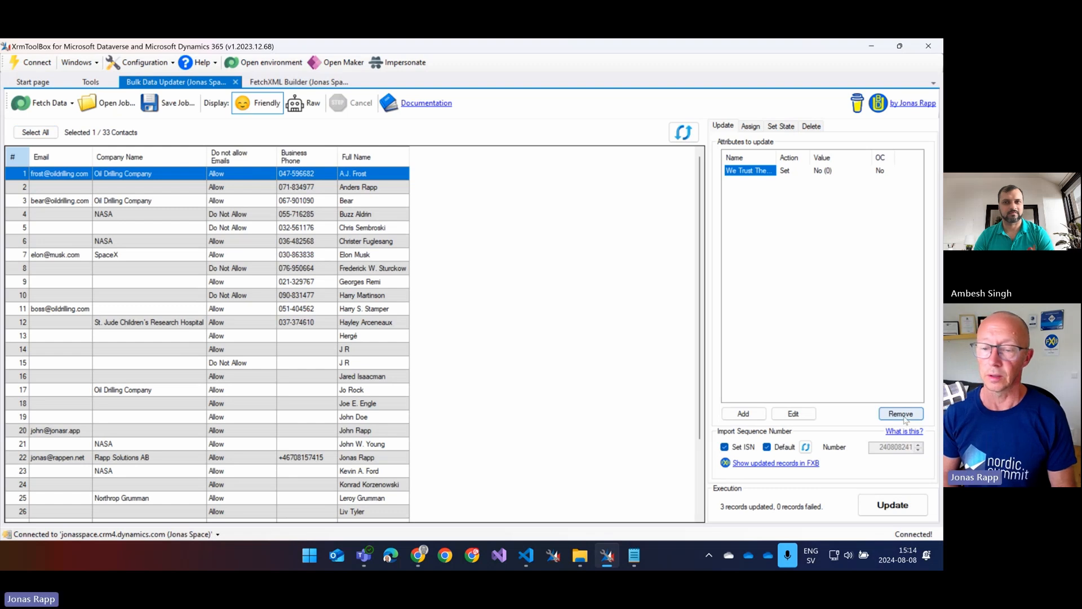
click(900, 414)
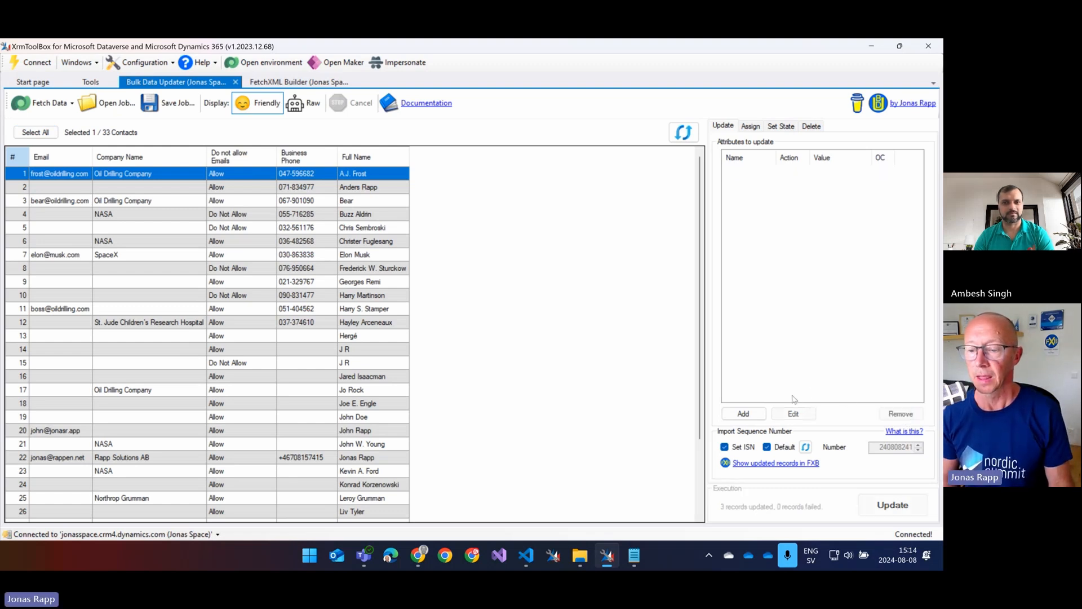
- Add a new attribute to update, choosing Do not email unless from the contact attributes
click(743, 414)
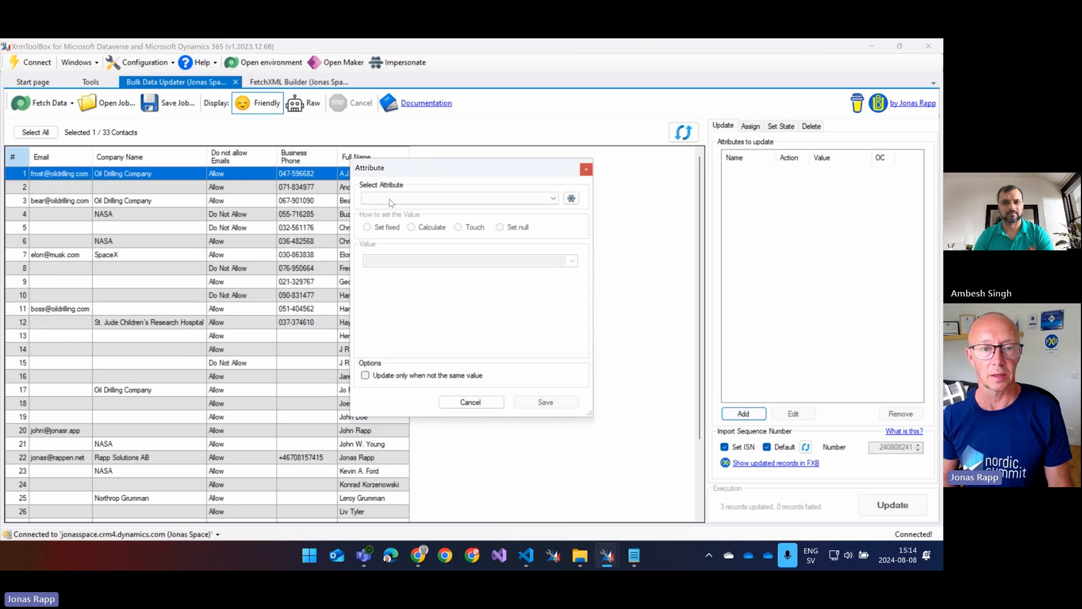
click(552, 199)
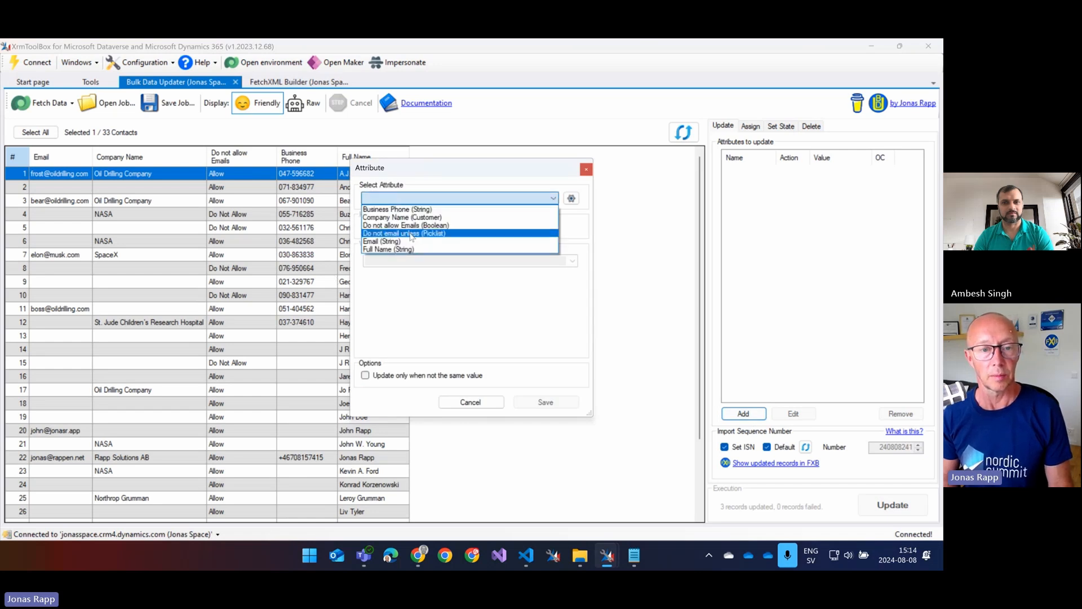
click(404, 232)
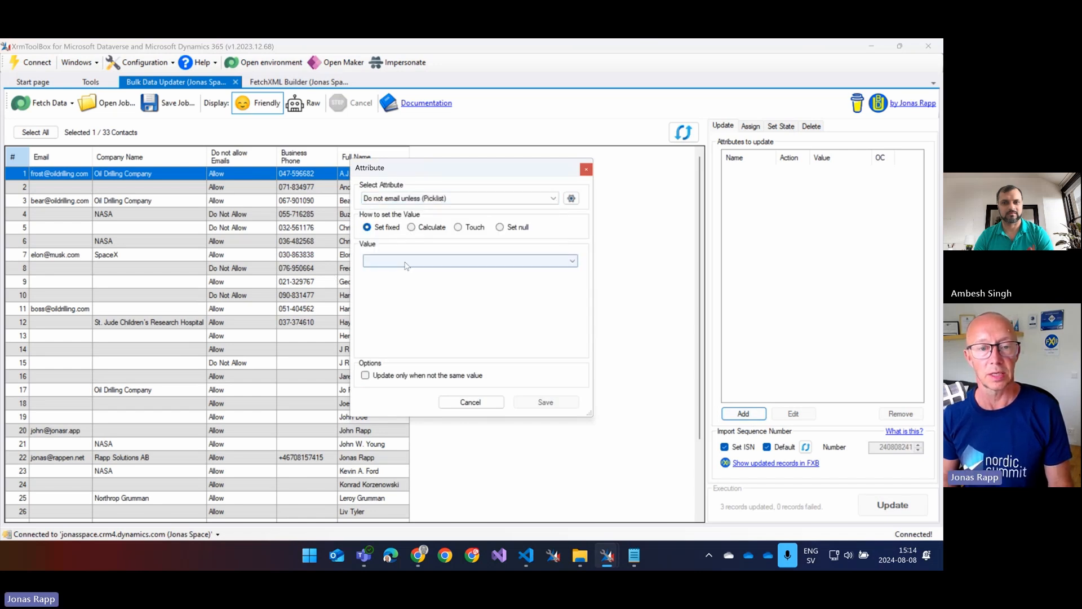
click(571, 261)
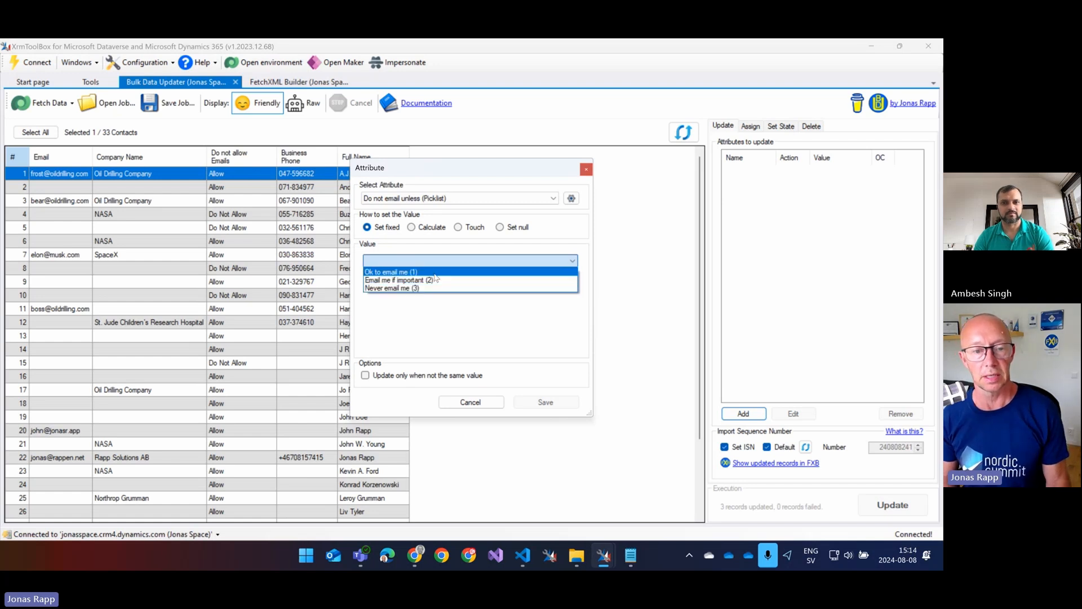
- Try fixed values Ok to email me and Never email me, then make the value calculated instead
click(392, 270)
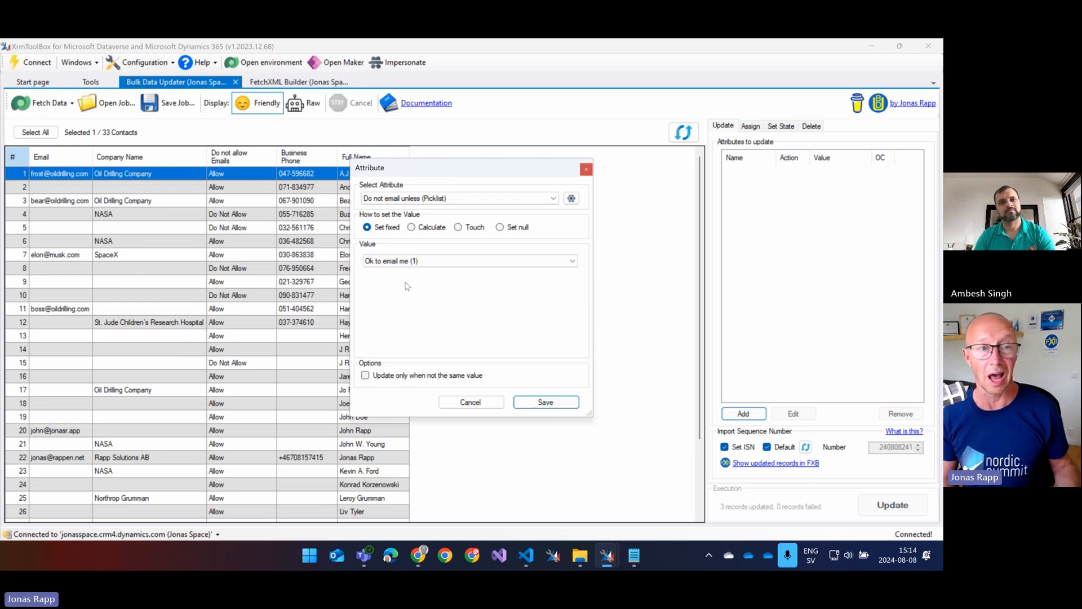
click(469, 260)
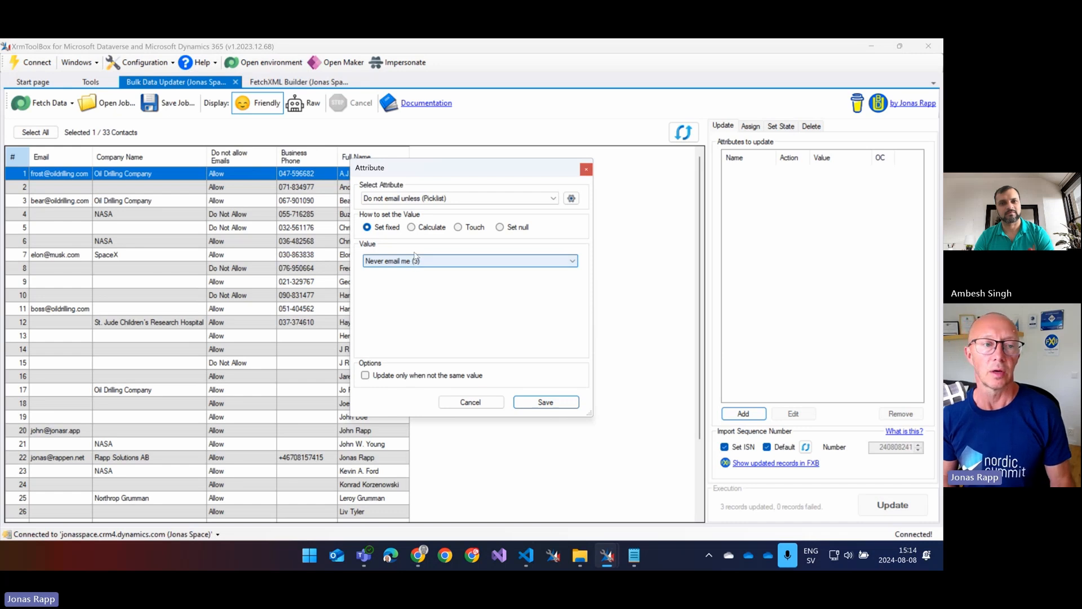
mouse_move(414, 254)
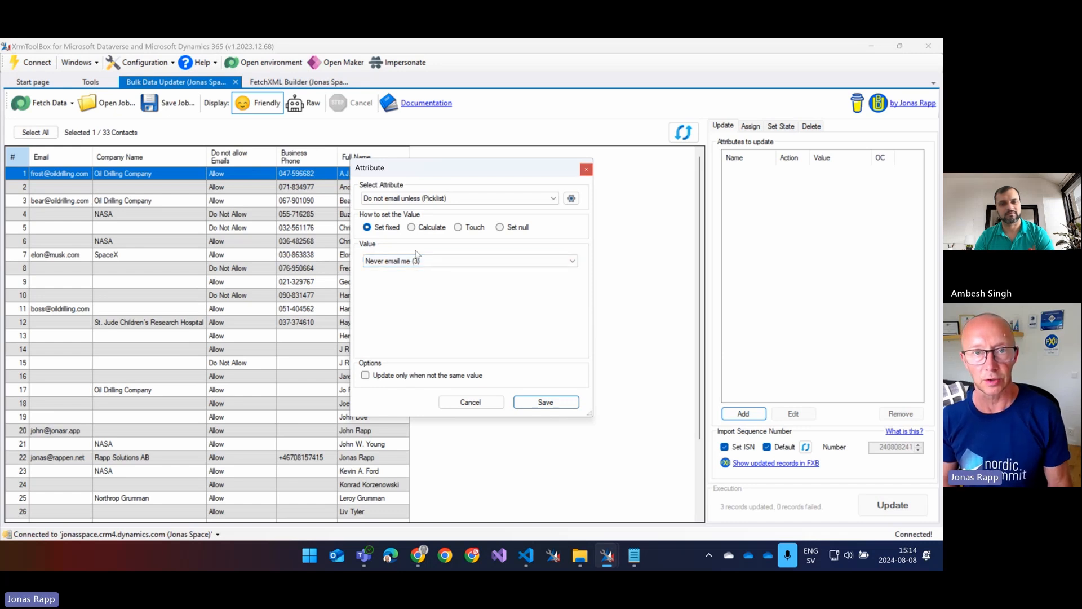
click(411, 227)
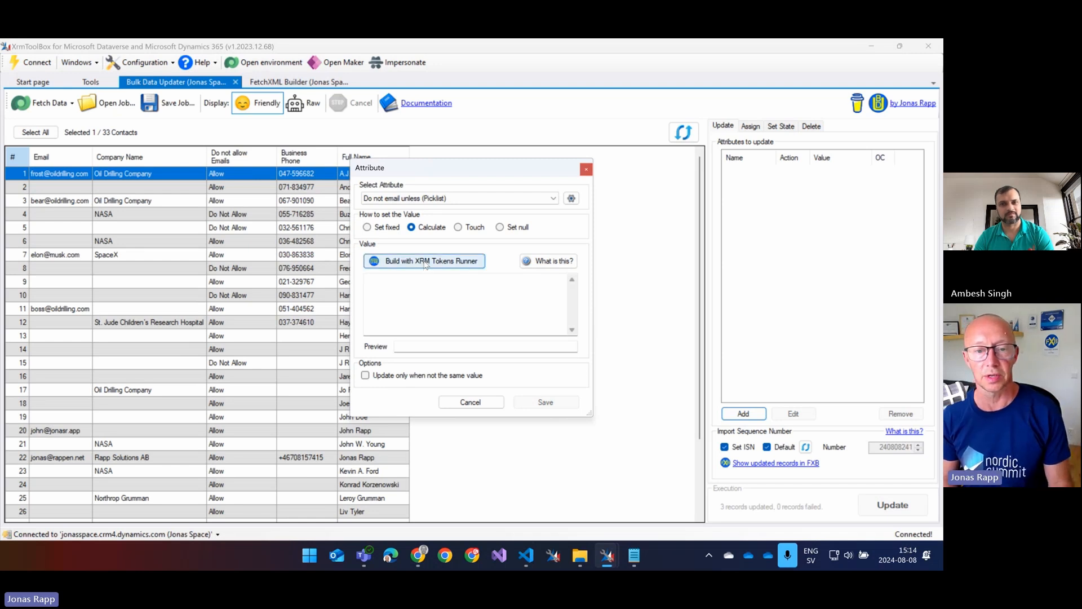
- Review the iif expression in XRM Tokens Runner (donotemail True→3, else 1) and send it back to Bulk Data Updater
click(424, 260)
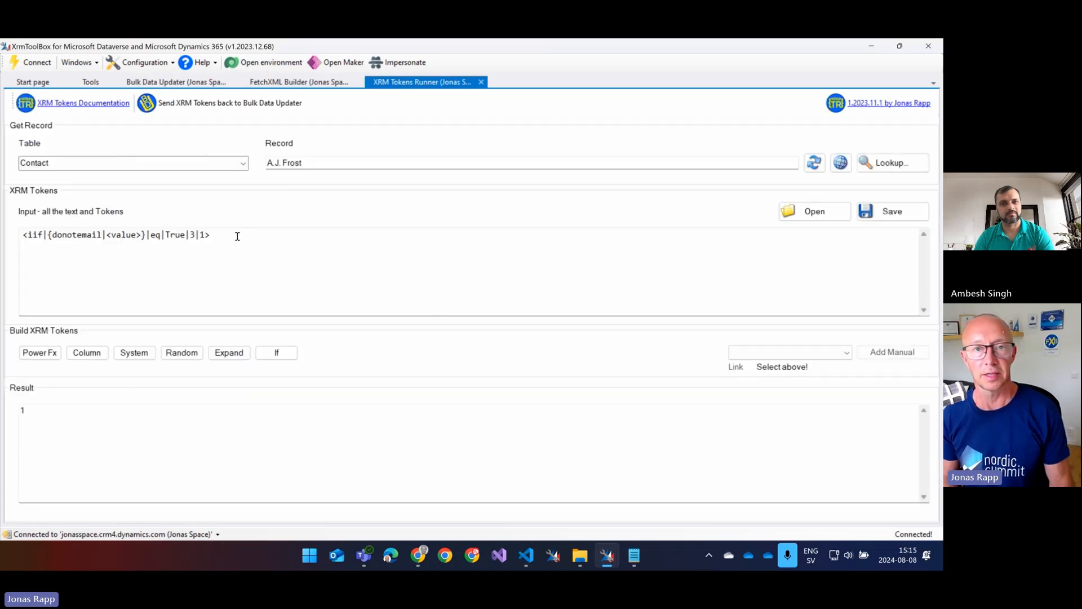
key(ctrl+a)
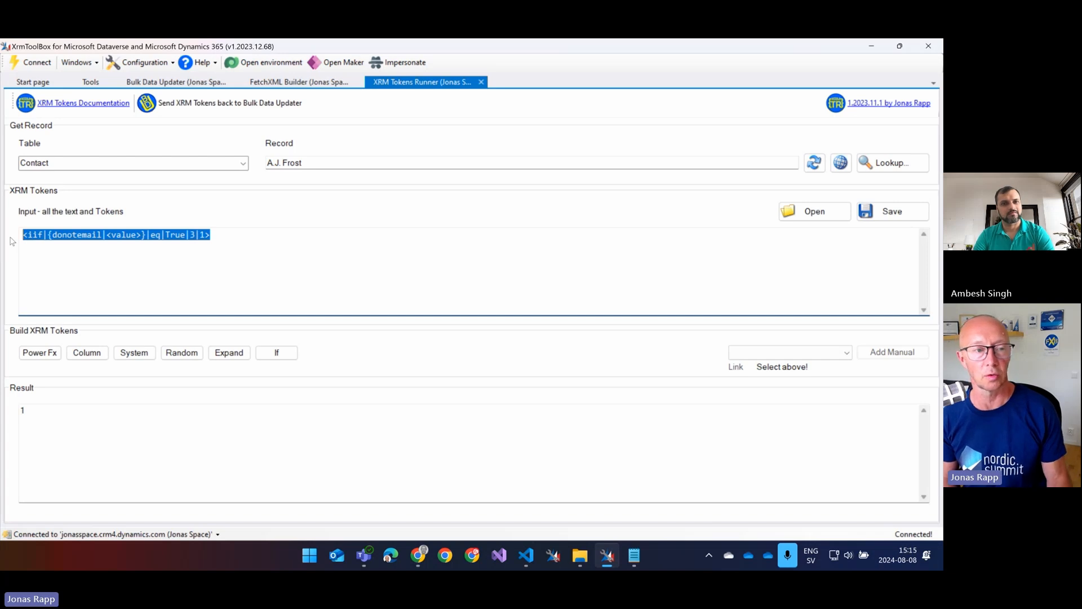
click(137, 240)
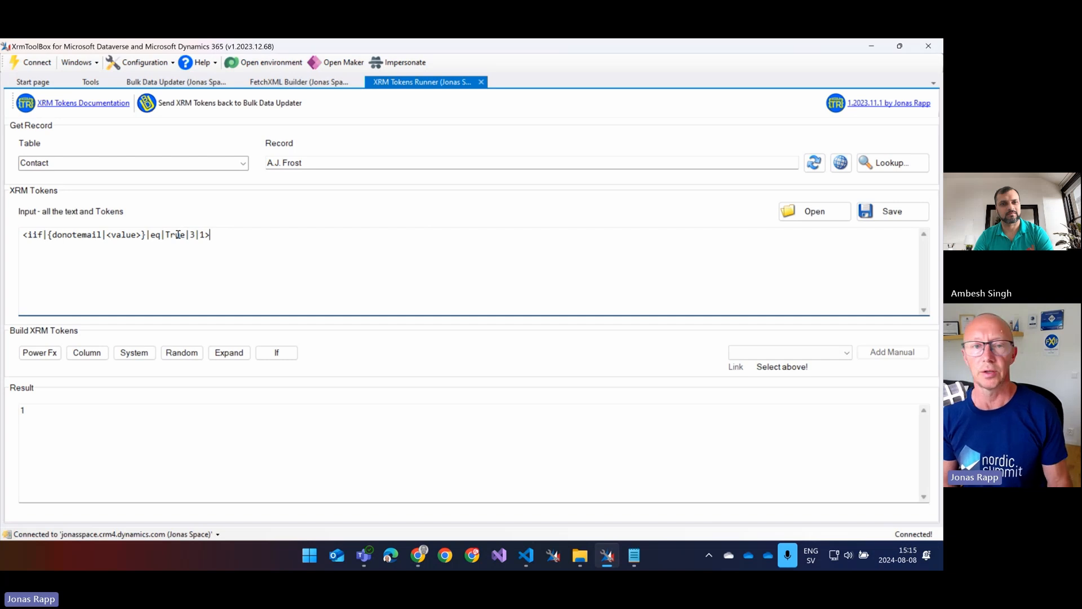
mouse_move(220, 102)
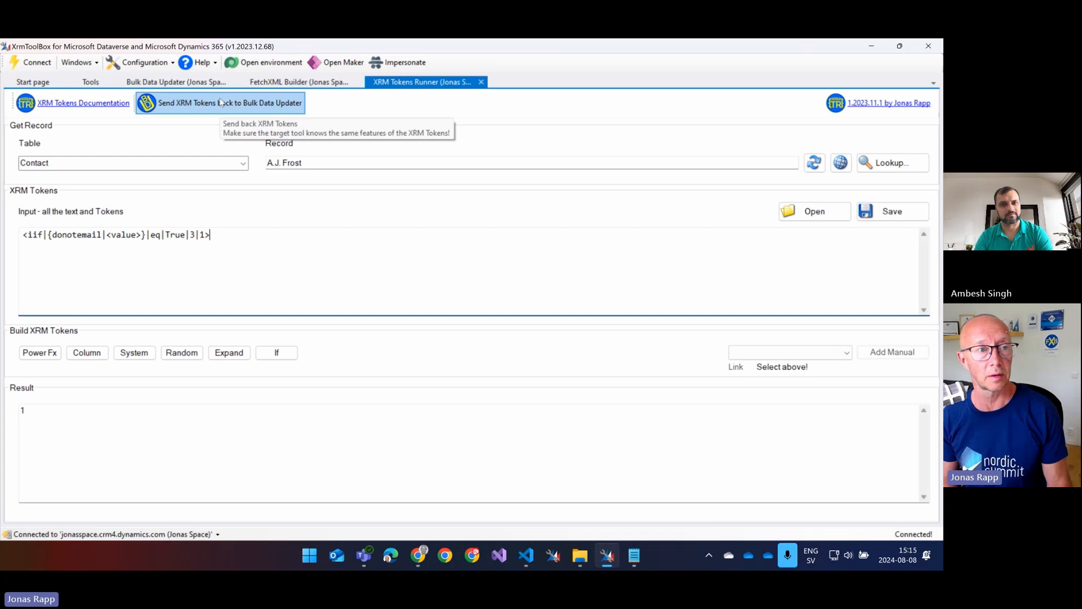
click(228, 103)
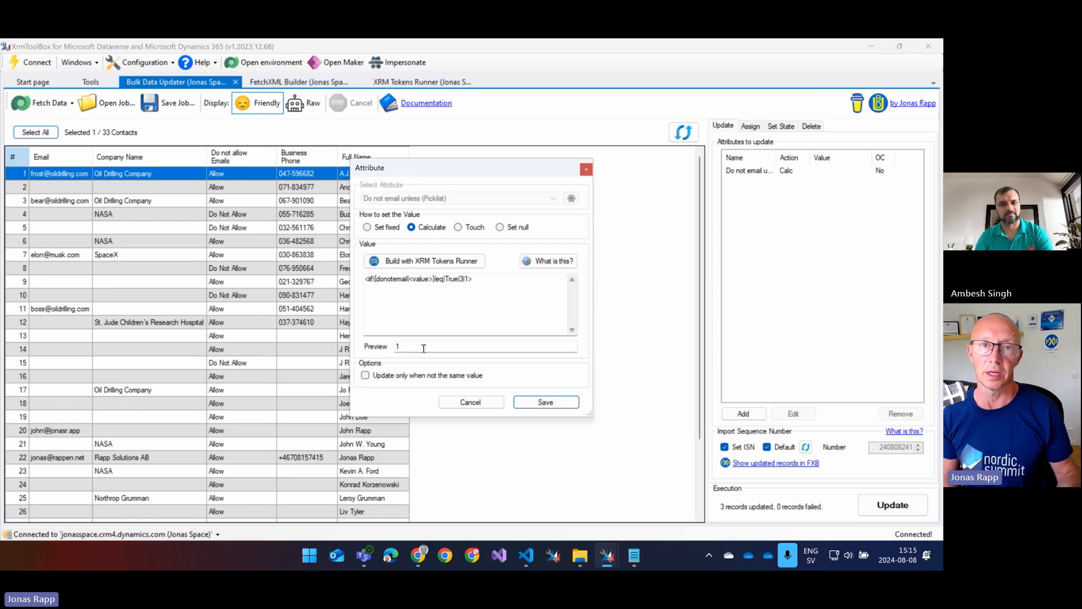
mouse_move(545, 401)
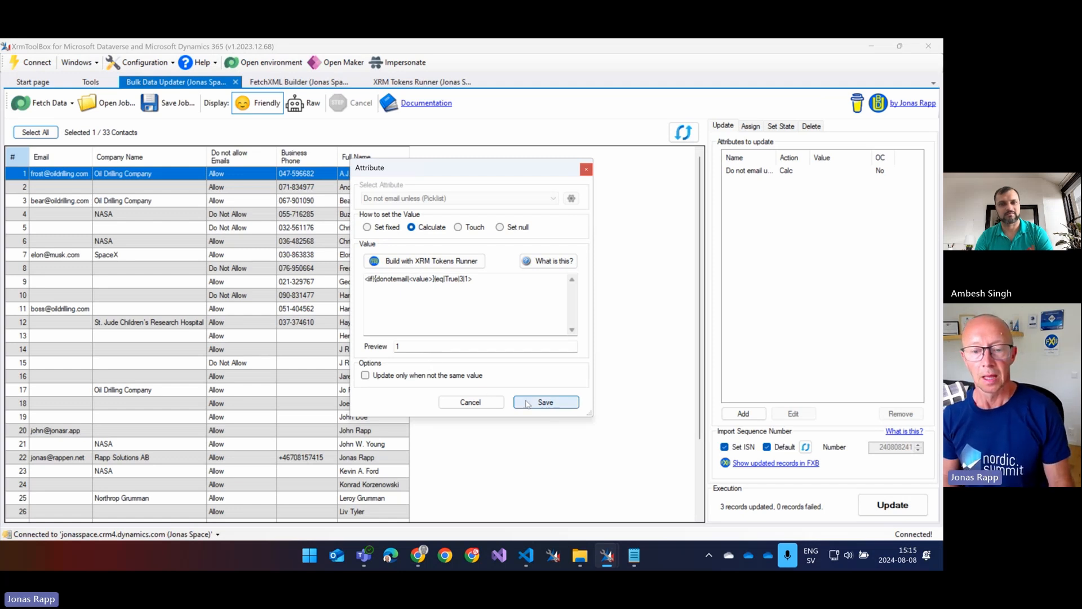
- Save the calculated Do not email unless attribute to the update list
click(544, 402)
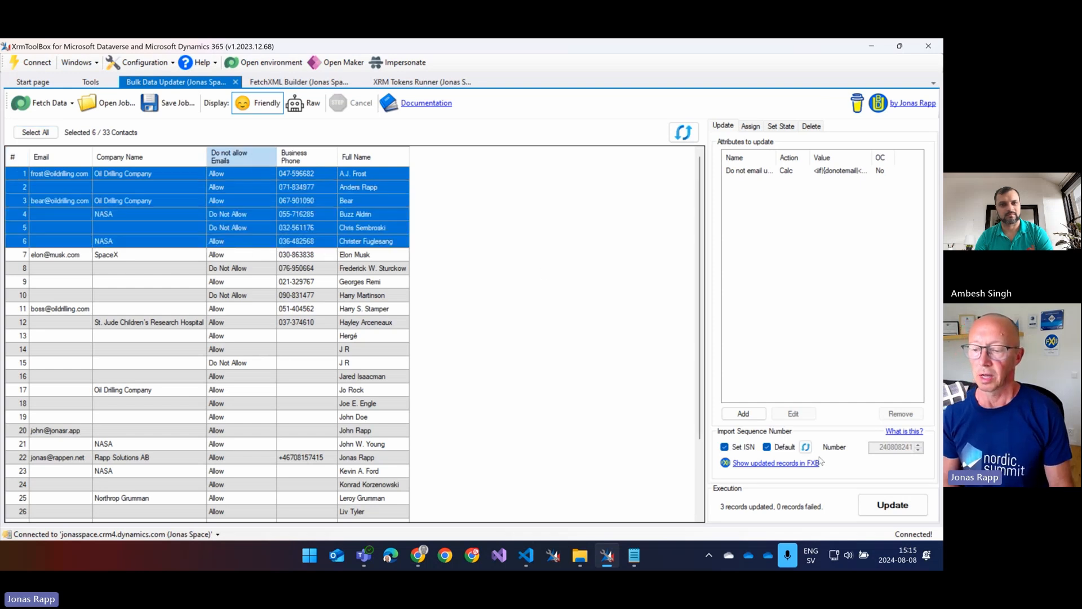
- Update the six selected contacts in batches of 50, confirm, and rerun the query to show the new values
click(892, 505)
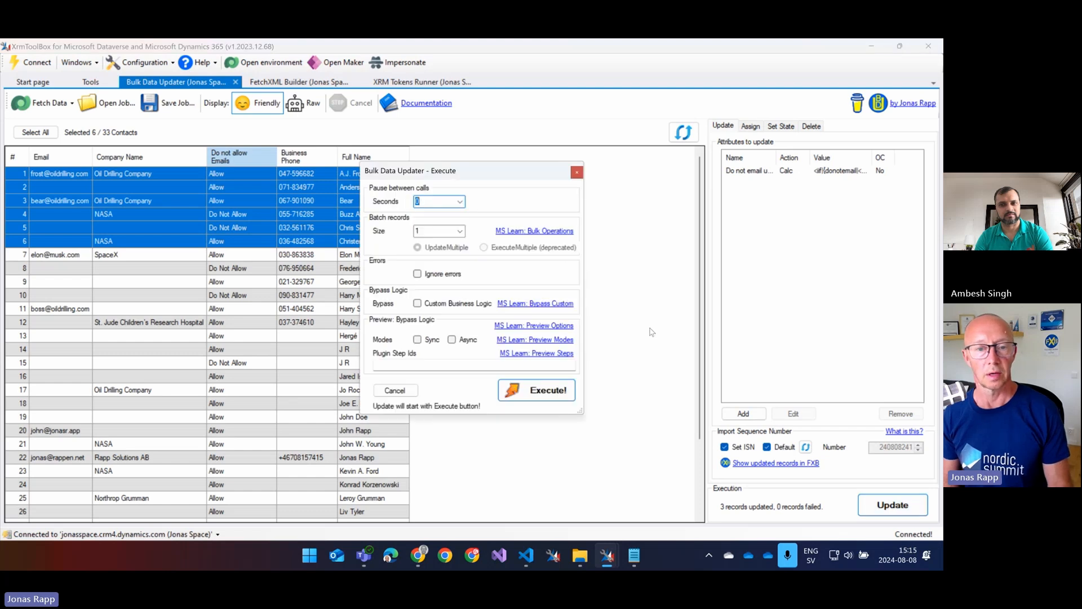
click(460, 230)
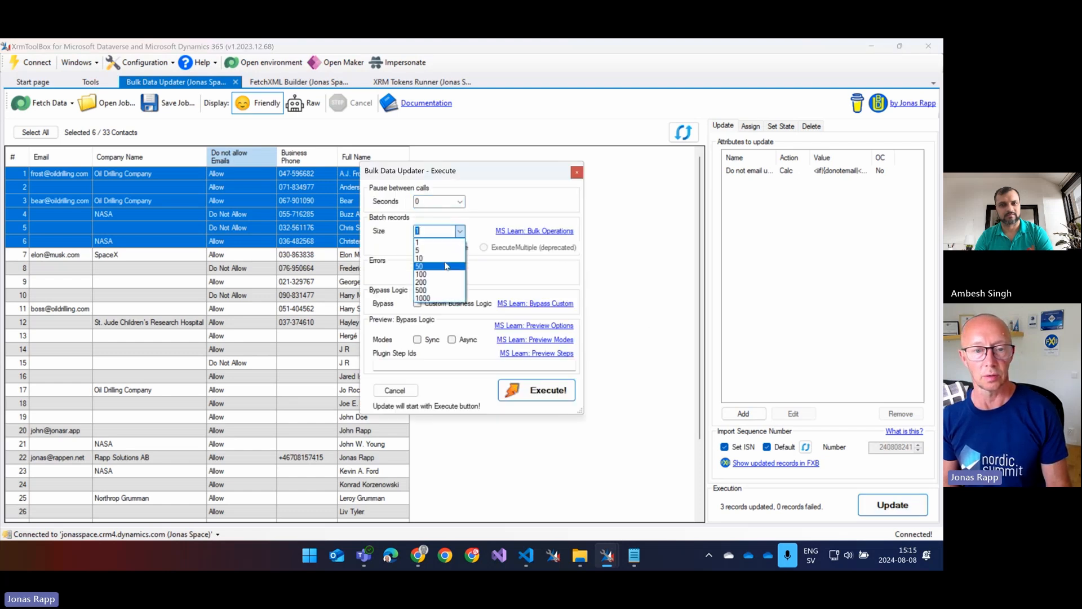
click(419, 267)
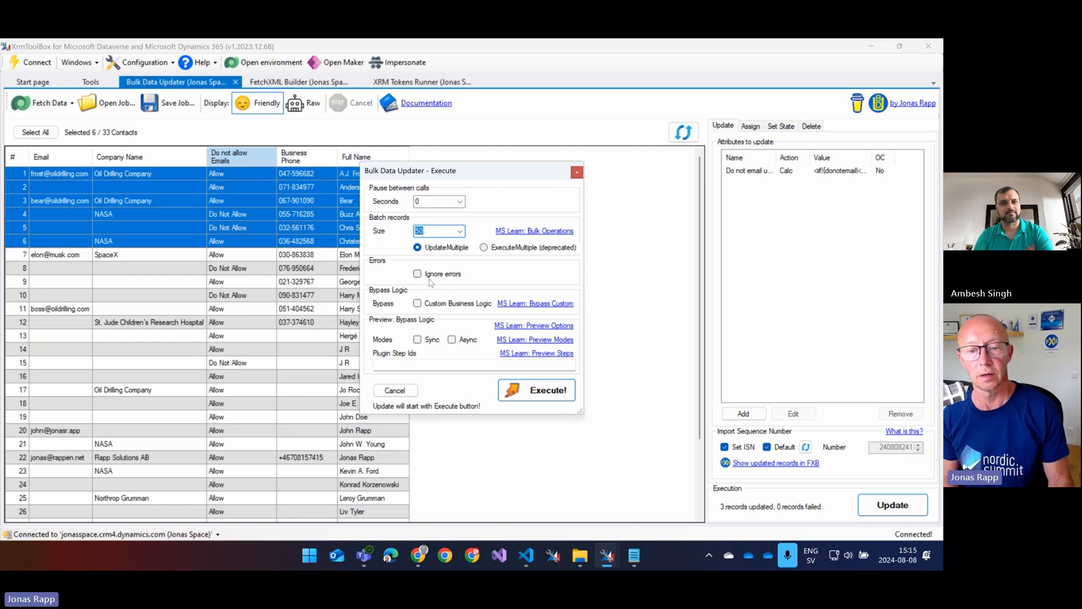
mouse_move(537, 391)
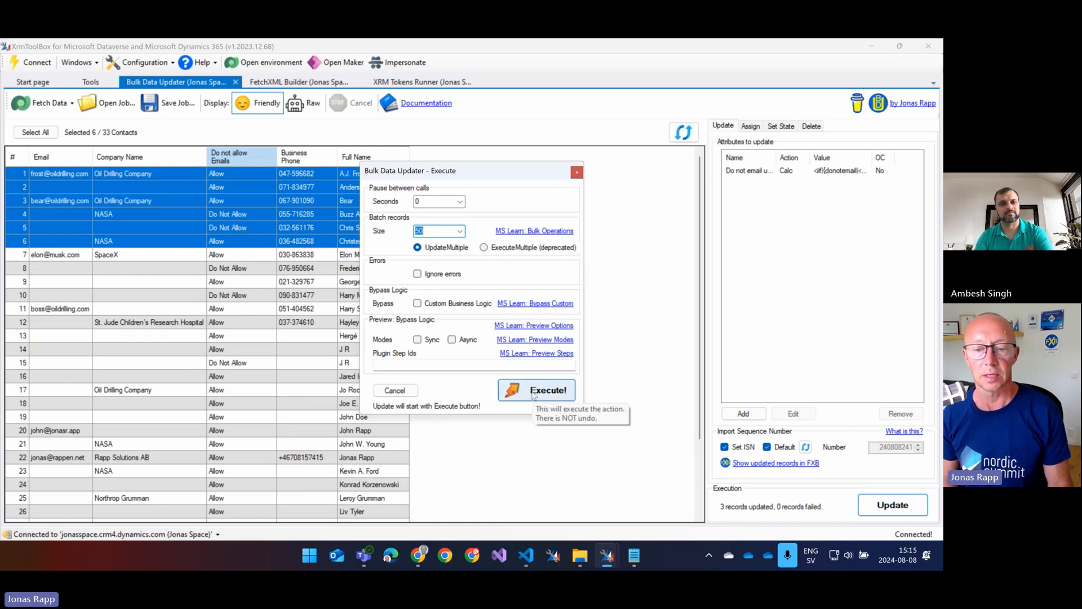
click(548, 390)
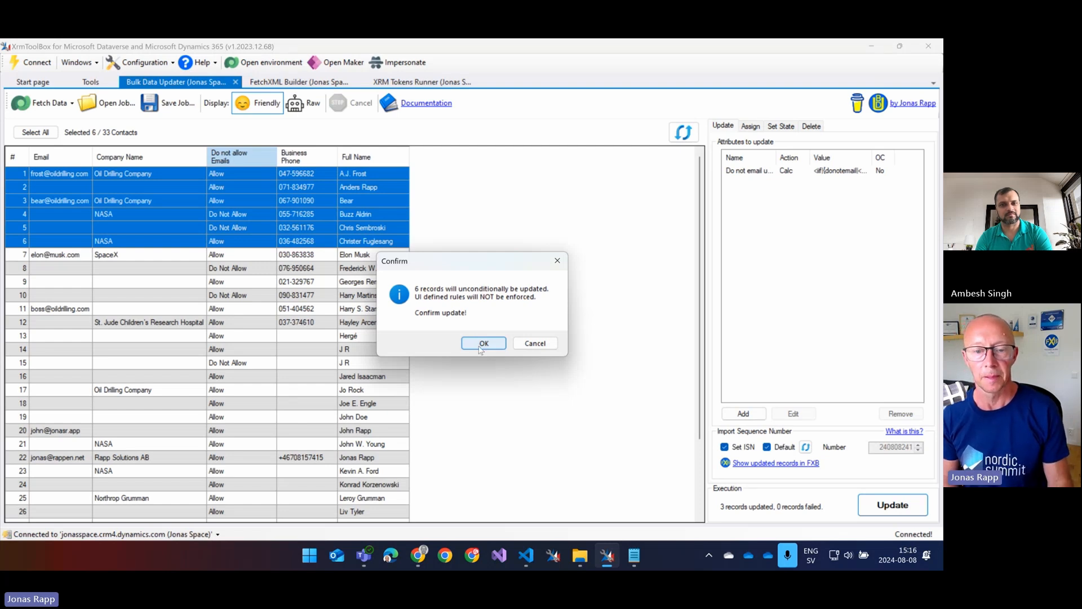
click(483, 343)
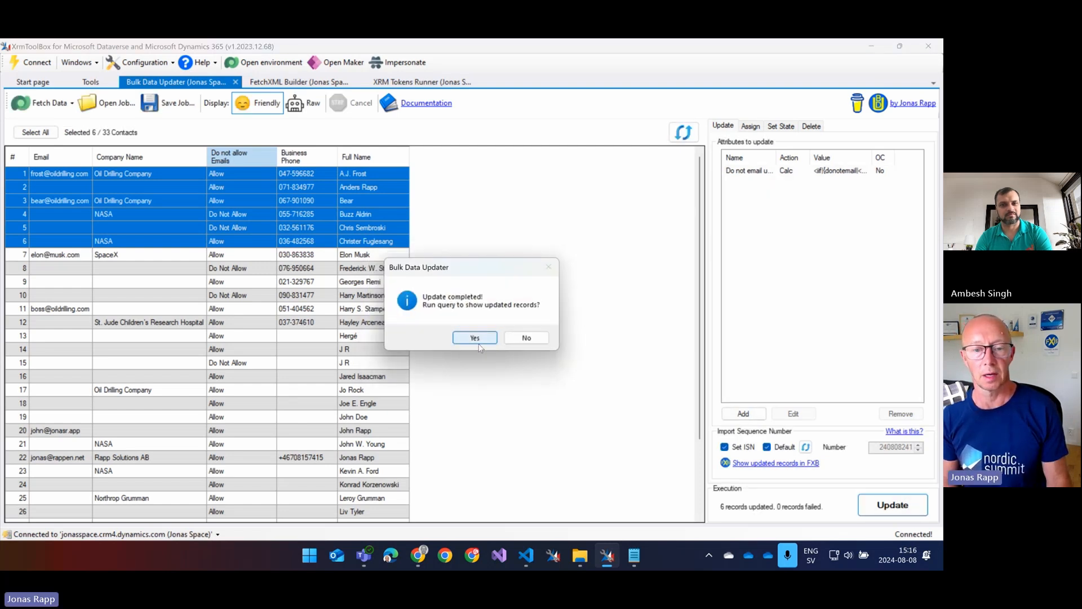
click(474, 337)
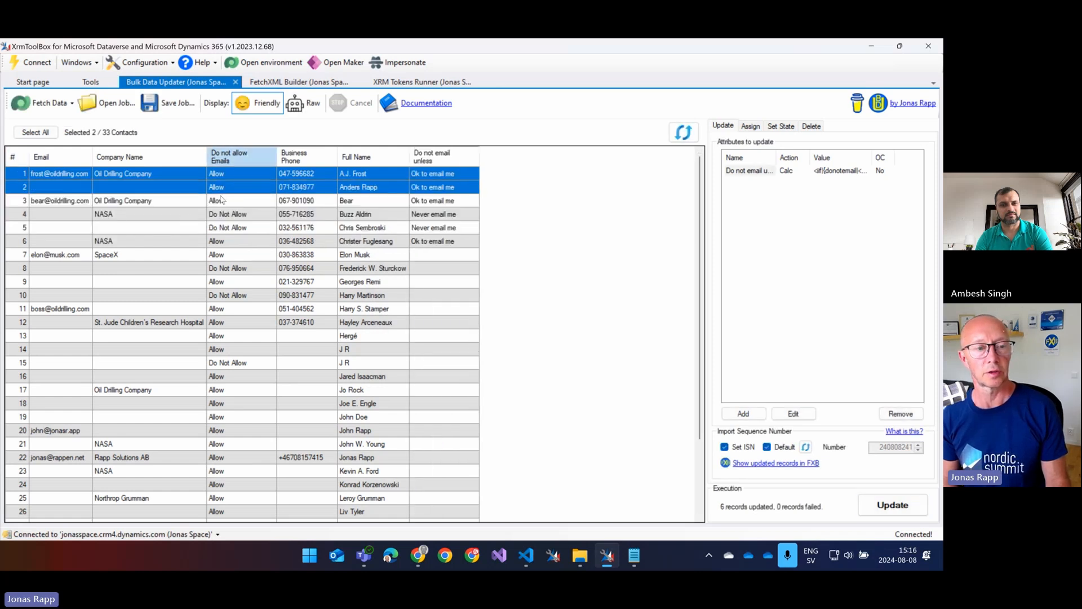
click(242, 240)
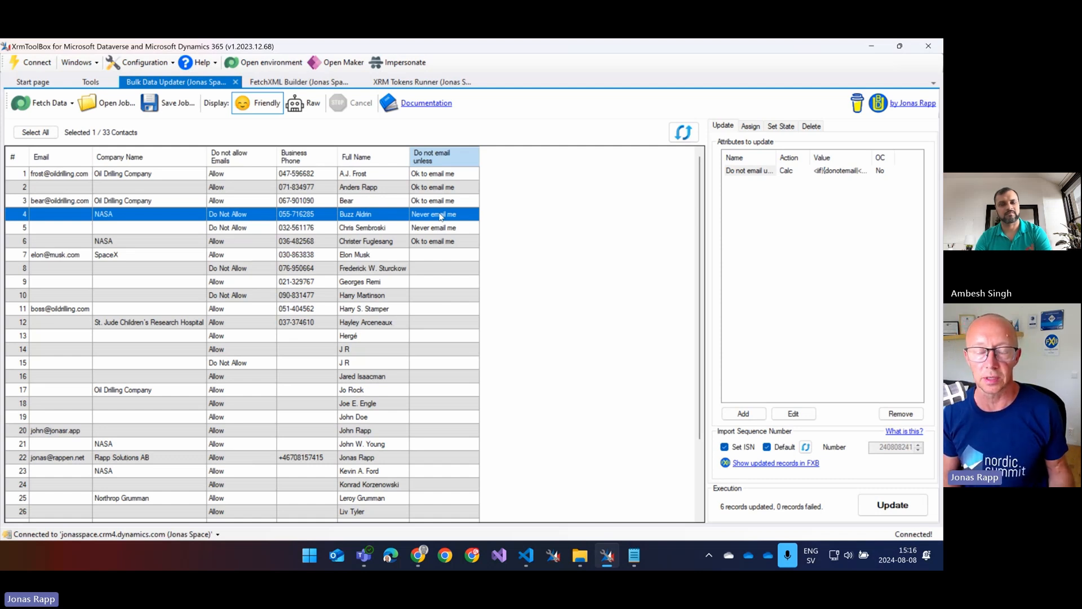
mouse_move(264, 226)
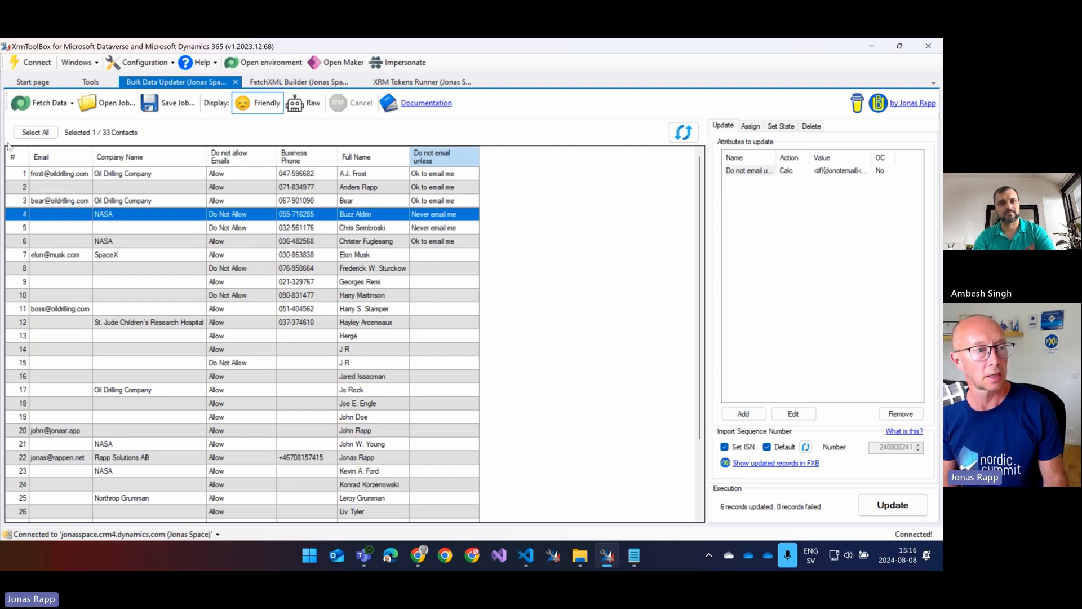
- Select all 33 contacts, run the update and confirm, then review the refreshed Do not email unless values
click(35, 132)
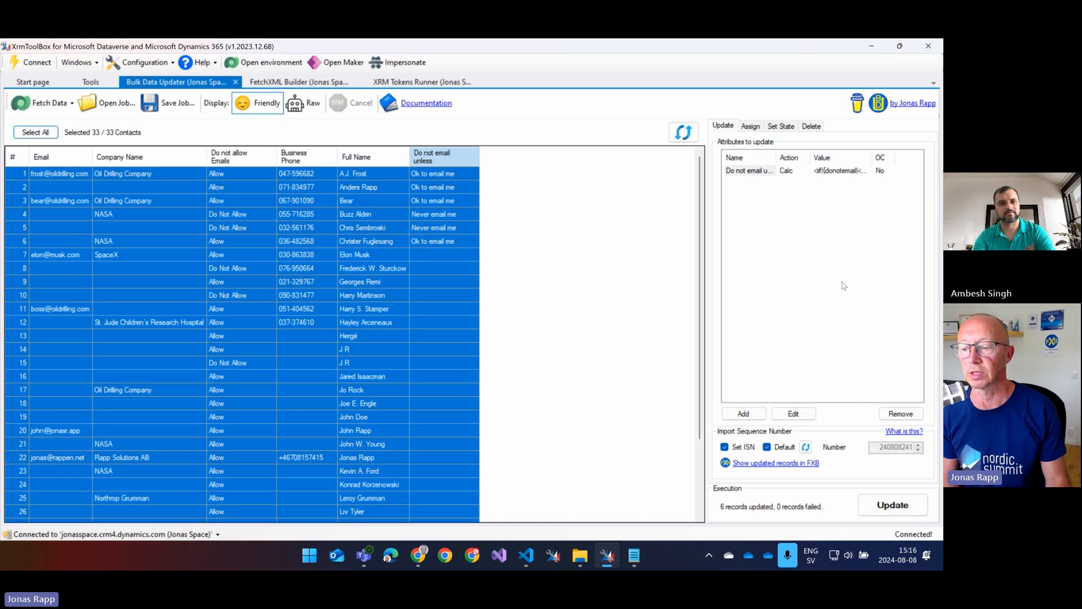
click(893, 505)
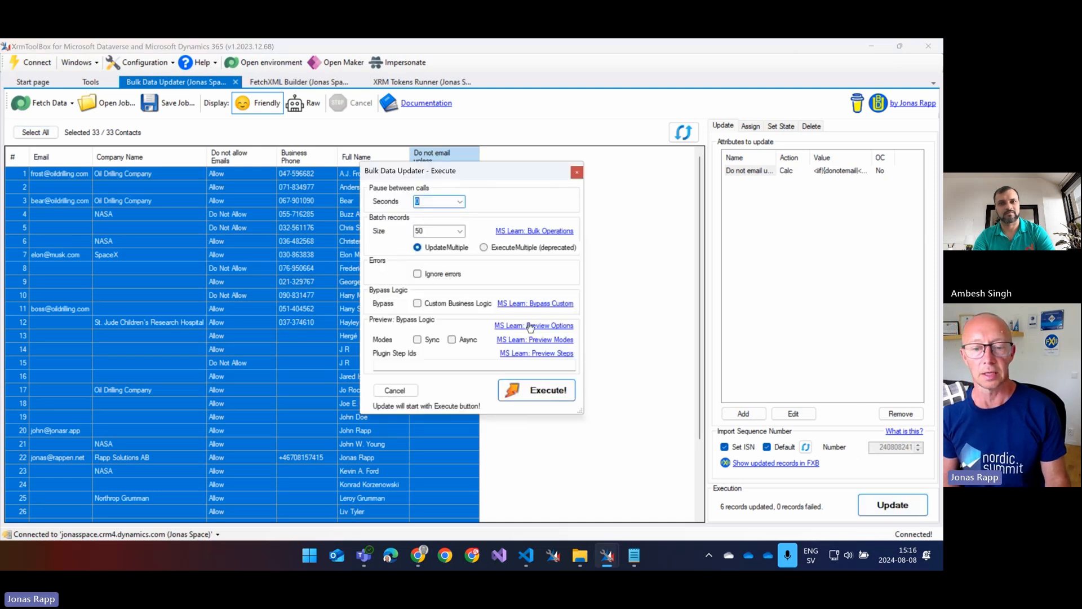
click(537, 389)
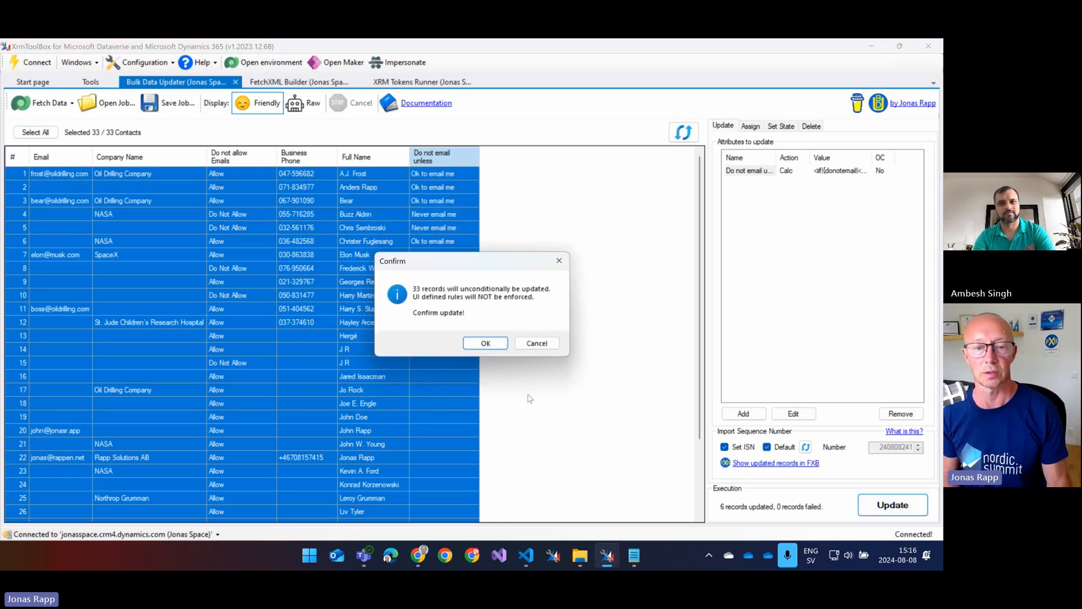
click(484, 343)
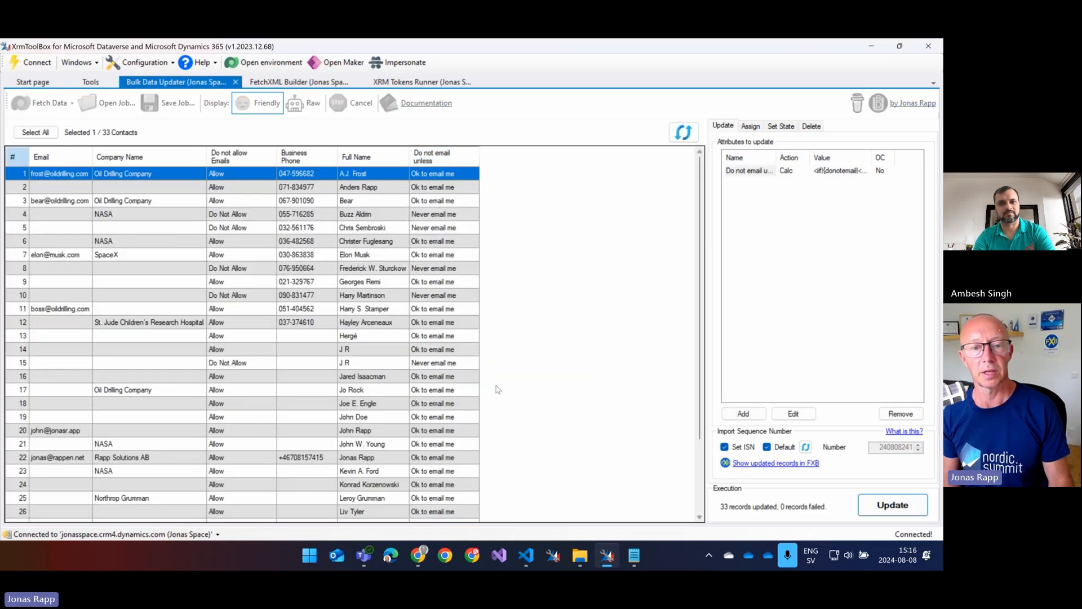
scroll(down, 3)
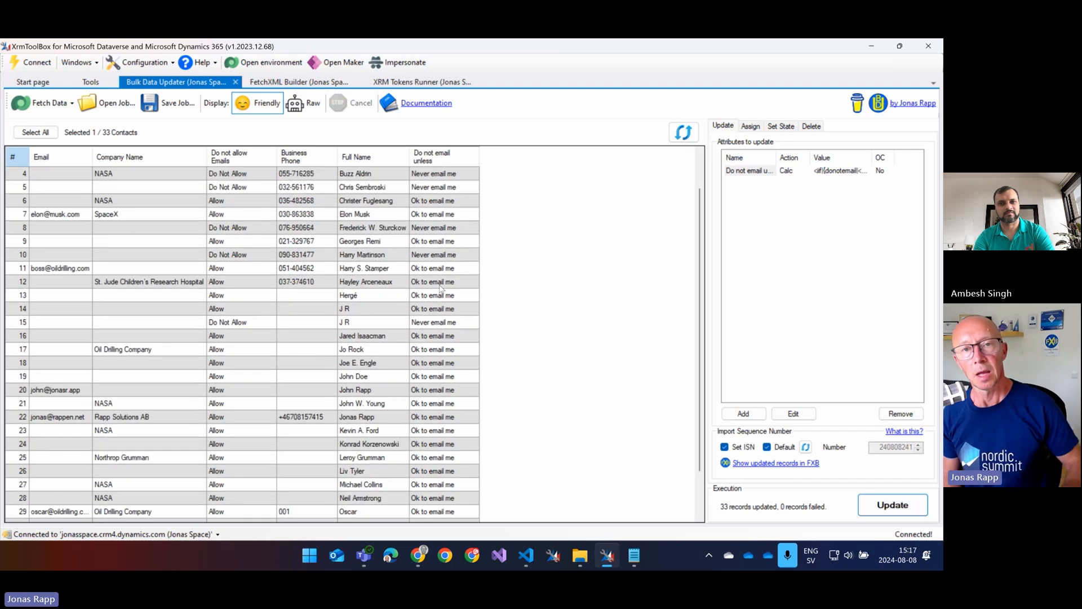